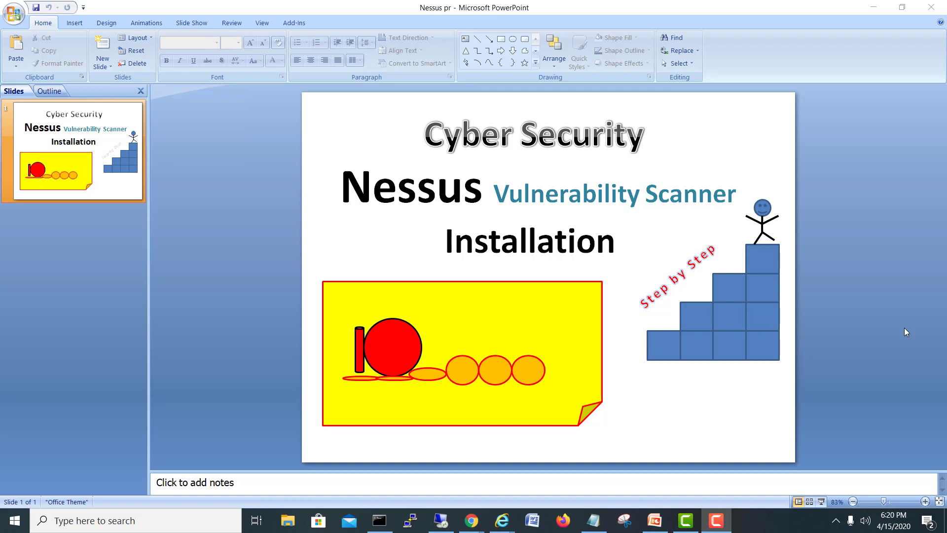
pyautogui.moveTo(720, 446)
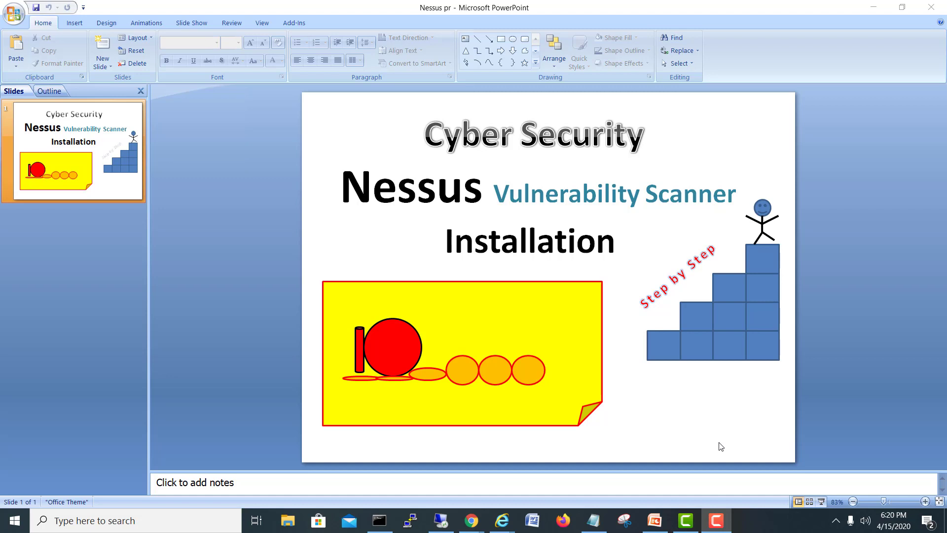
pyautogui.moveTo(560, 203)
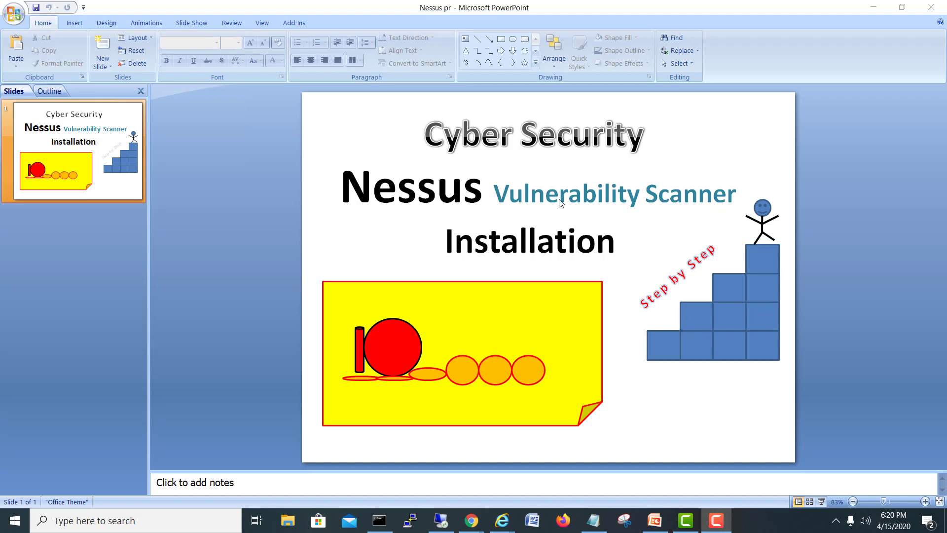
pyautogui.moveTo(523, 429)
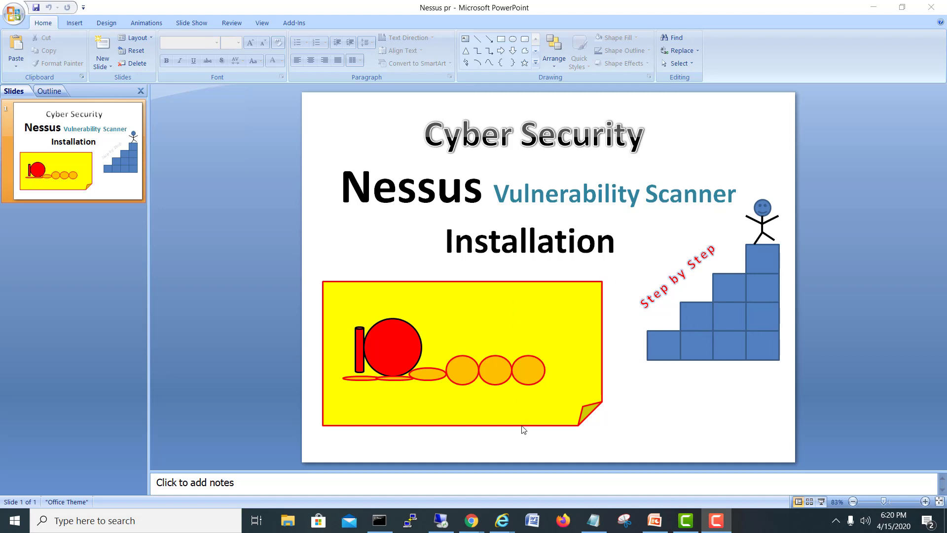
pyautogui.moveTo(630, 422)
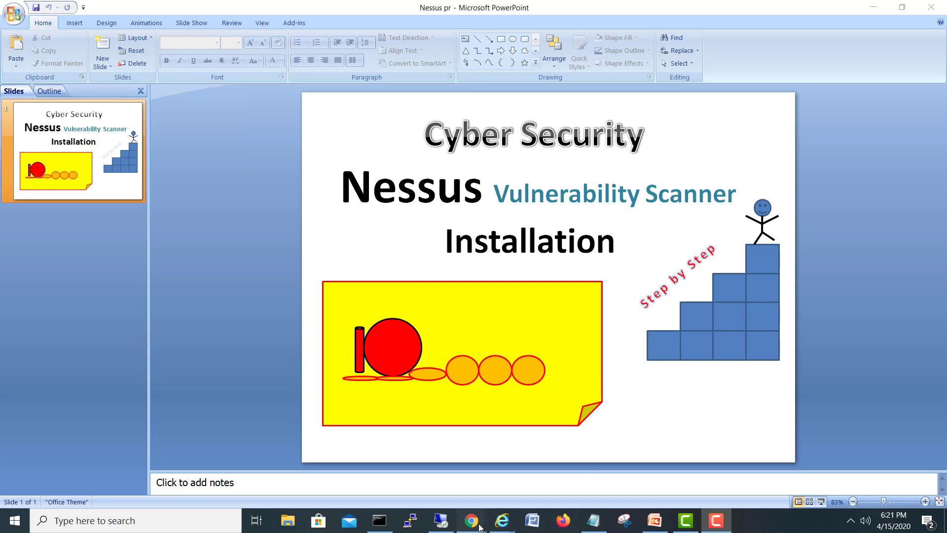
# - Browse the CIS Benchmarks list from Aliyun Linux through Cisco, then return to the top
pyautogui.click(470, 520)
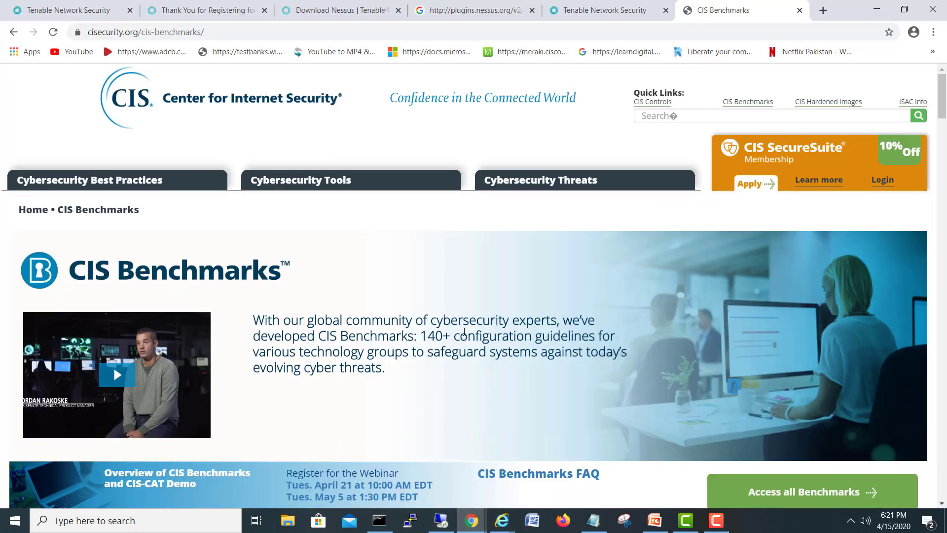
pyautogui.scroll(-3)
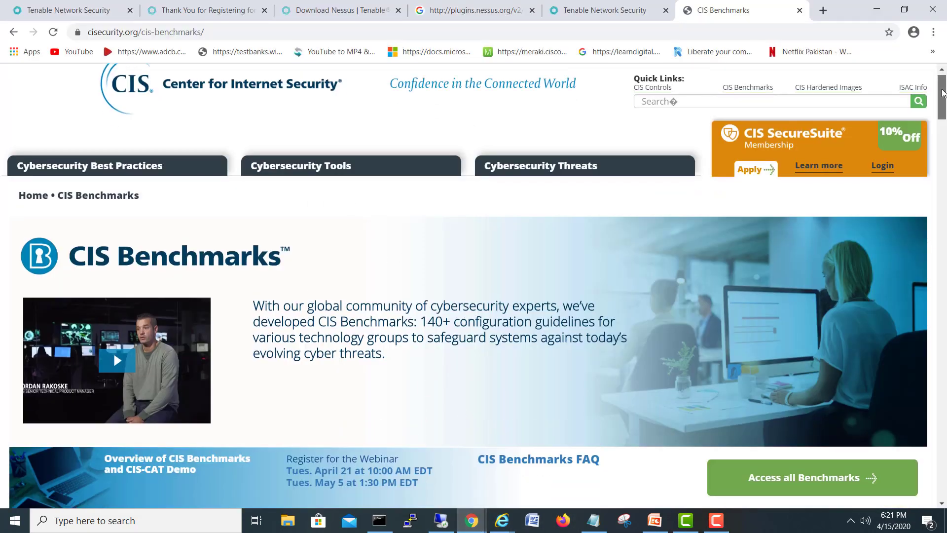
pyautogui.scroll(-3)
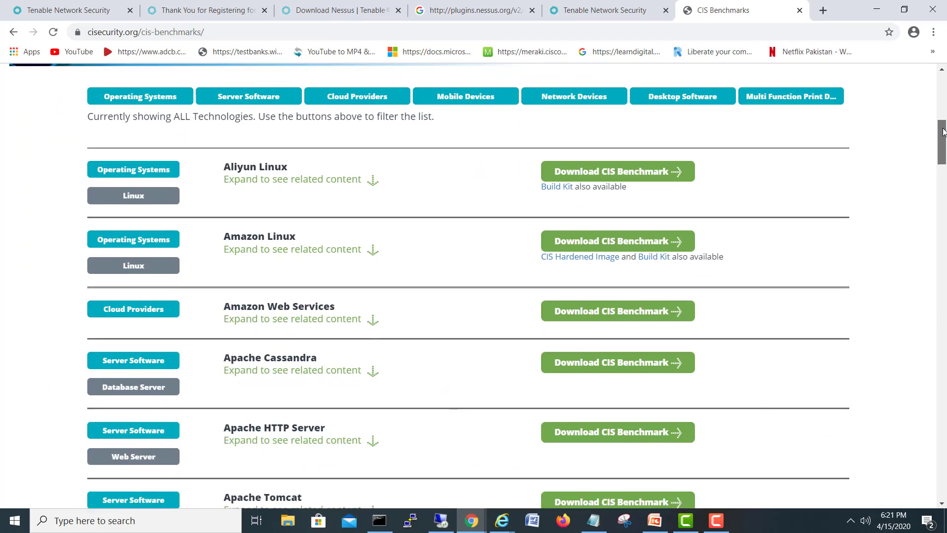
pyautogui.scroll(-3)
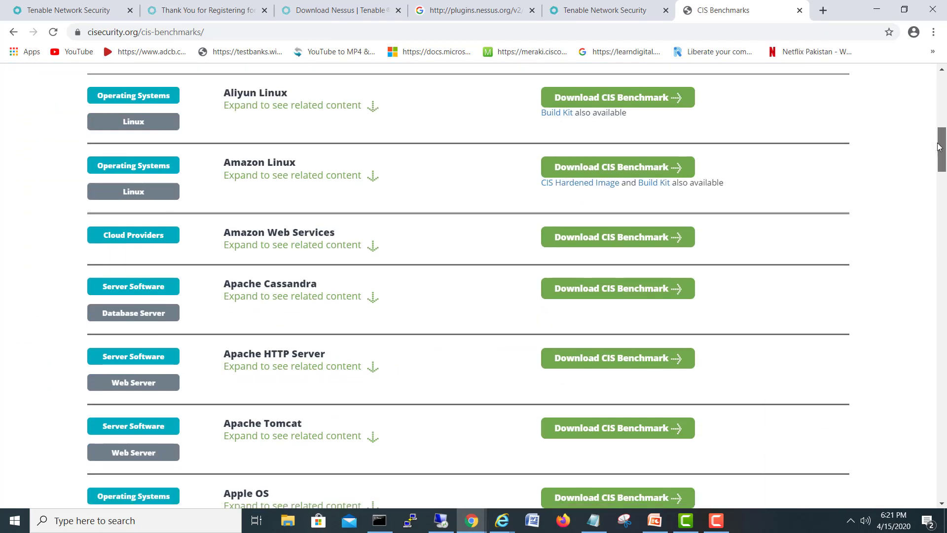
pyautogui.scroll(-3)
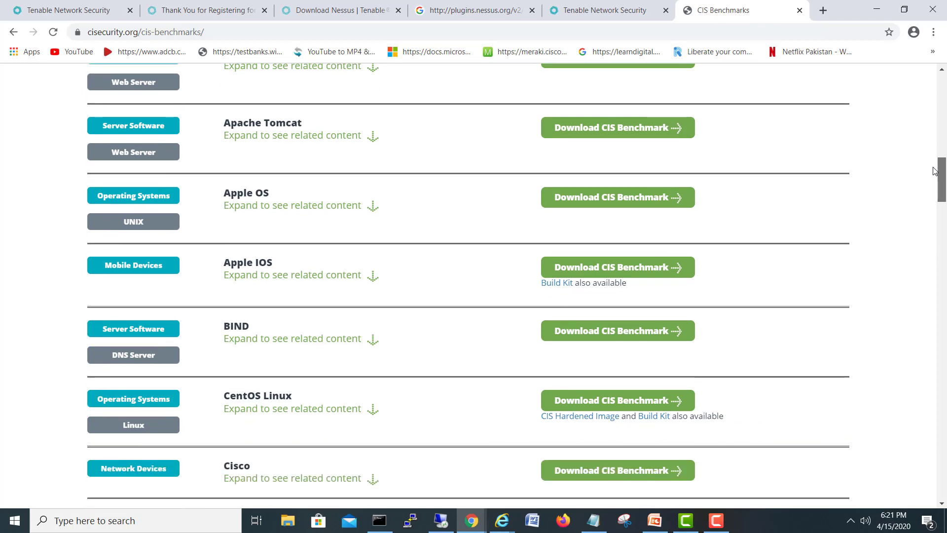
pyautogui.scroll(3)
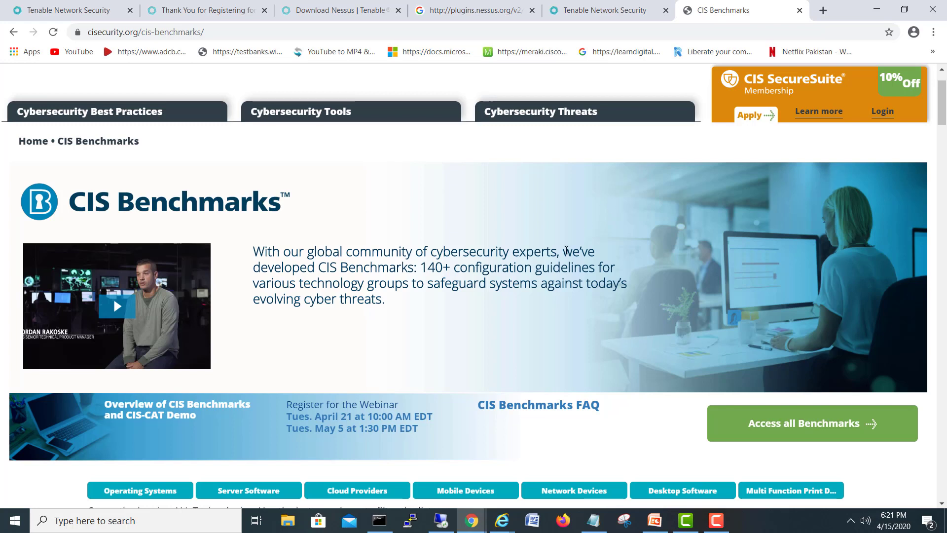
pyautogui.moveTo(565, 248)
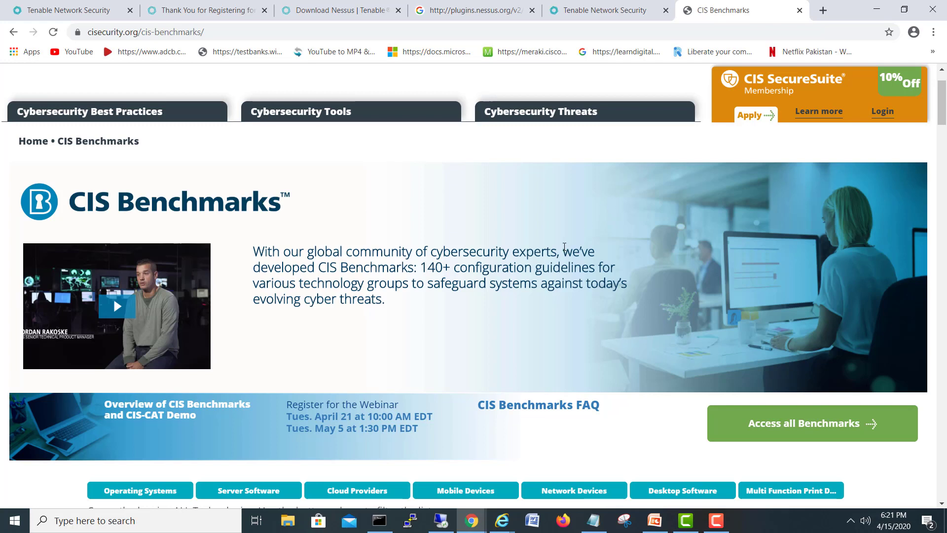
pyautogui.moveTo(634, 257)
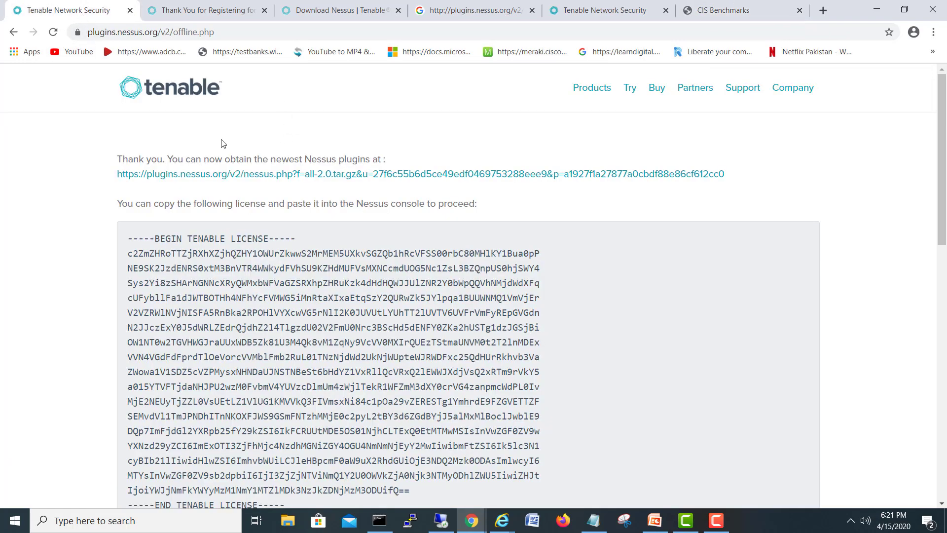
# - Bring up the Nessus Essentials 'Thank You for Registering' page about the activation code email
pyautogui.click(205, 10)
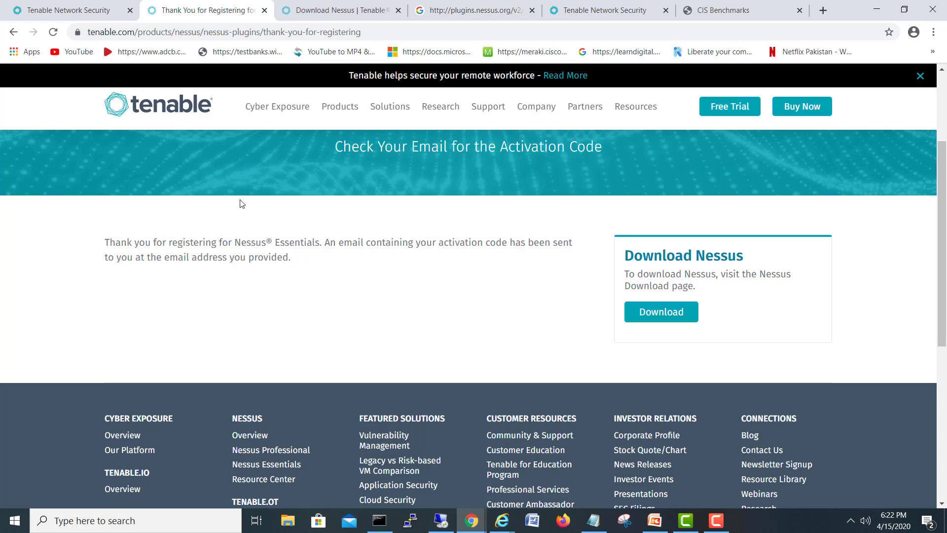
pyautogui.moveTo(297, 357)
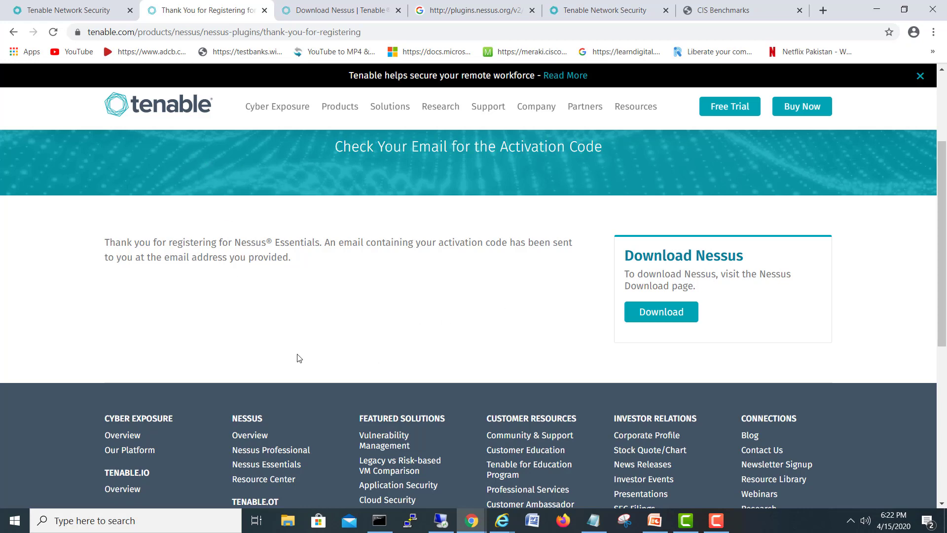
pyautogui.moveTo(543, 287)
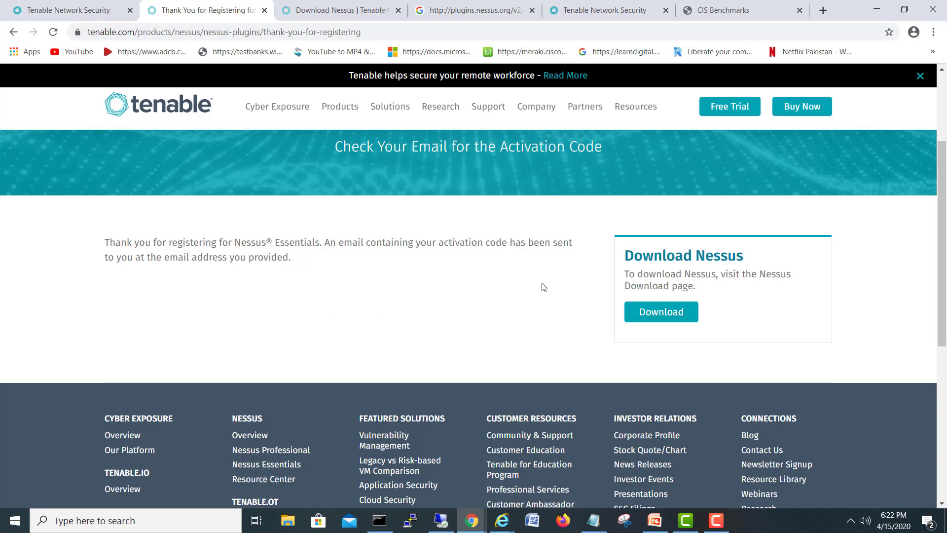
pyautogui.moveTo(609, 276)
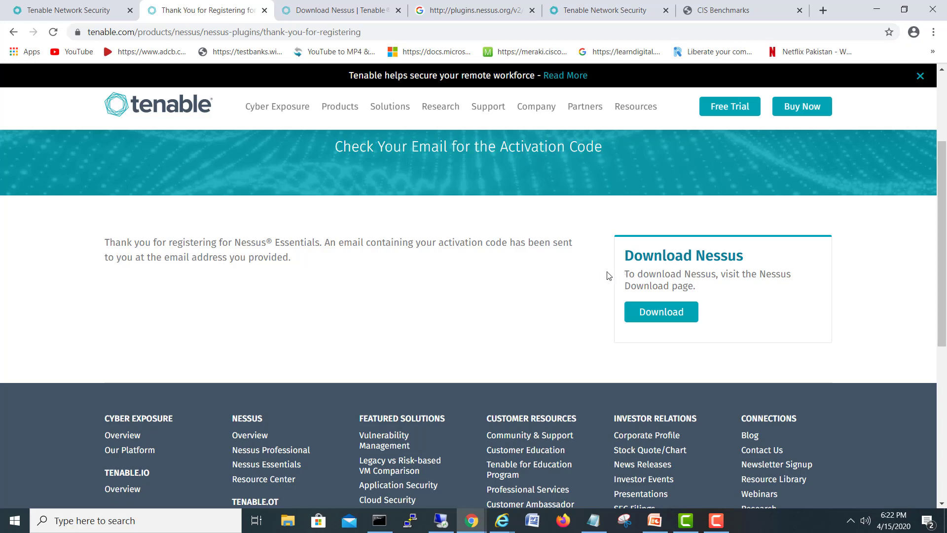
pyautogui.moveTo(598, 273)
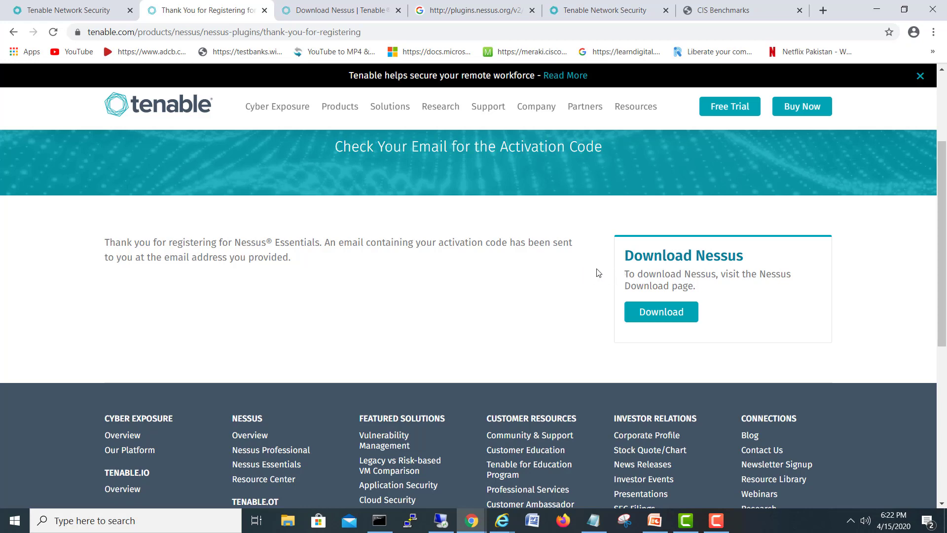
pyautogui.moveTo(590, 284)
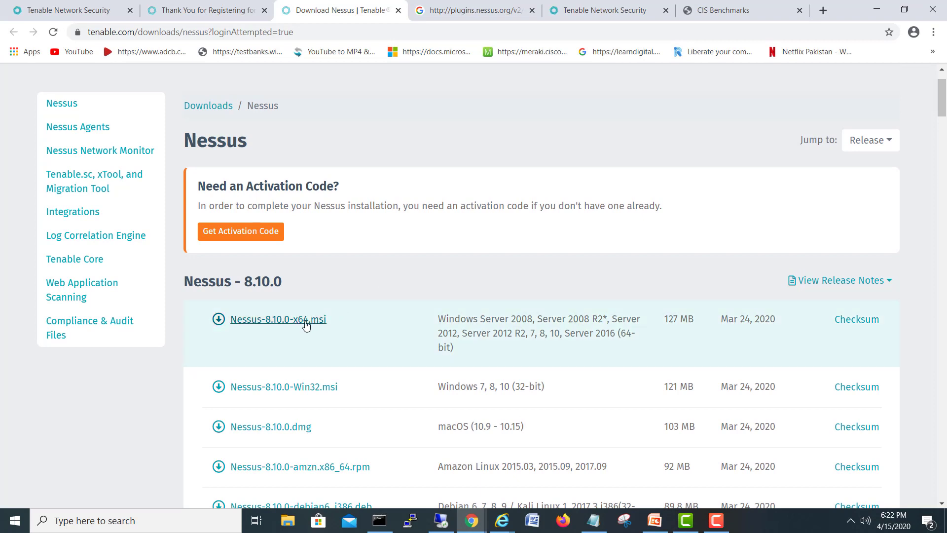
pyautogui.moveTo(241, 250)
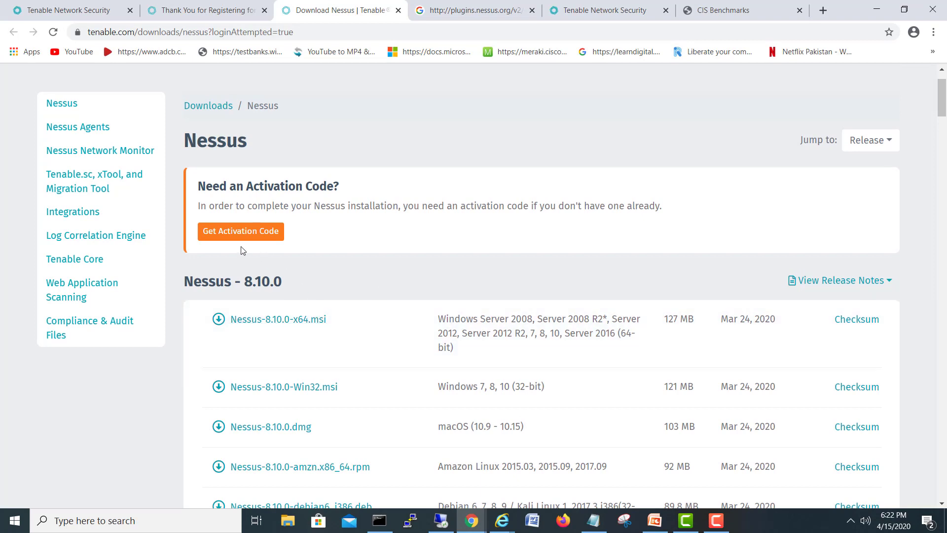
pyautogui.moveTo(241, 231)
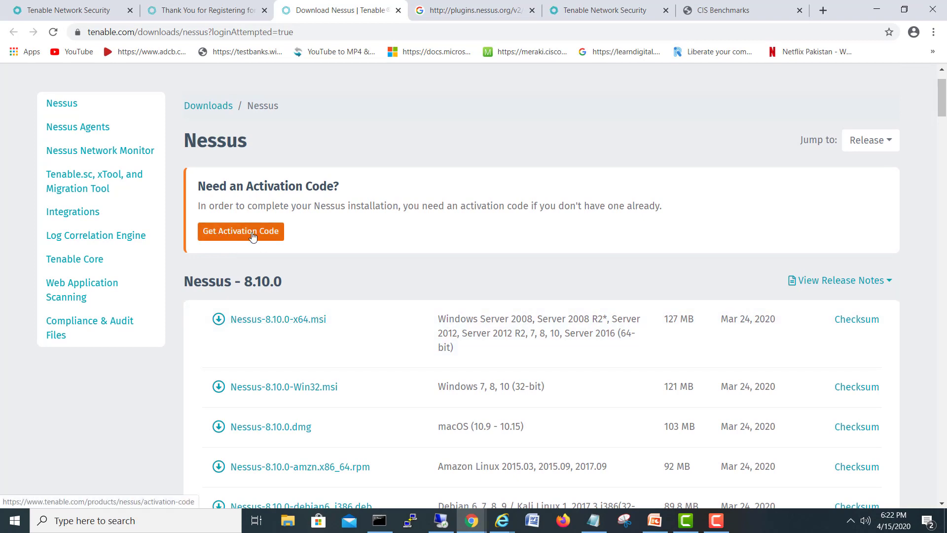
pyautogui.moveTo(421, 223)
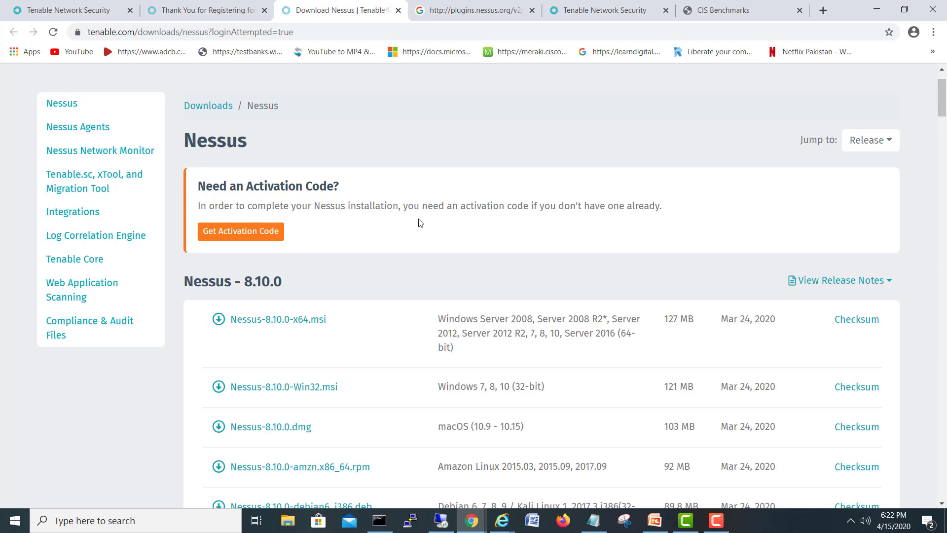
pyautogui.moveTo(479, 209)
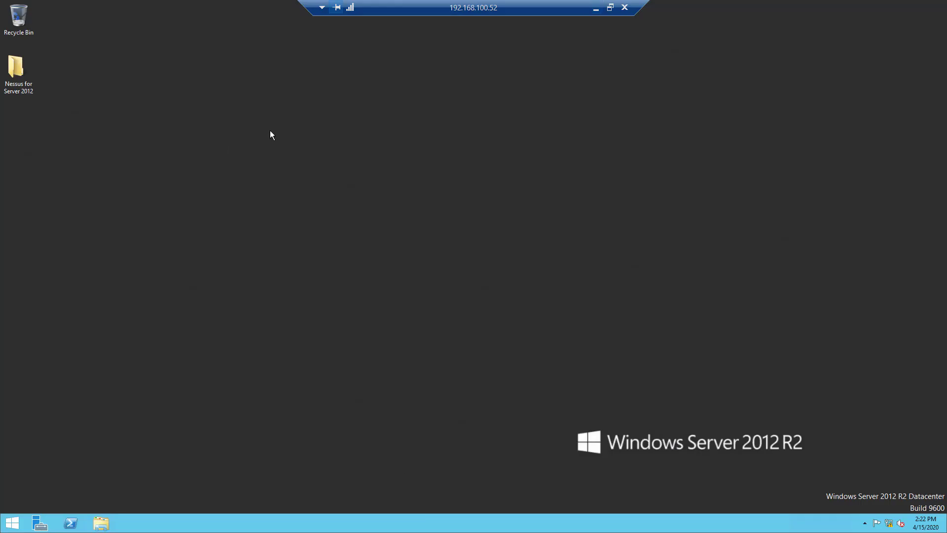
pyautogui.moveTo(159, 172)
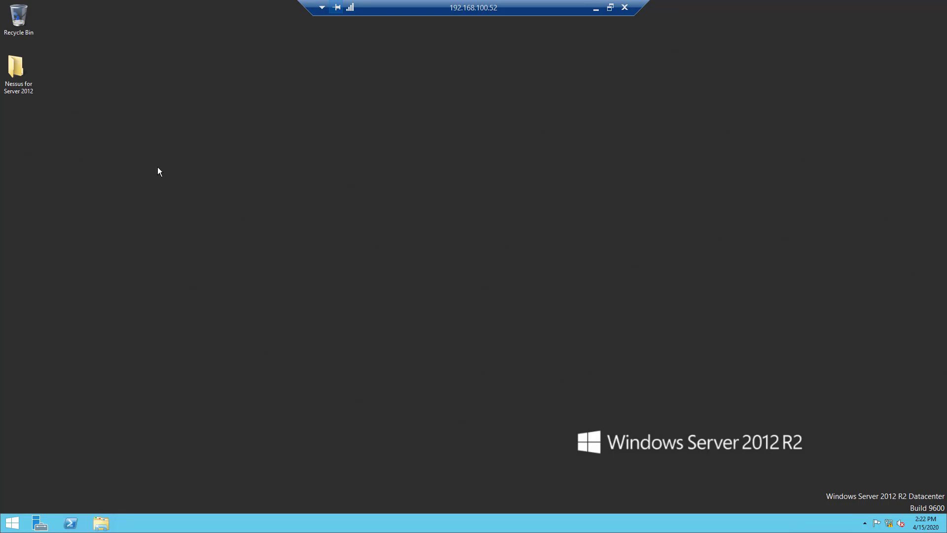
# - Open the Nessus for Server 2012 folder and view the Activation Code text file
pyautogui.doubleClick(17, 65)
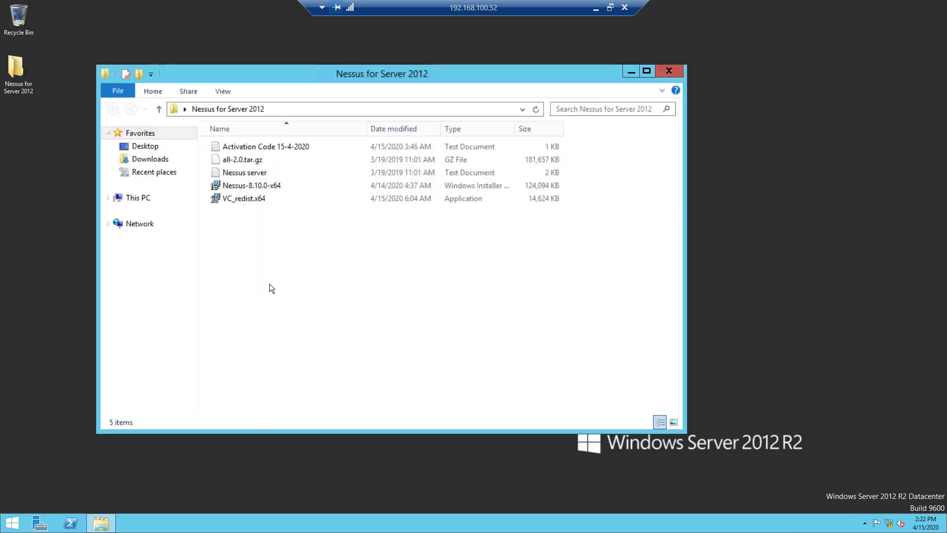
pyautogui.click(249, 185)
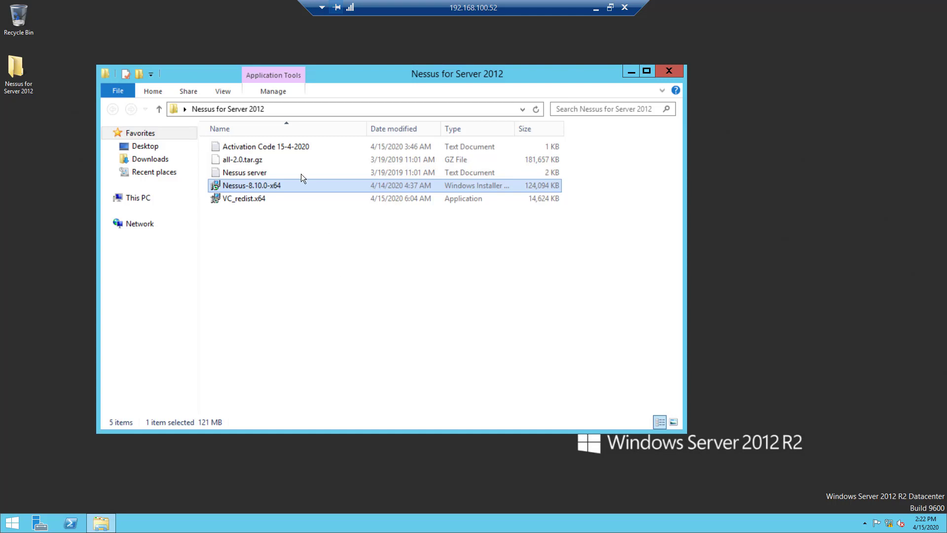
pyautogui.doubleClick(266, 146)
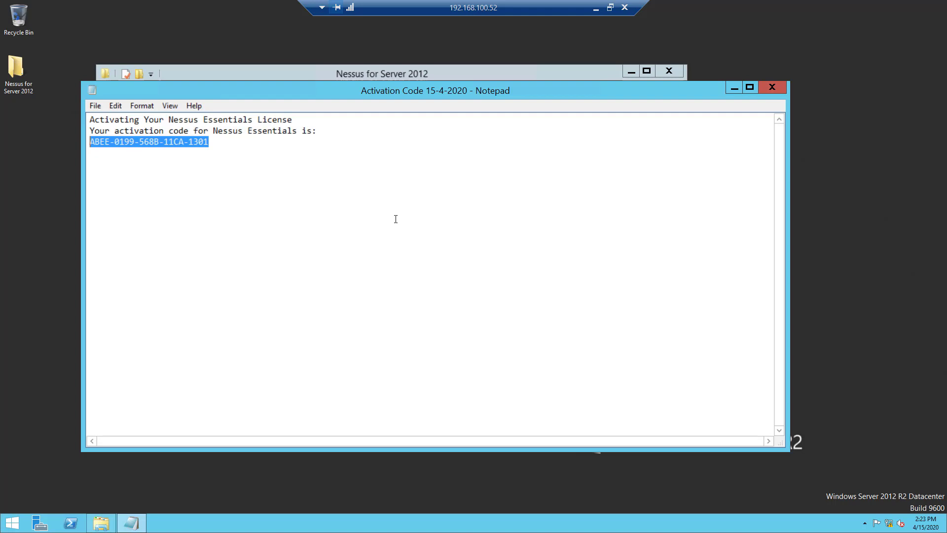
pyautogui.moveTo(416, 219)
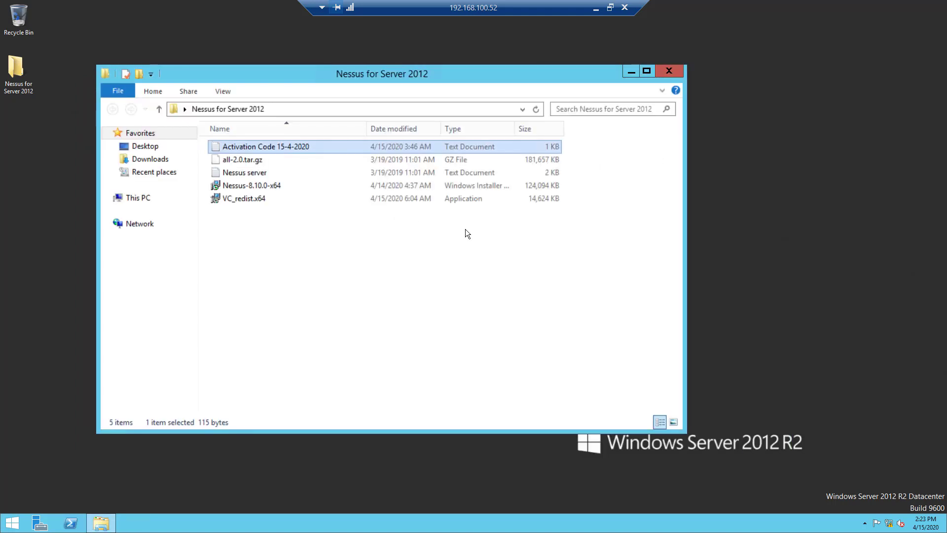
pyautogui.click(236, 233)
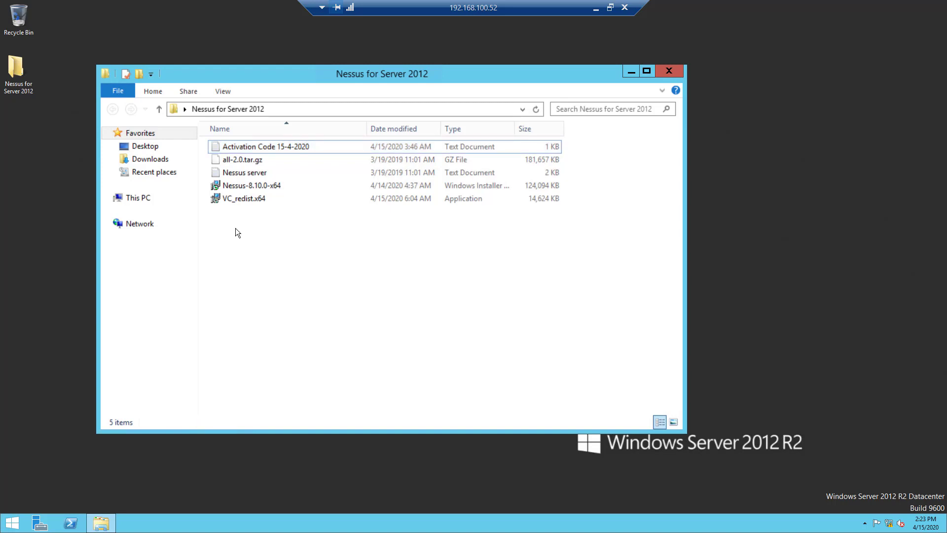
# - Launch the Nessus 8.10.0 x64 installer package from the folder
pyautogui.rightClick(246, 186)
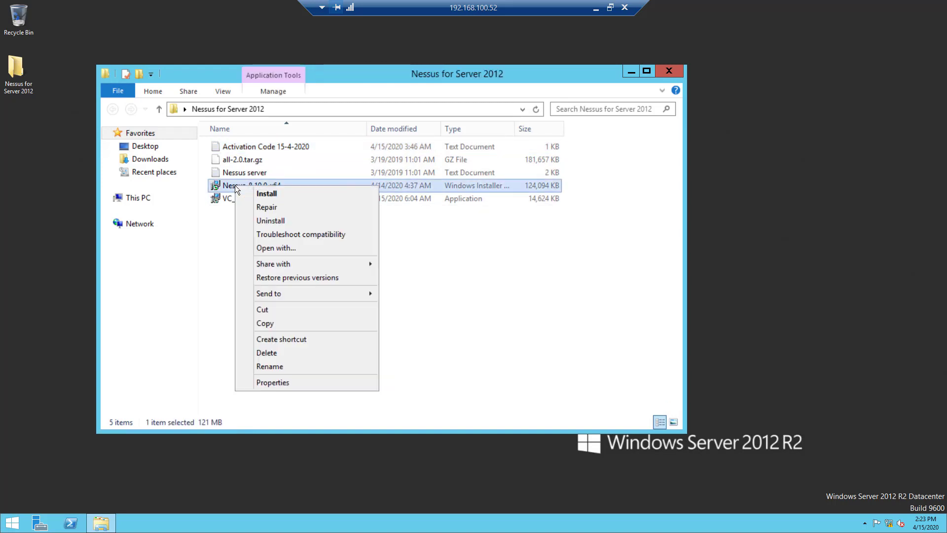
pyautogui.click(266, 193)
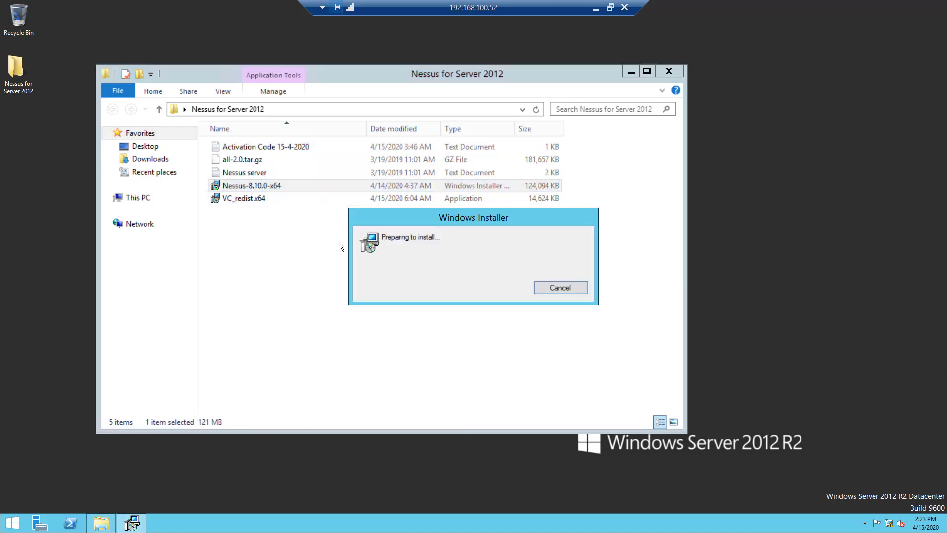
pyautogui.moveTo(424, 350)
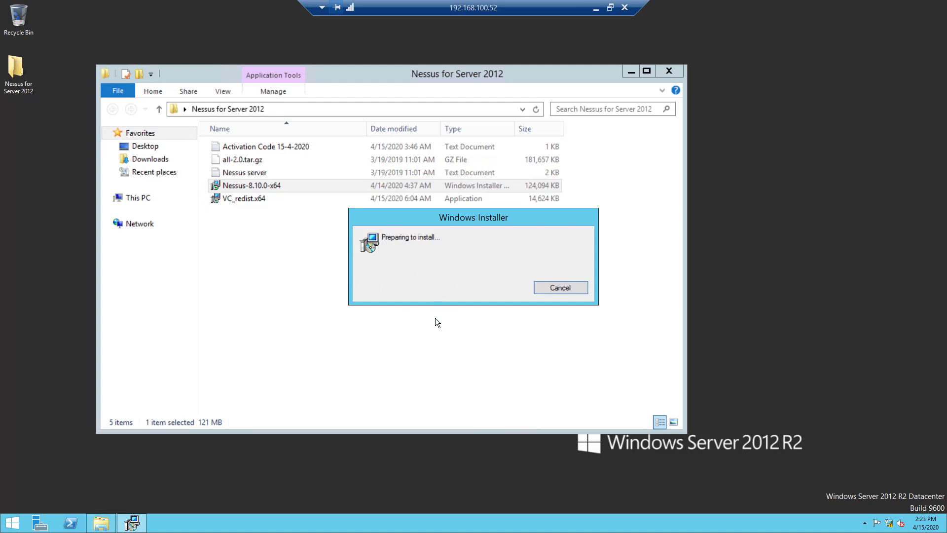
pyautogui.moveTo(332, 302)
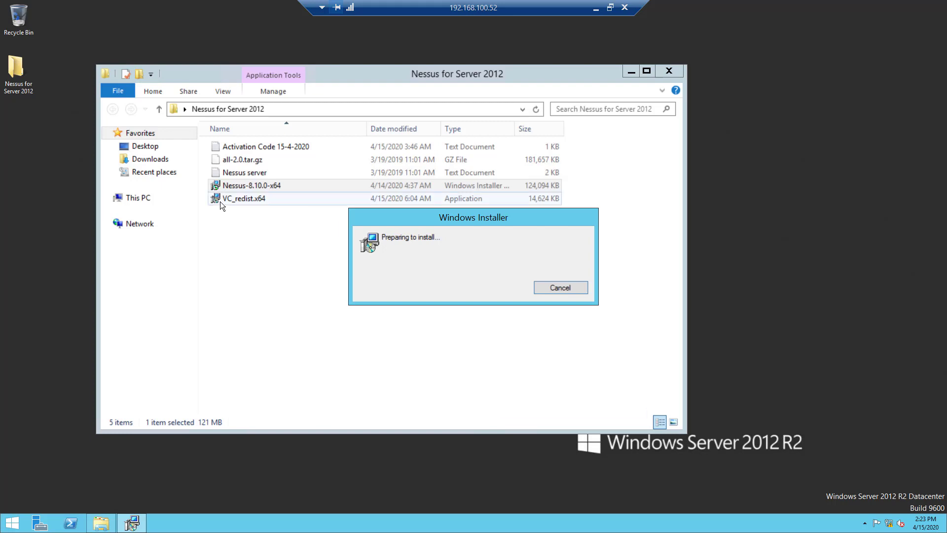
pyautogui.moveTo(250, 204)
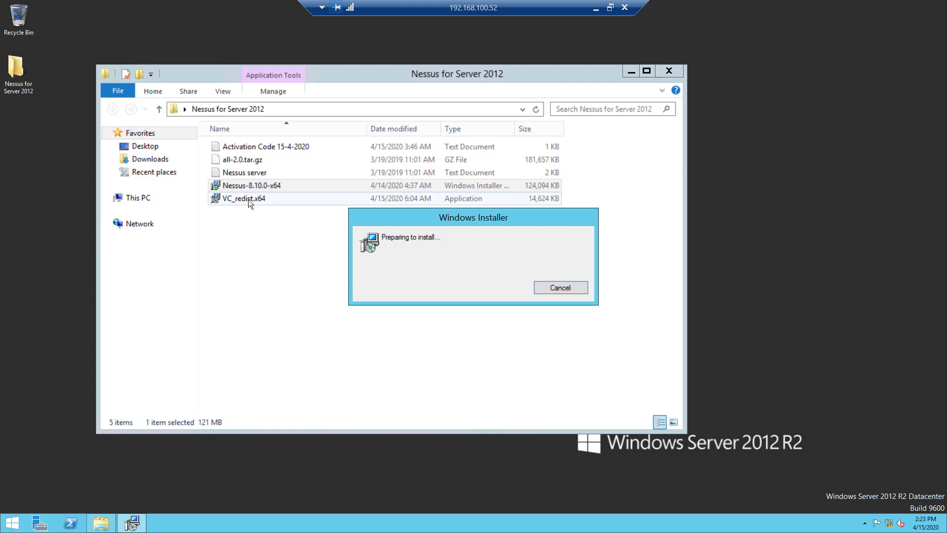
pyautogui.moveTo(256, 208)
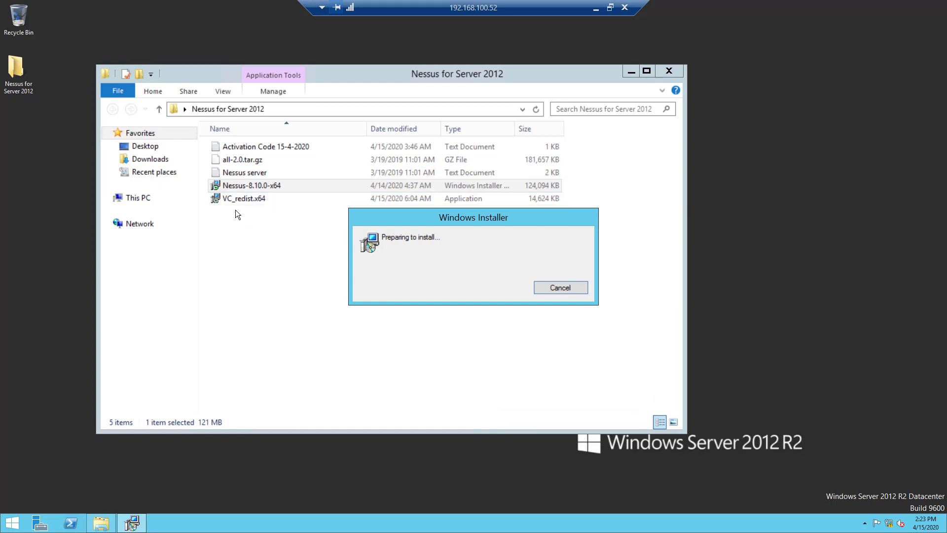
pyautogui.moveTo(273, 258)
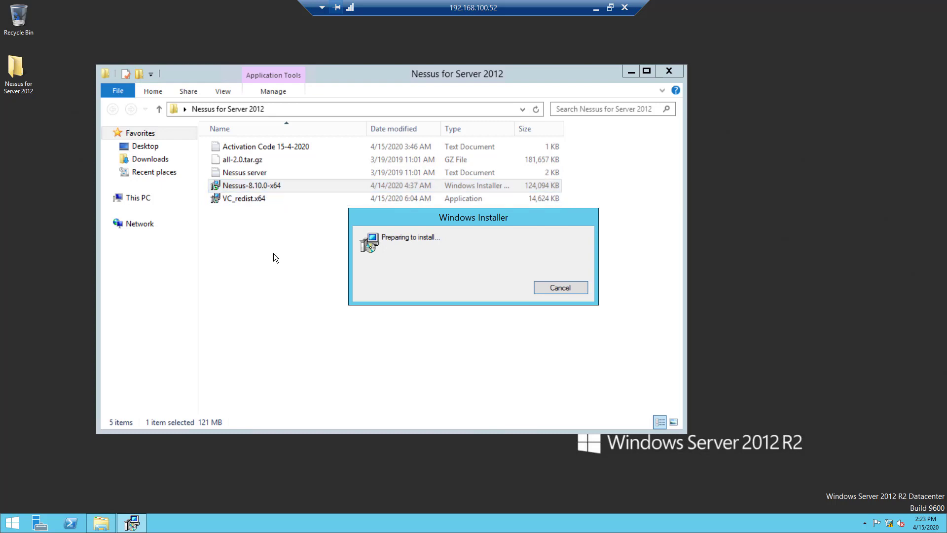
pyautogui.moveTo(456, 334)
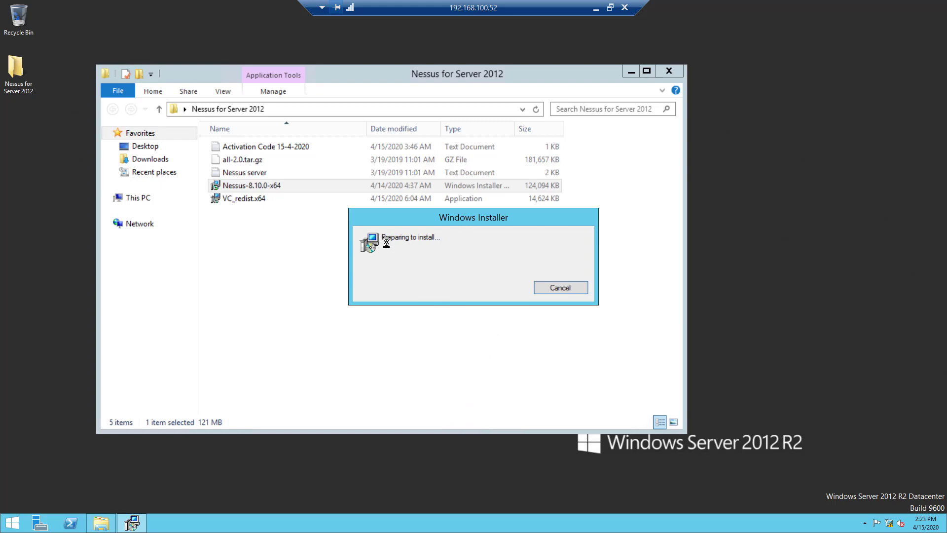
pyautogui.moveTo(402, 267)
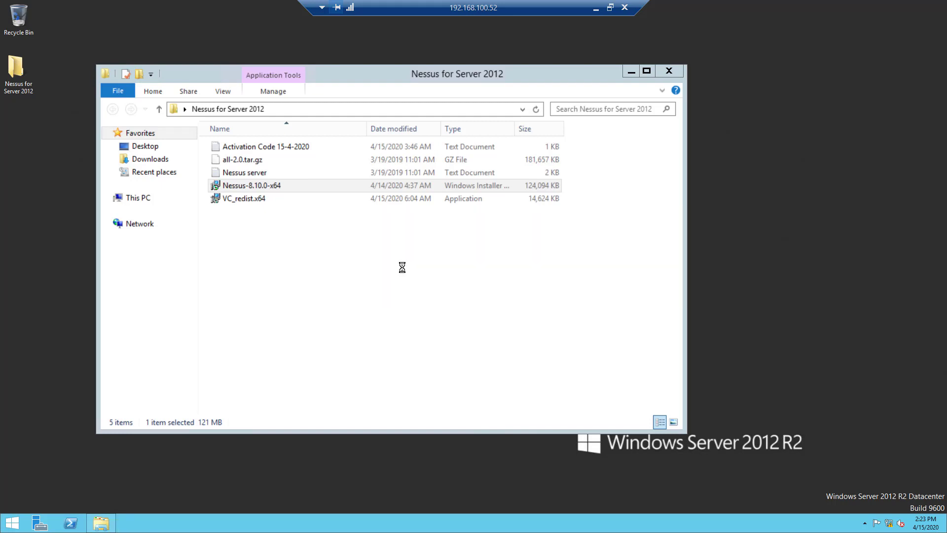
# - Accept the Nessus licence terms and install to the default C:\Program Files\Tenable\Nessus\ folder
pyautogui.doubleClick(251, 185)
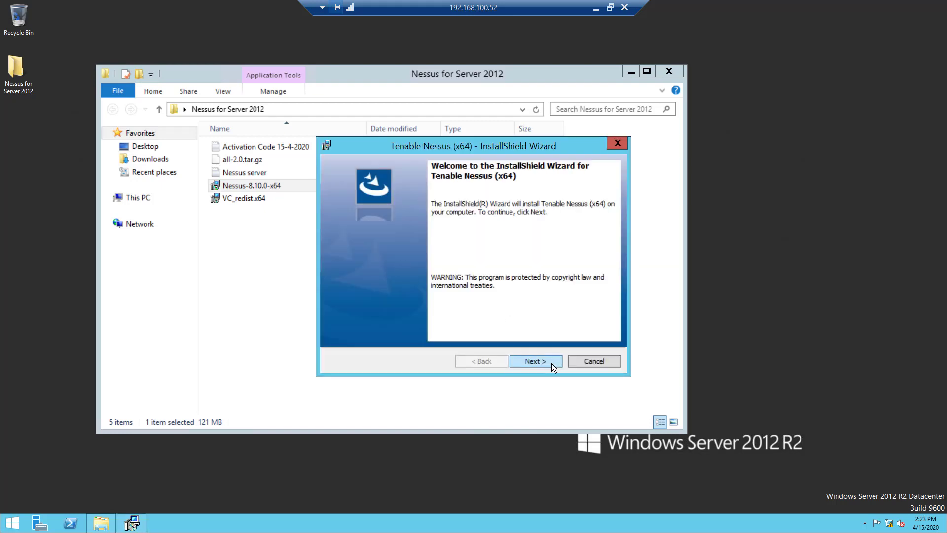
pyautogui.click(534, 361)
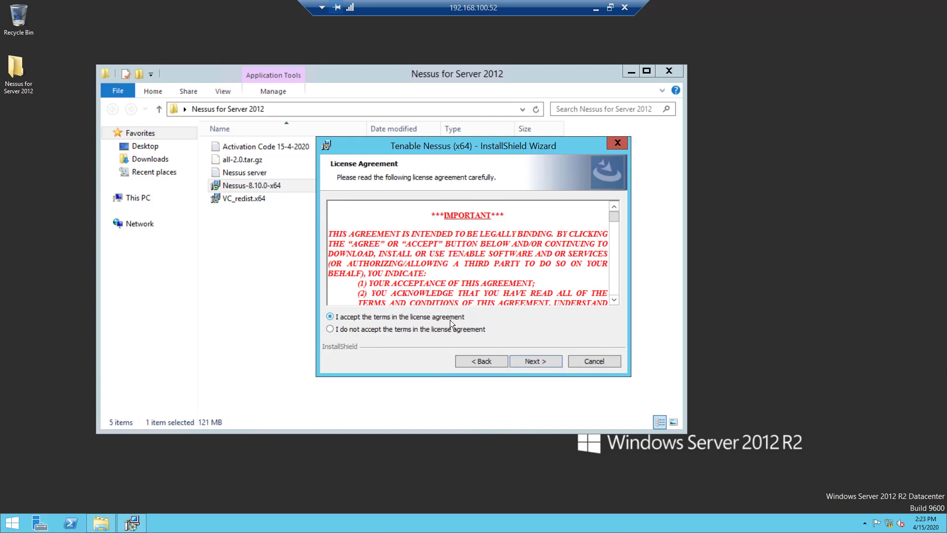
pyautogui.click(534, 361)
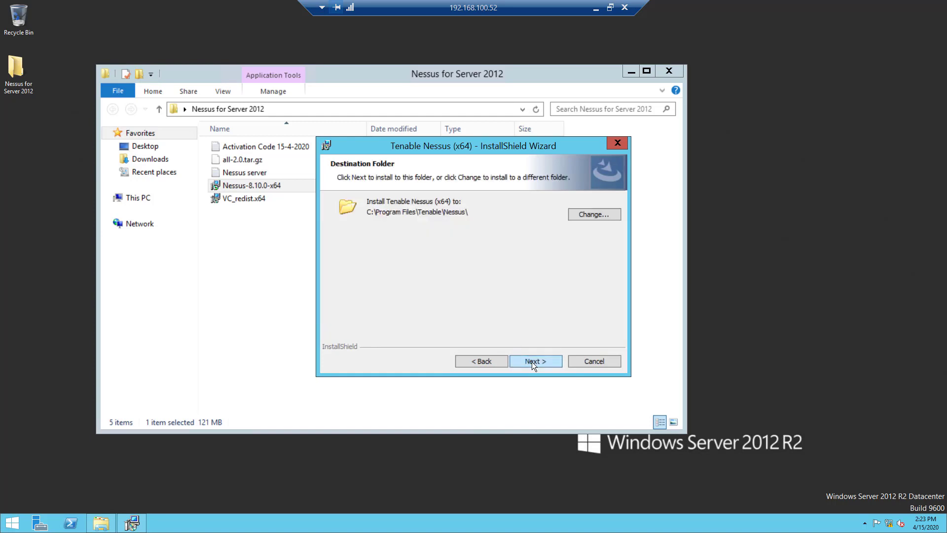
pyautogui.click(534, 361)
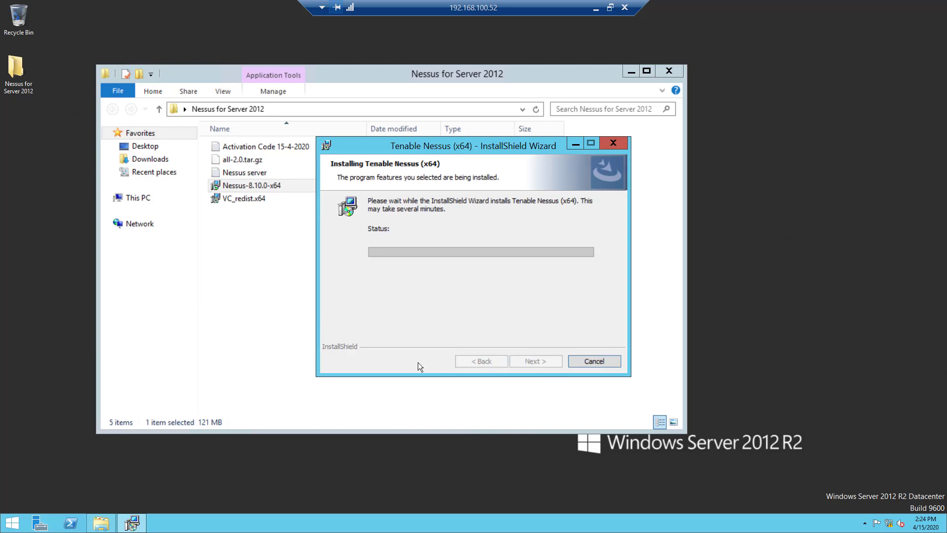
pyautogui.moveTo(846, 257)
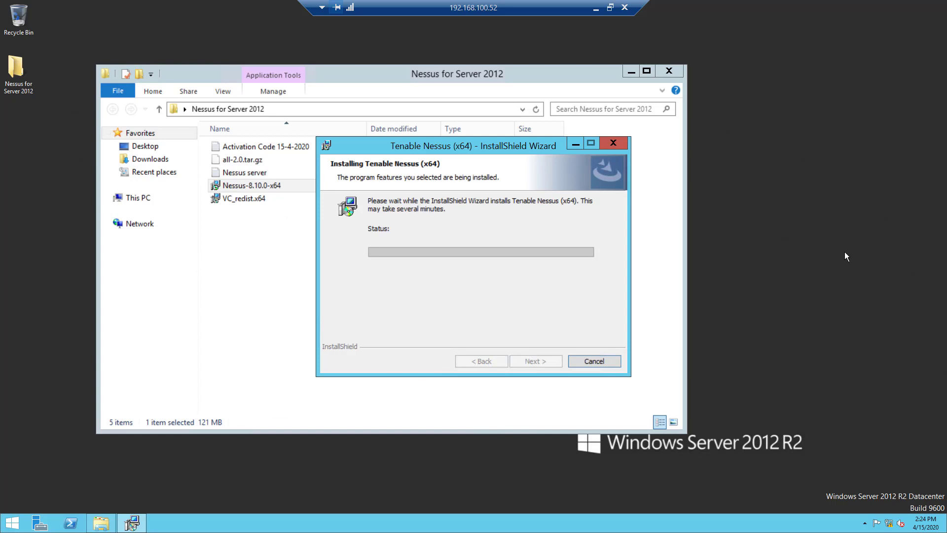
pyautogui.moveTo(891, 527)
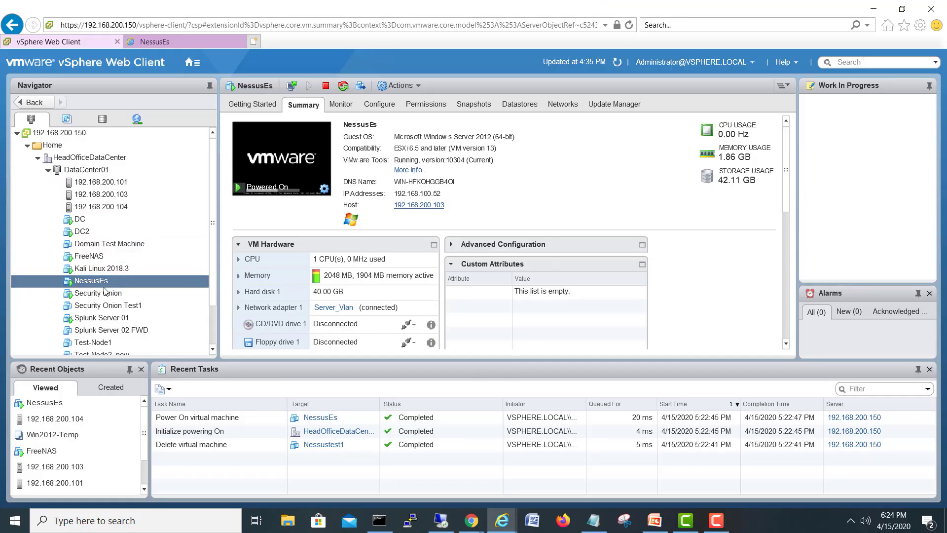
pyautogui.moveTo(105, 285)
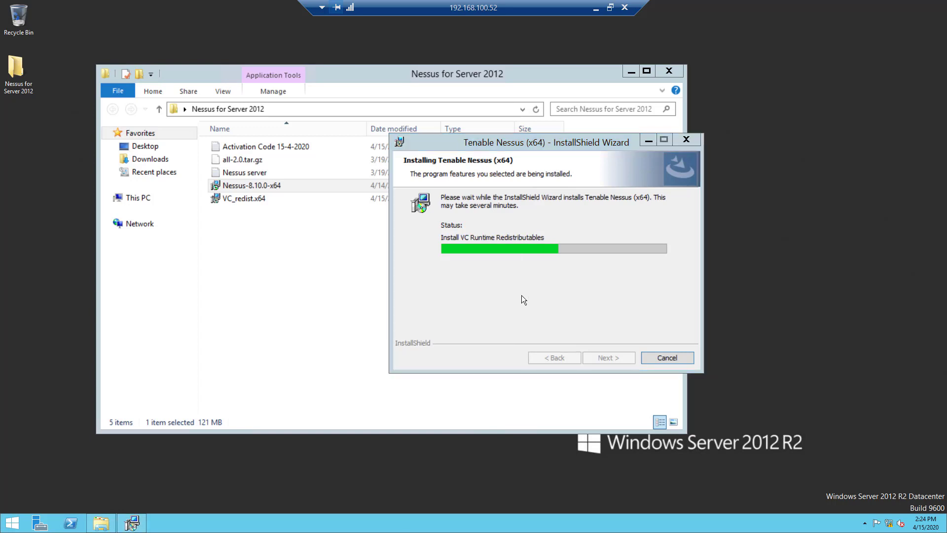
pyautogui.moveTo(531, 246)
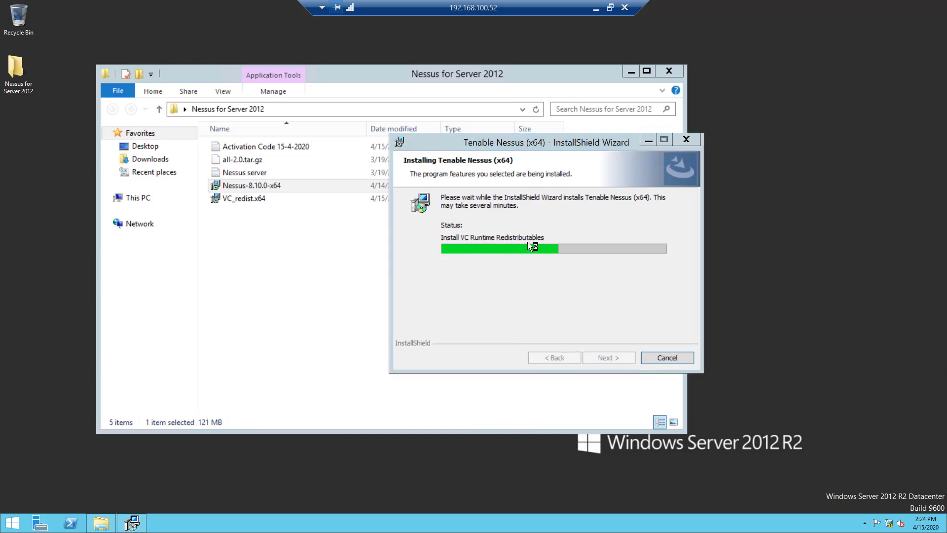
pyautogui.moveTo(538, 244)
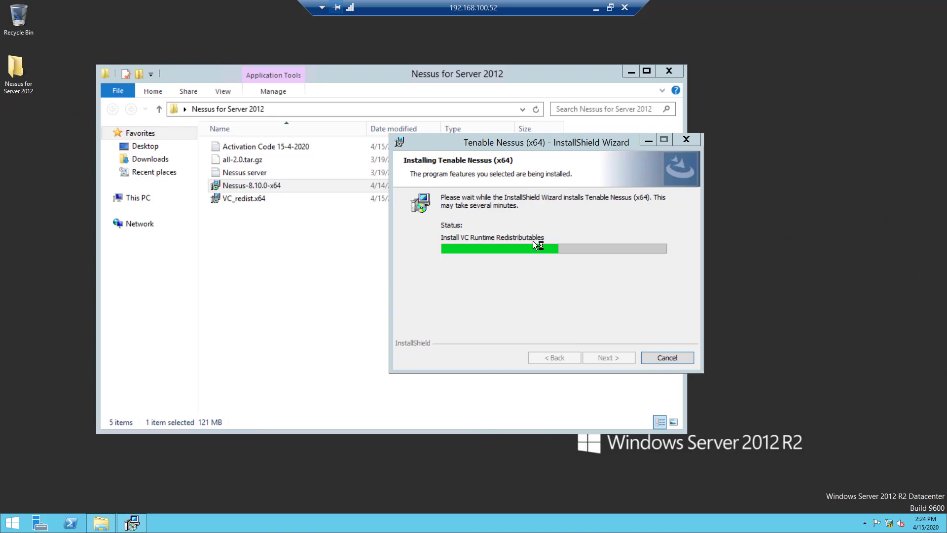
pyautogui.moveTo(504, 310)
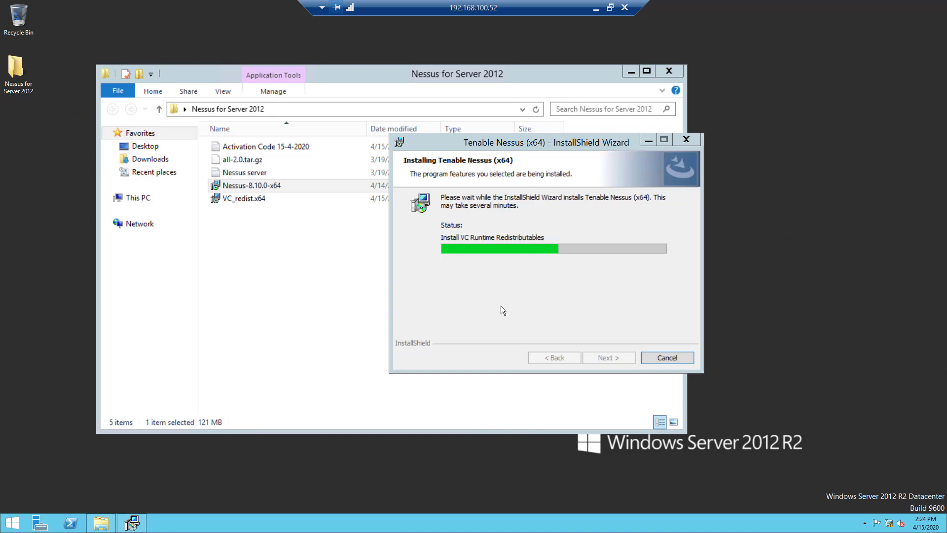
pyautogui.moveTo(489, 306)
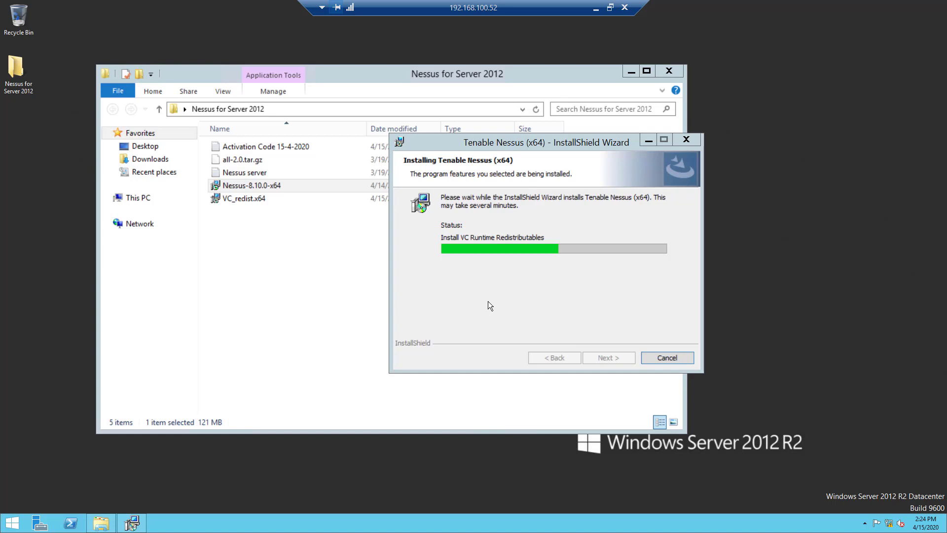
pyautogui.moveTo(491, 326)
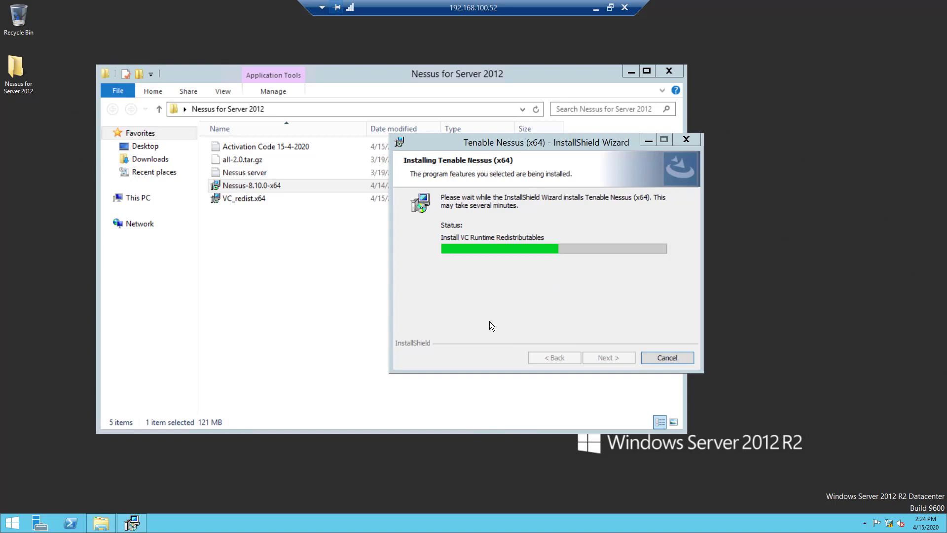
pyautogui.moveTo(532, 170)
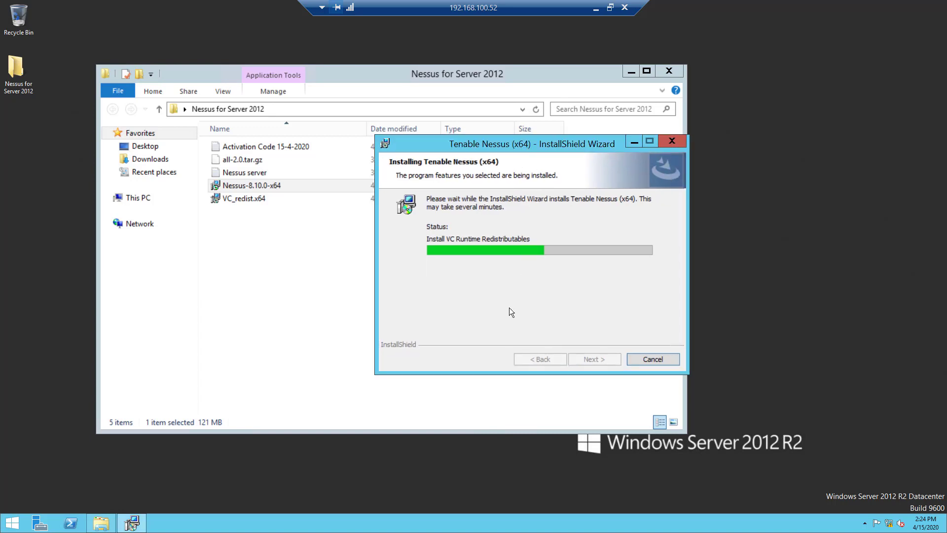
pyautogui.moveTo(508, 320)
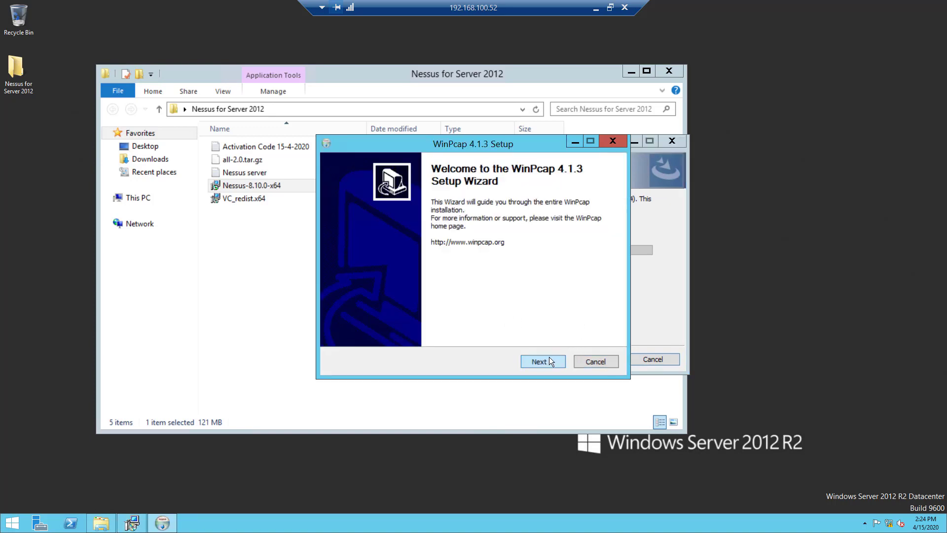
# - Install WinPcap 4.1.3 with the driver starting automatically at boot, then finish setup
pyautogui.click(542, 361)
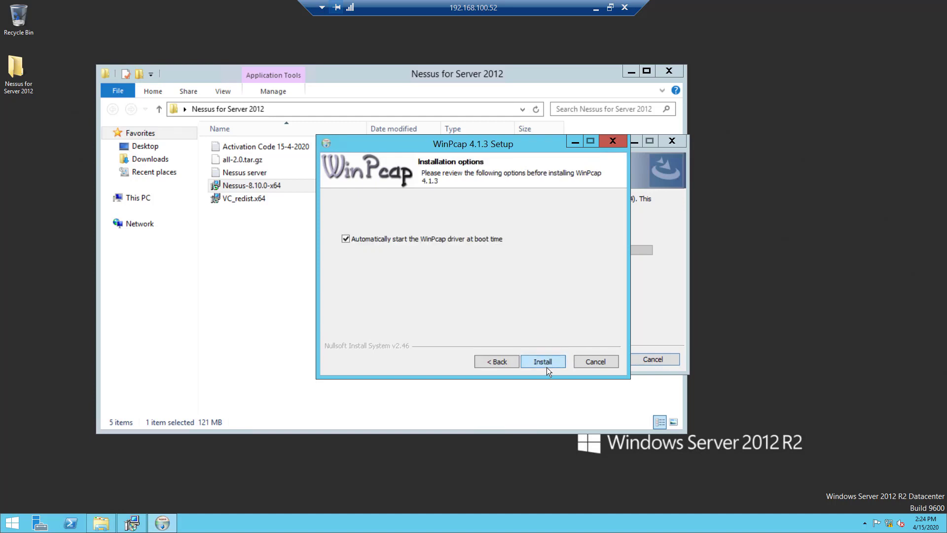
pyautogui.click(541, 361)
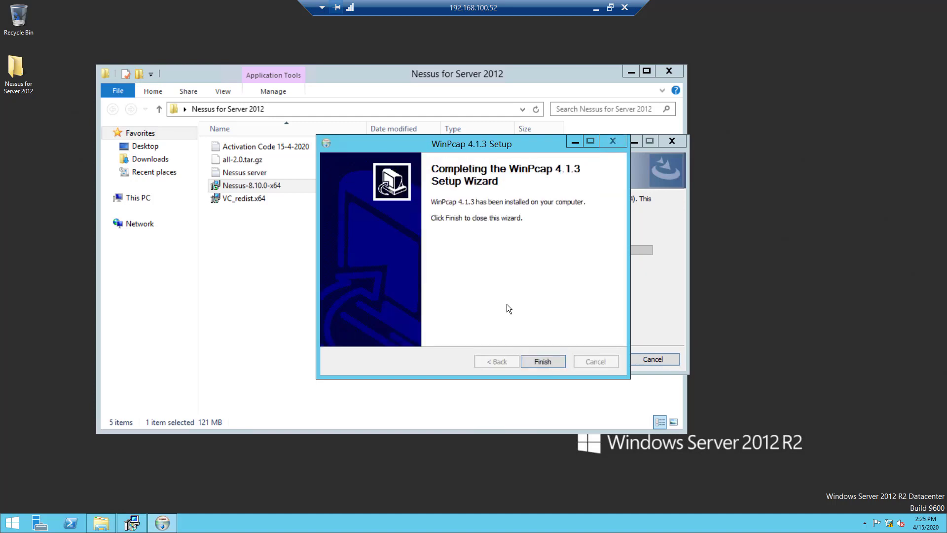
pyautogui.click(542, 361)
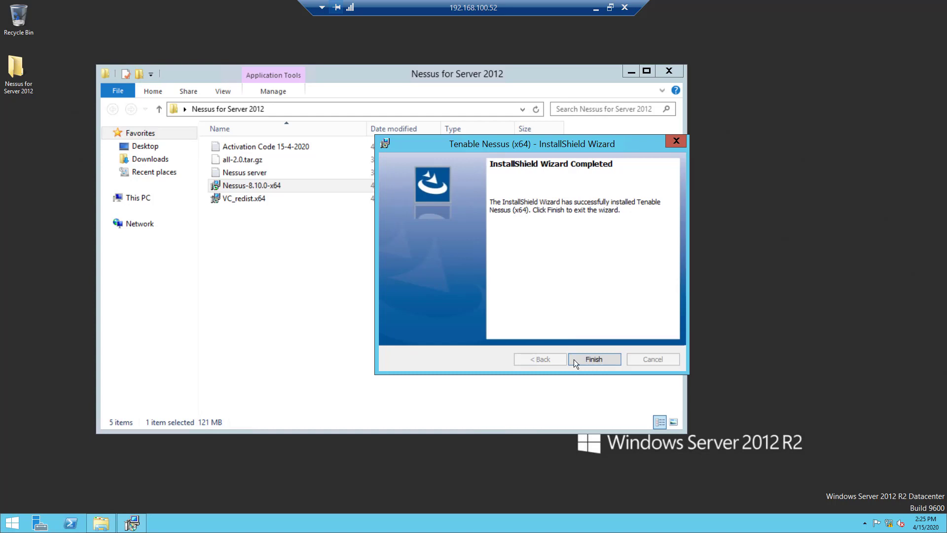
# - Minimize the File Explorer window and finish the completed Nessus InstallShield Wizard
pyautogui.click(593, 359)
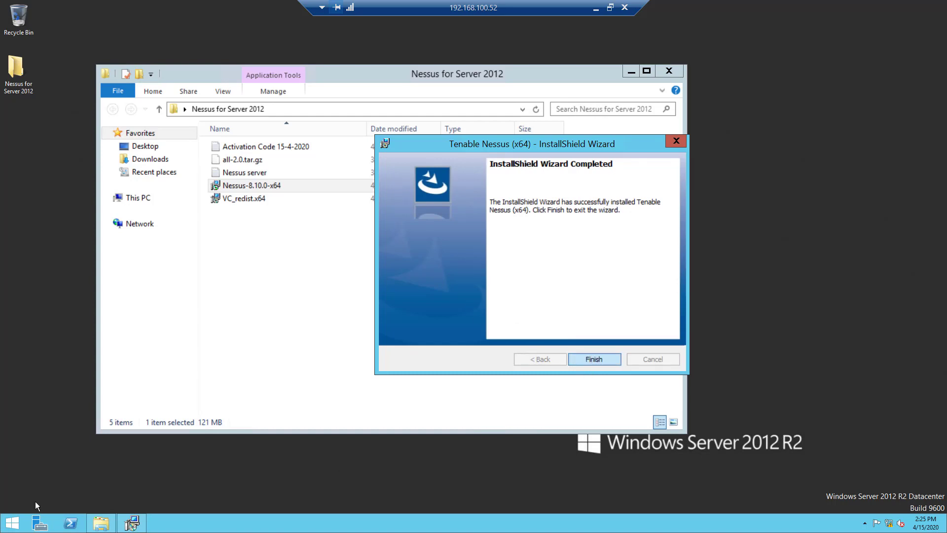
pyautogui.moveTo(463, 324)
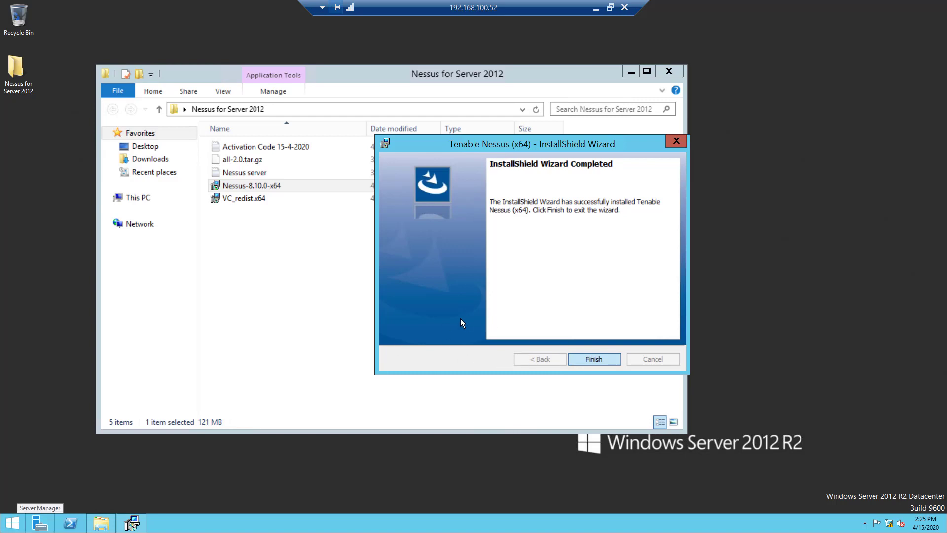
pyautogui.moveTo(630, 77)
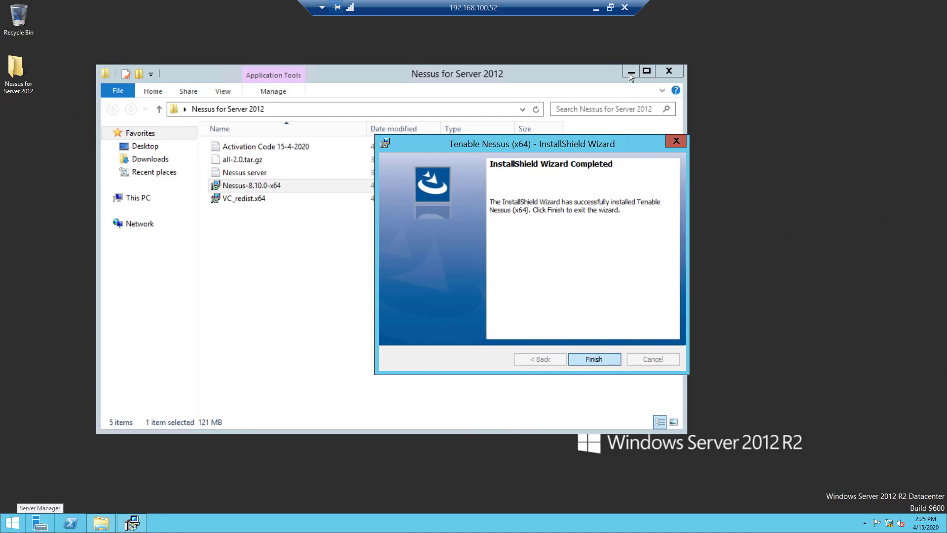
pyautogui.click(631, 71)
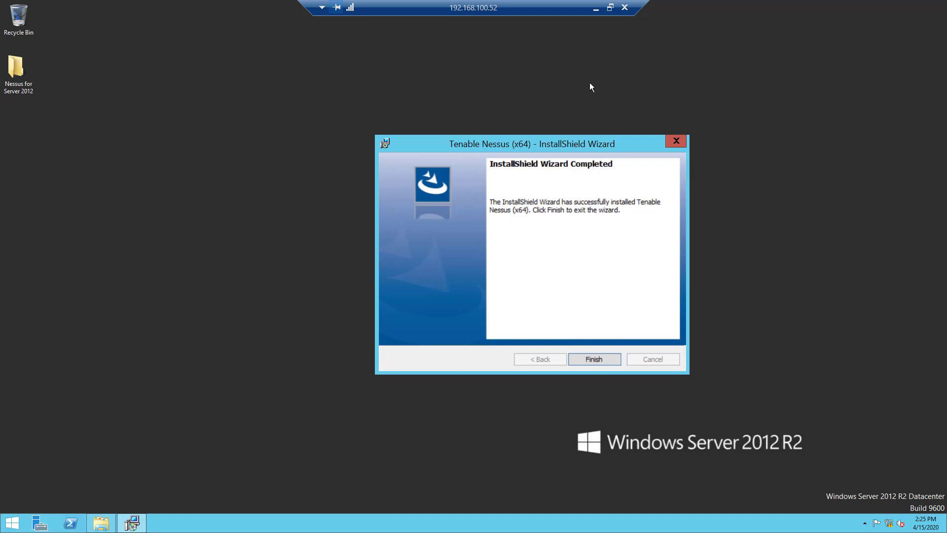
pyautogui.moveTo(332, 140)
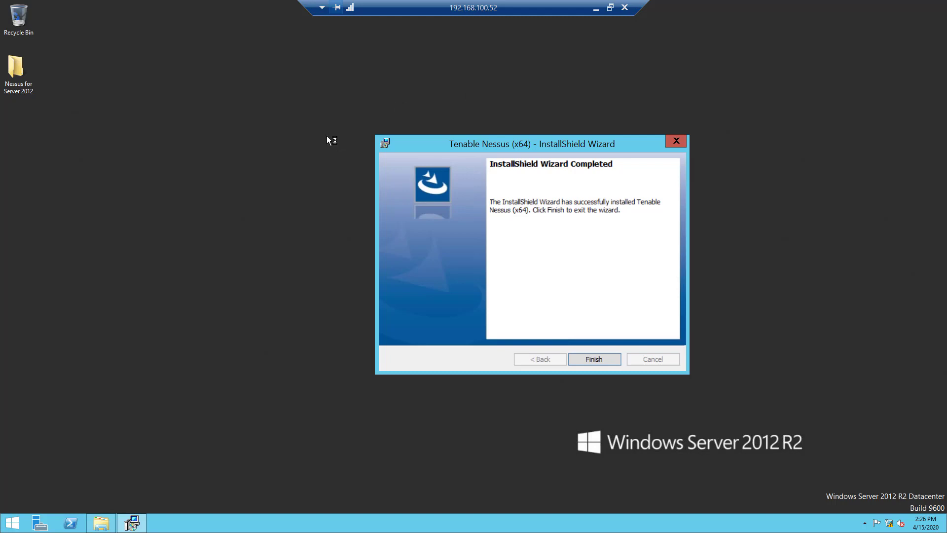
pyautogui.moveTo(276, 300)
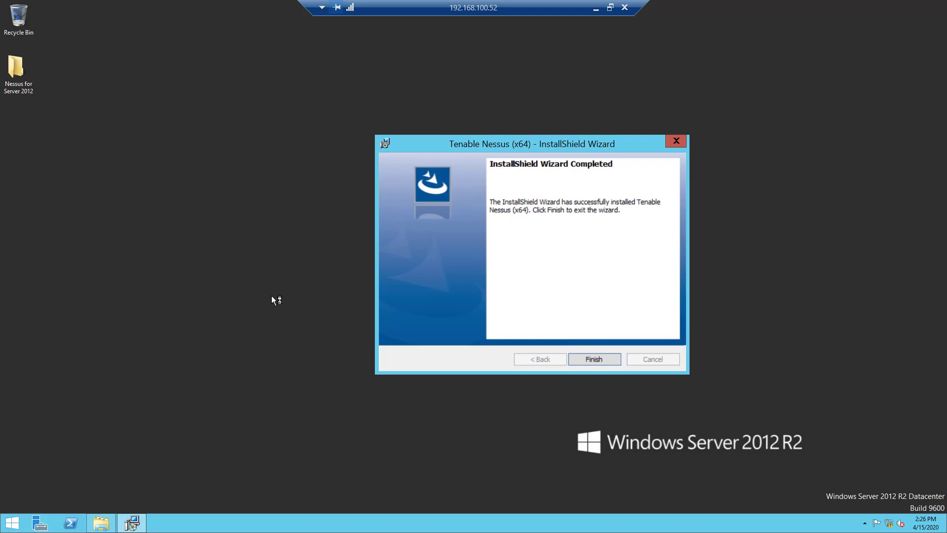
pyautogui.moveTo(276, 296)
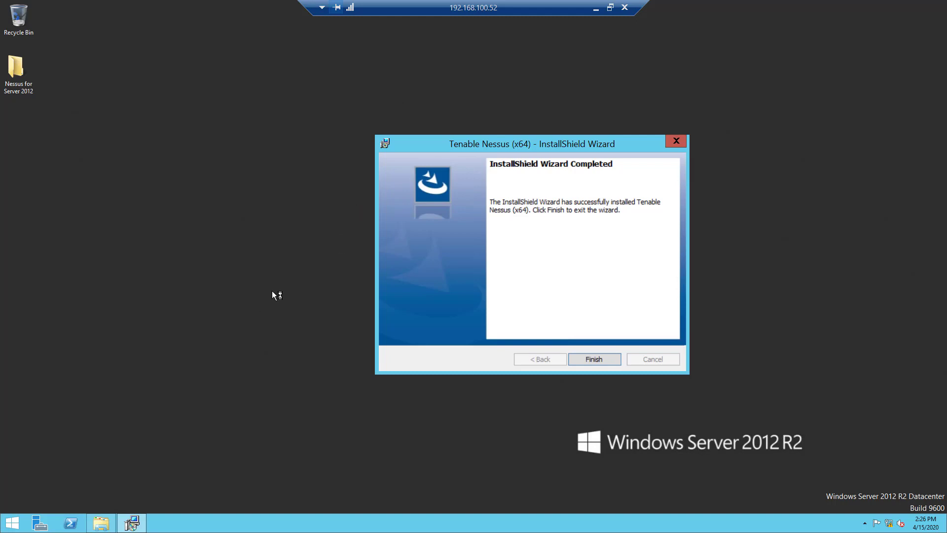
pyautogui.click(593, 359)
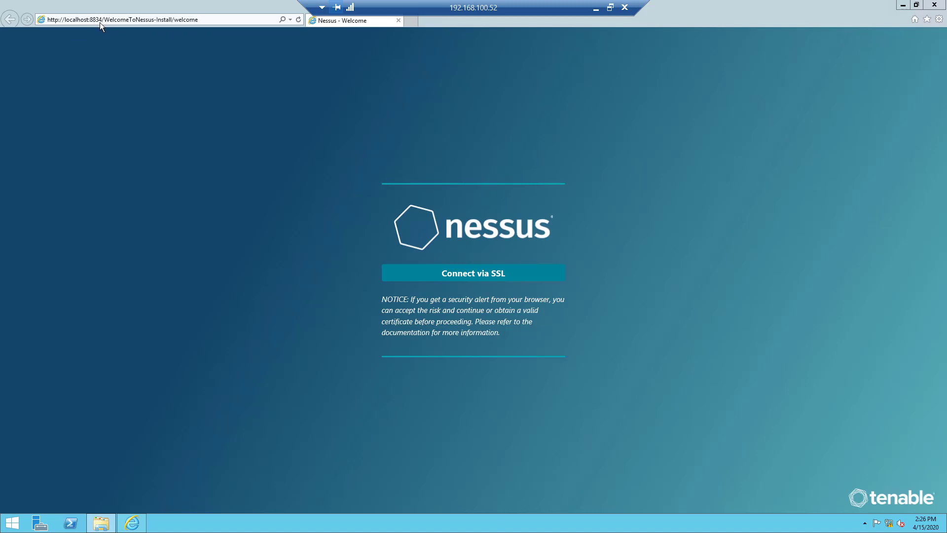
pyautogui.moveTo(157, 128)
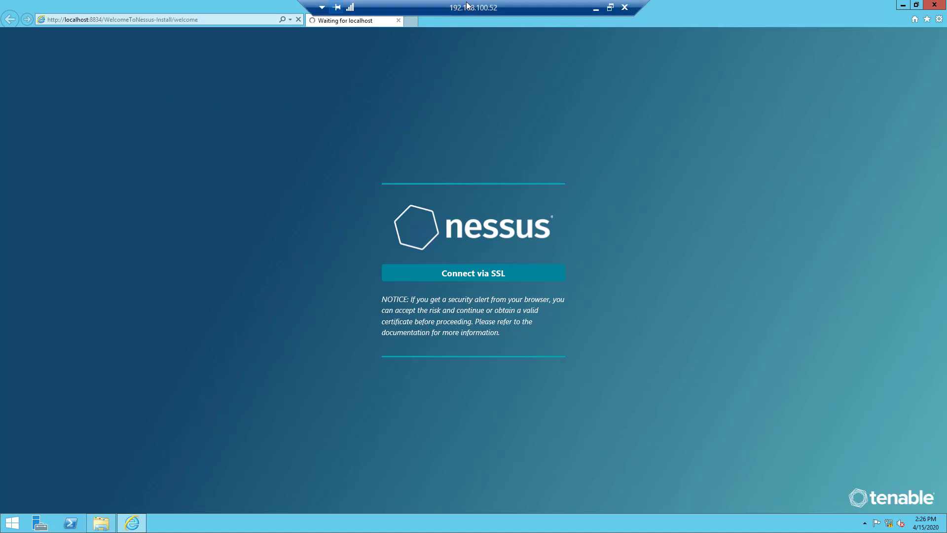
pyautogui.moveTo(328, 136)
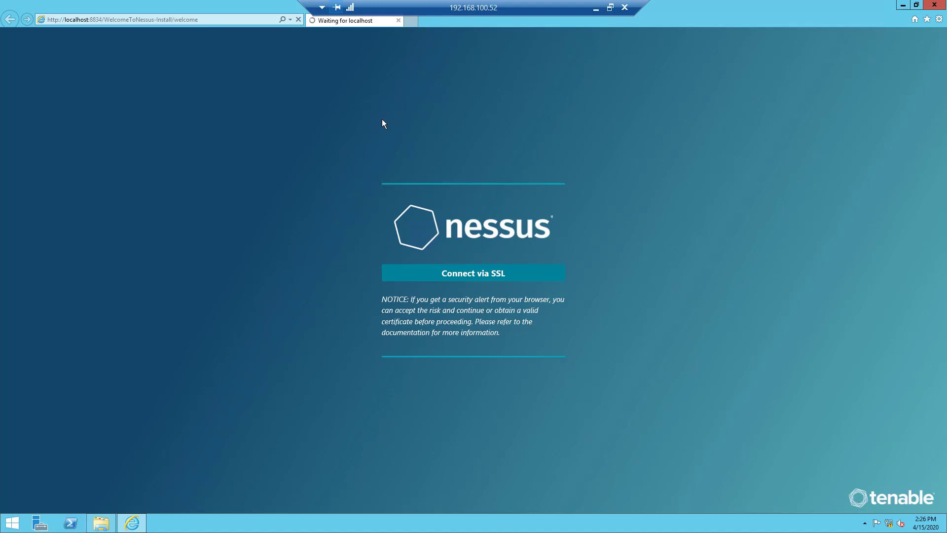
pyautogui.moveTo(324, 201)
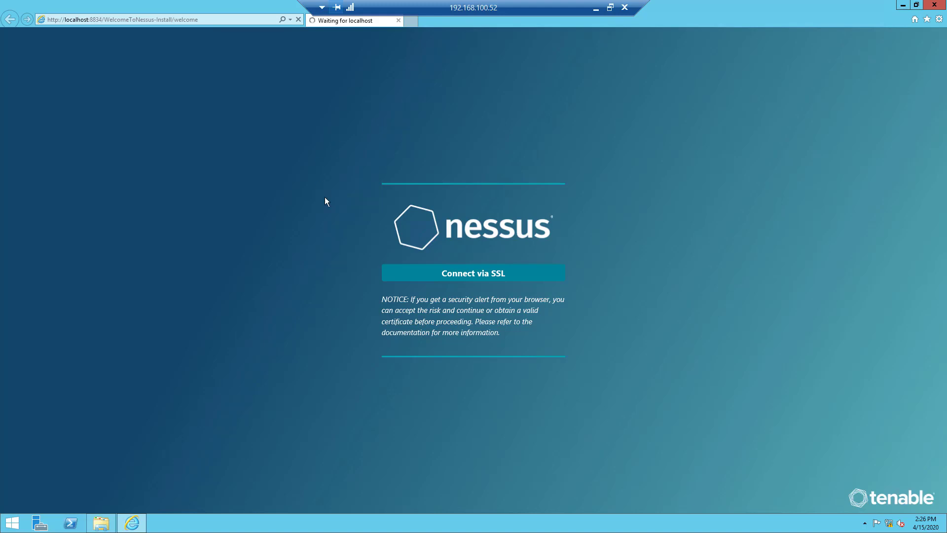
pyautogui.moveTo(328, 203)
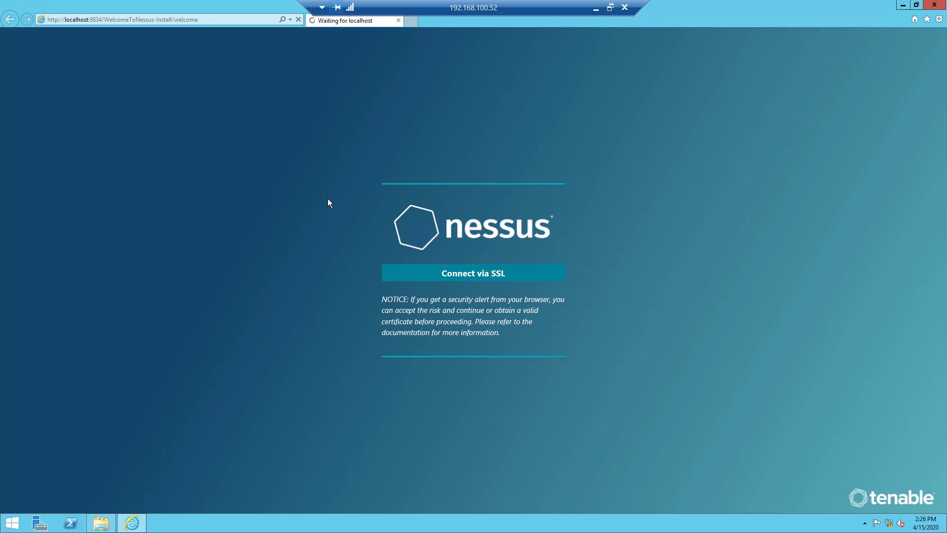
pyautogui.click(473, 272)
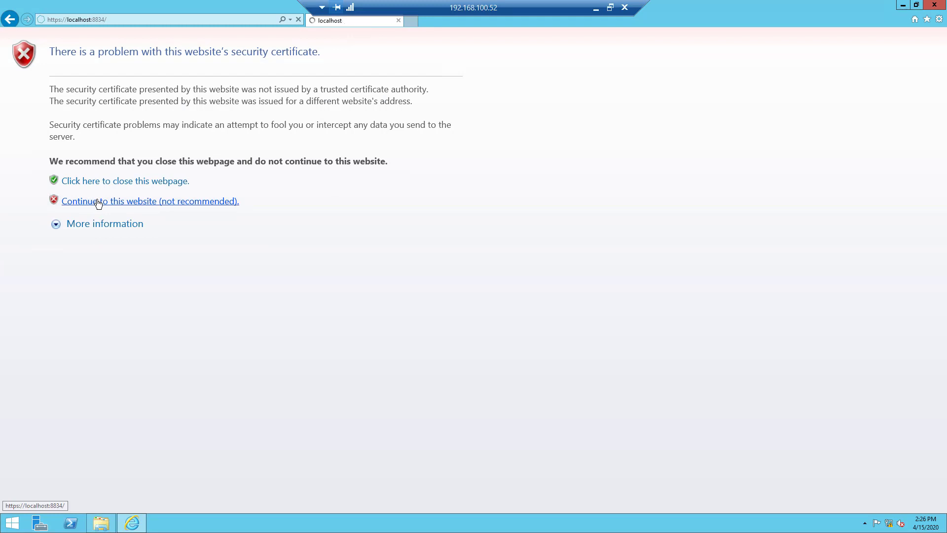
# - Continue past the certificate warning and proceed with the Nessus Essentials deployment
pyautogui.click(150, 201)
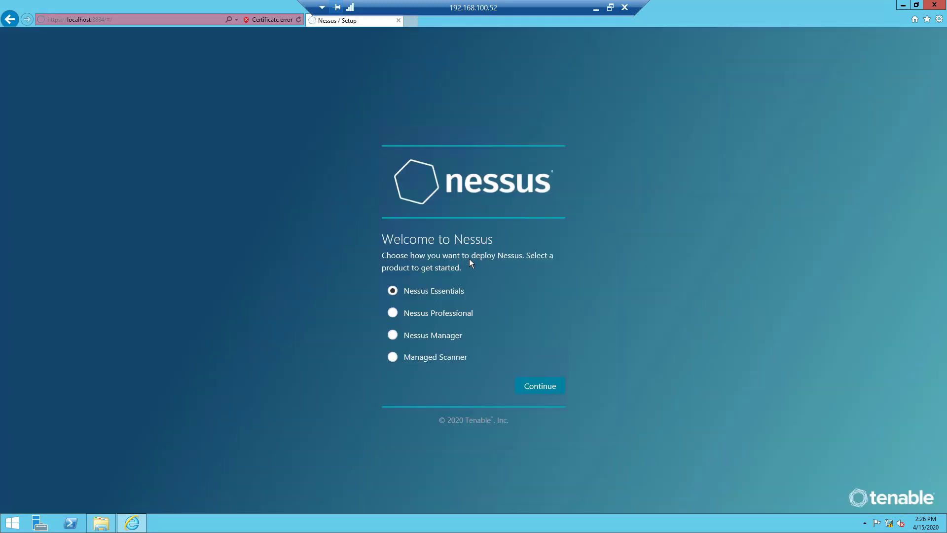
pyautogui.moveTo(434, 313)
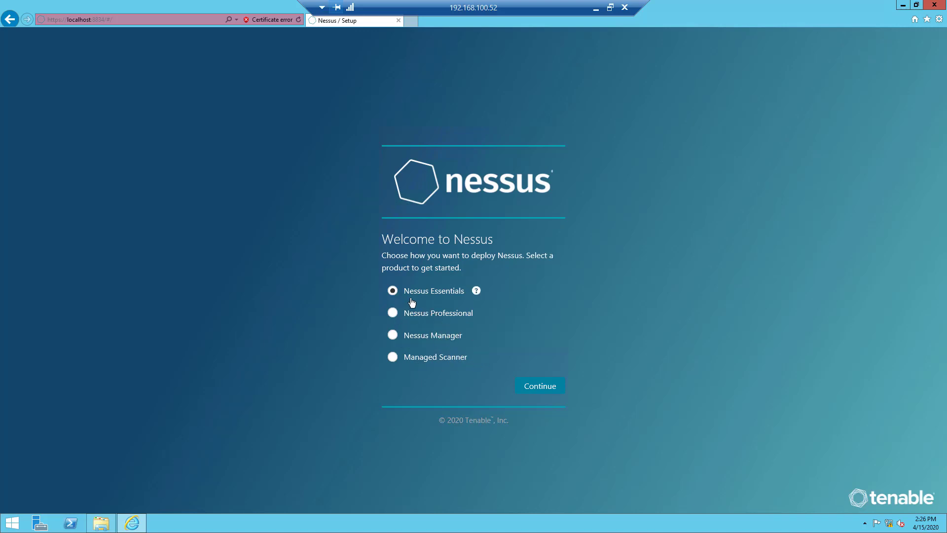
pyautogui.moveTo(456, 300)
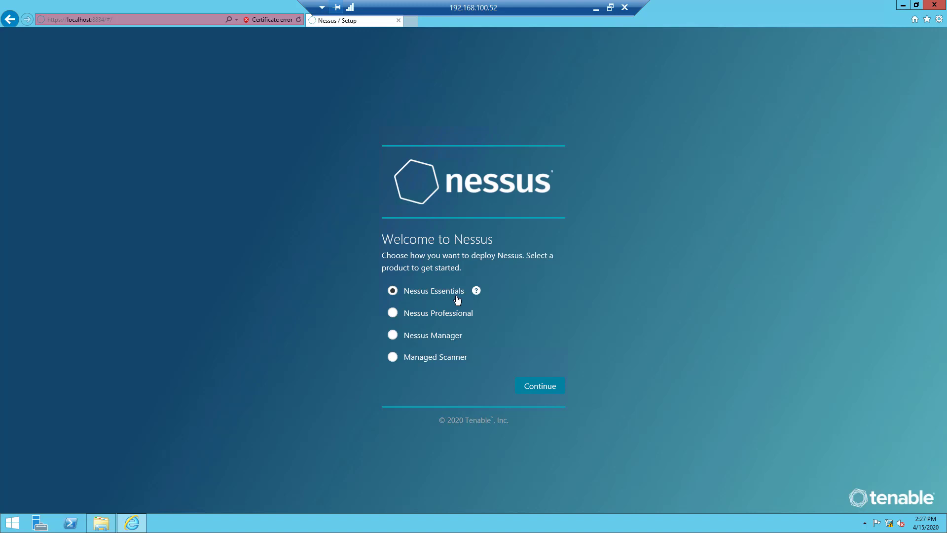
pyautogui.click(539, 385)
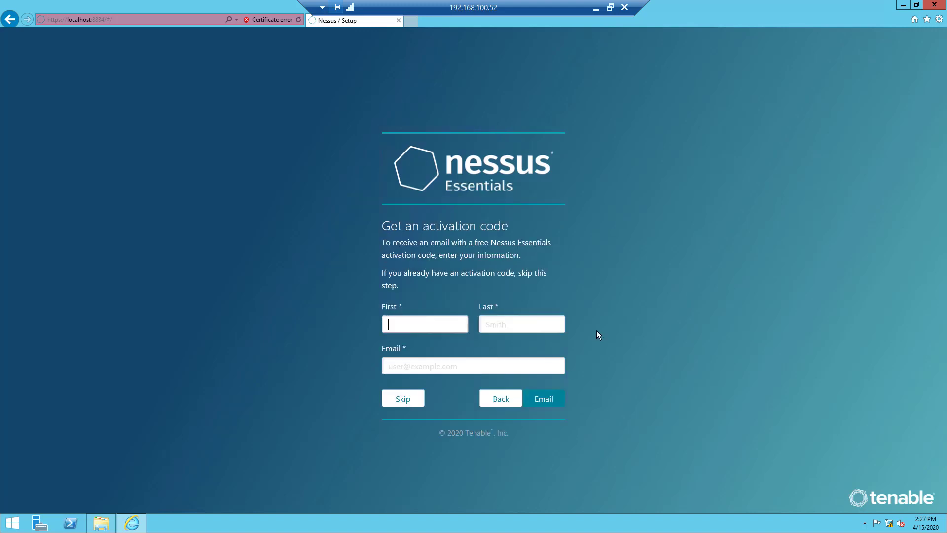
pyautogui.moveTo(358, 248)
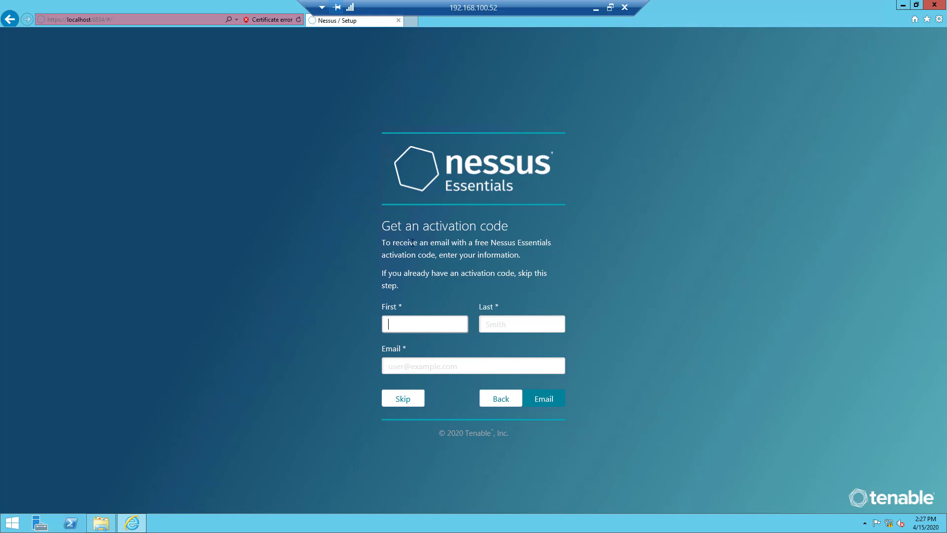
pyautogui.moveTo(421, 367)
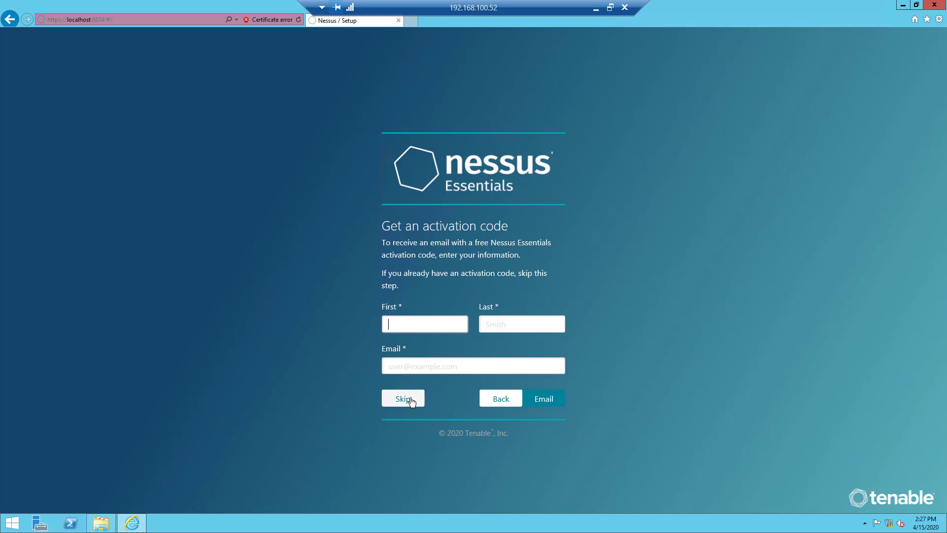
# - Skip the activation code request, enable Register Offline, and open the offline registration site in a new tab
pyautogui.click(403, 398)
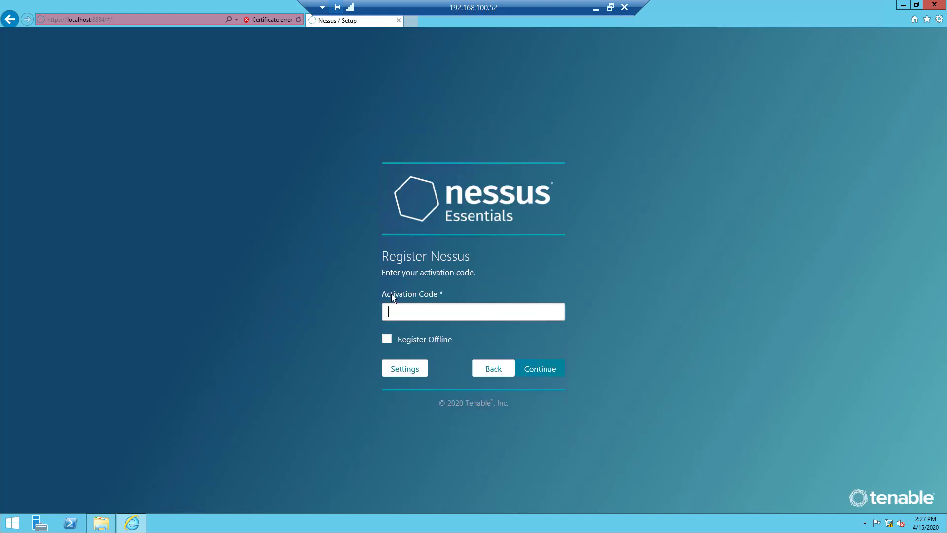
pyautogui.moveTo(458, 276)
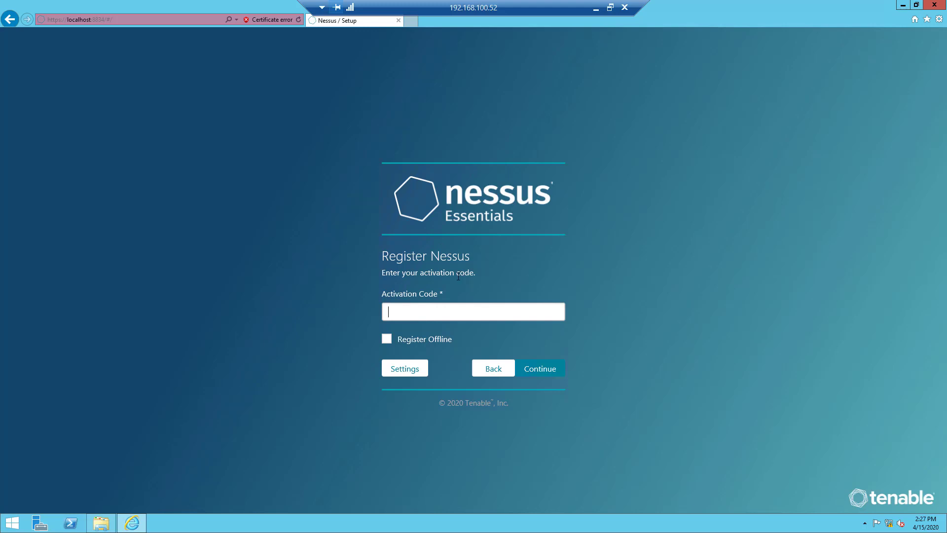
pyautogui.moveTo(521, 260)
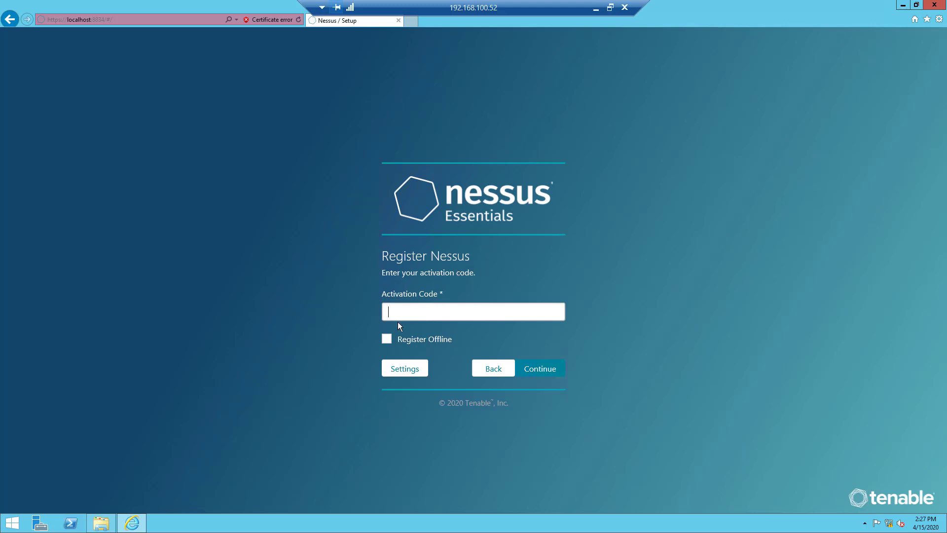
pyautogui.click(387, 338)
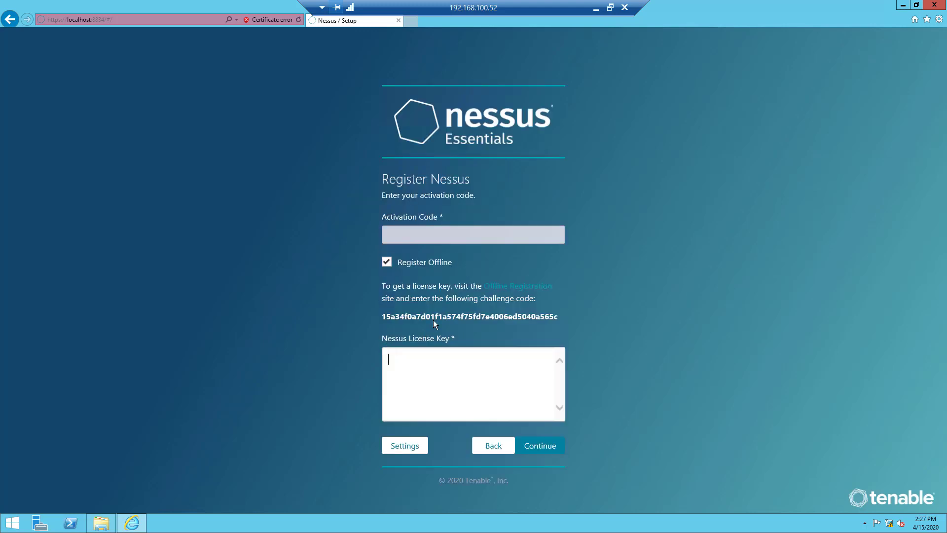
pyautogui.moveTo(551, 335)
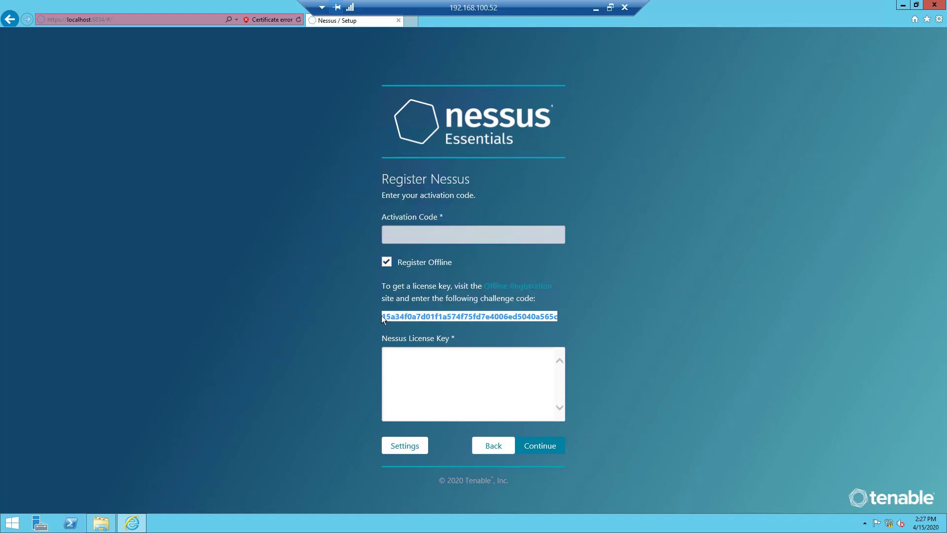
pyautogui.moveTo(518, 286)
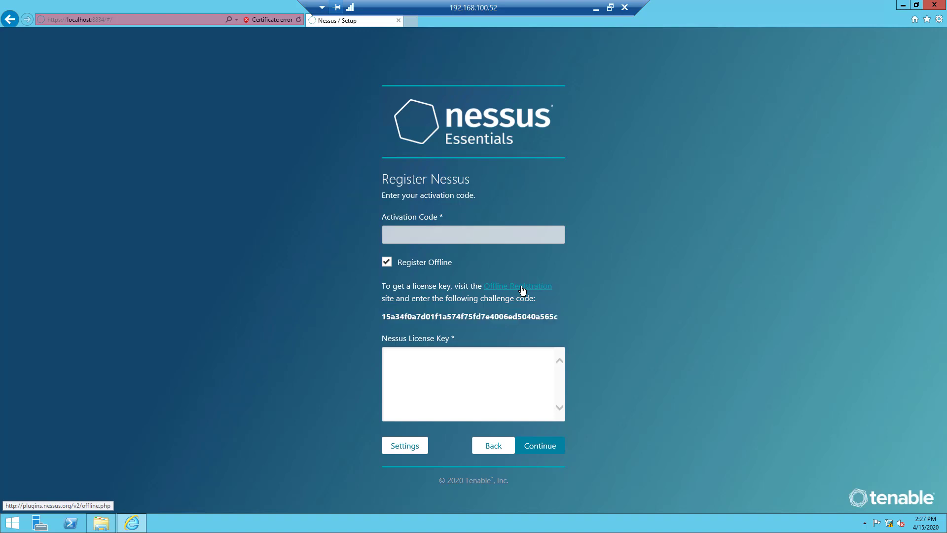
pyautogui.rightClick(518, 286)
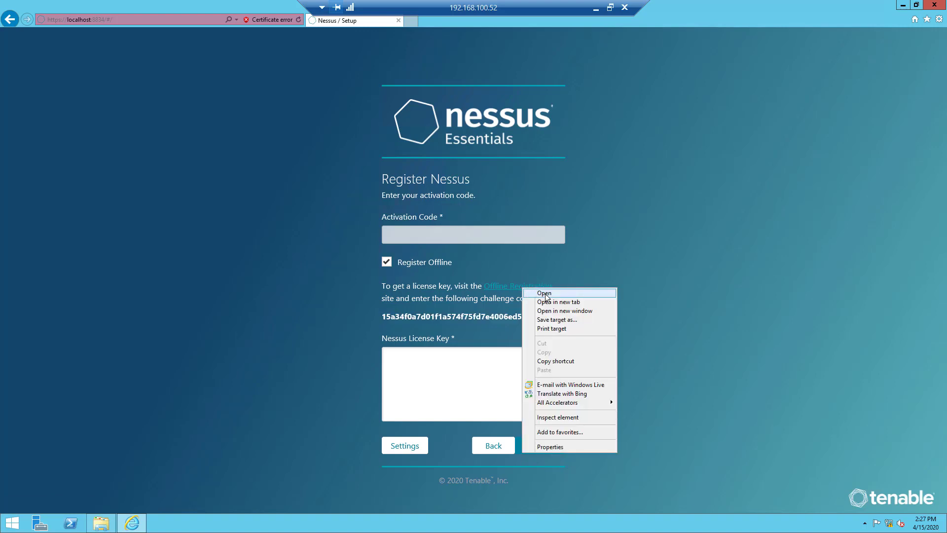
pyautogui.click(559, 302)
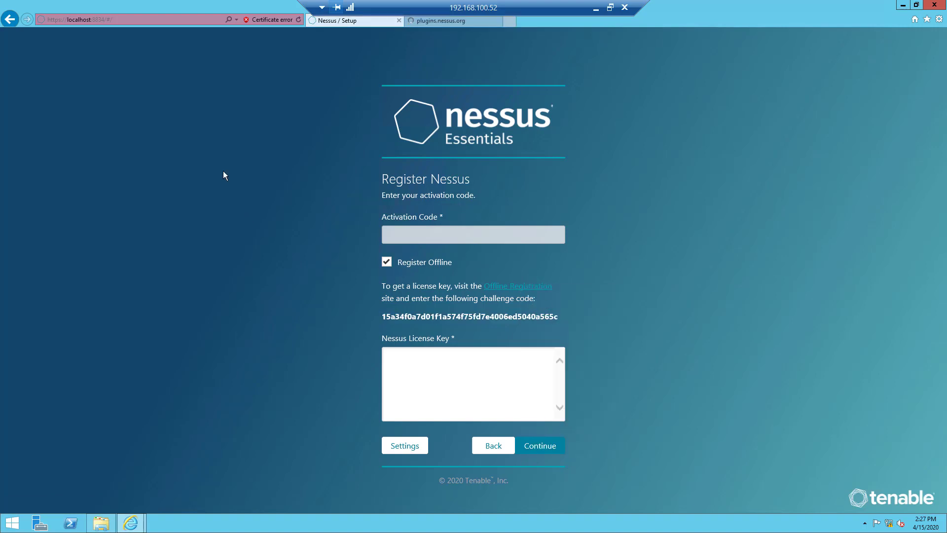
# - Leave the remote session and reach the plugins.nessus.org offline.php page's challenge field in Chrome
pyautogui.click(517, 287)
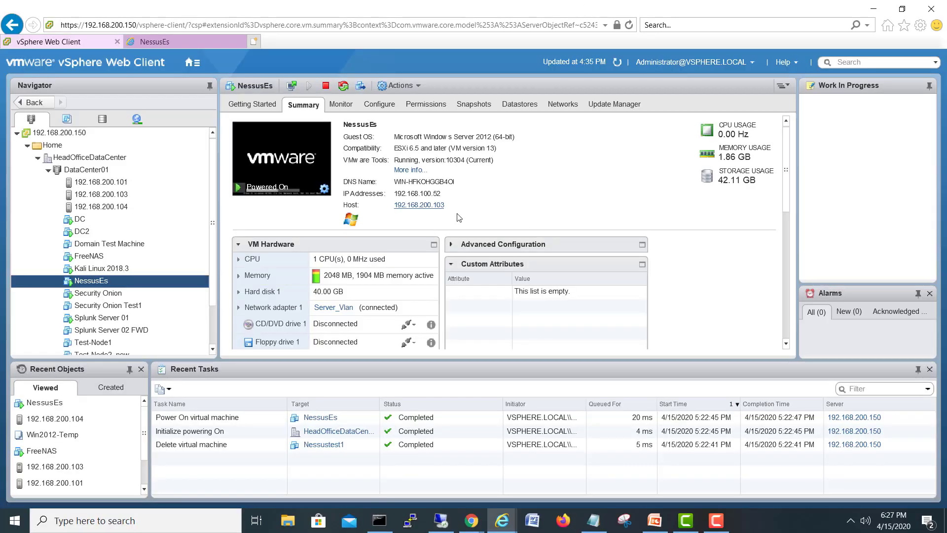
pyautogui.moveTo(470, 520)
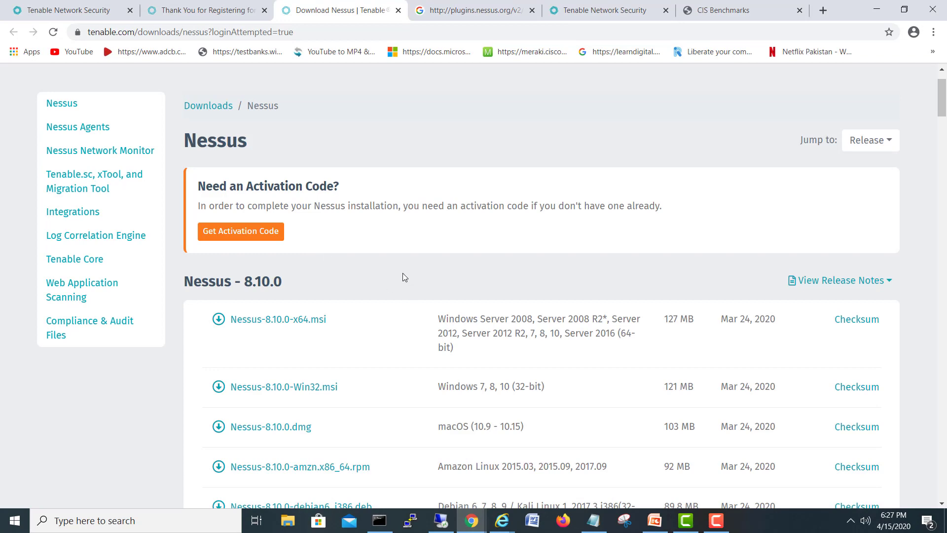
pyautogui.click(475, 10)
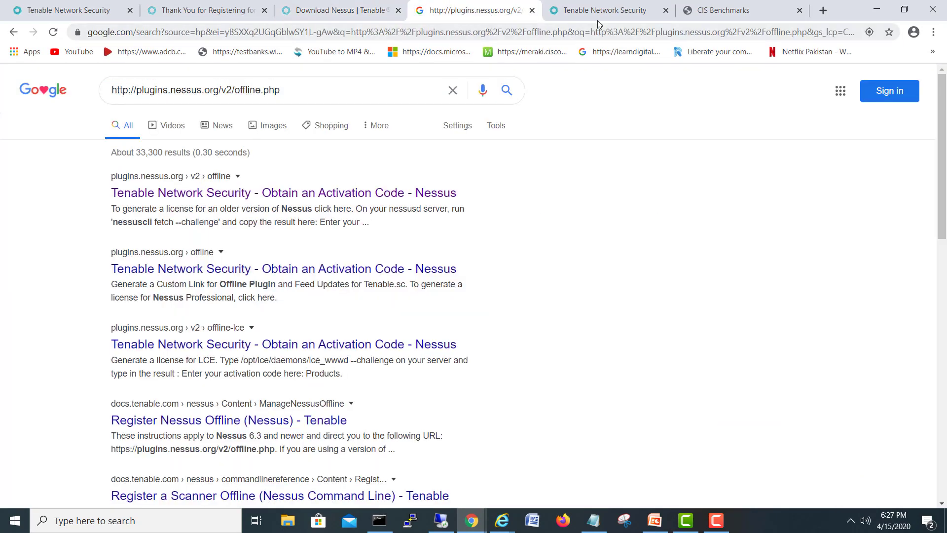
pyautogui.click(604, 10)
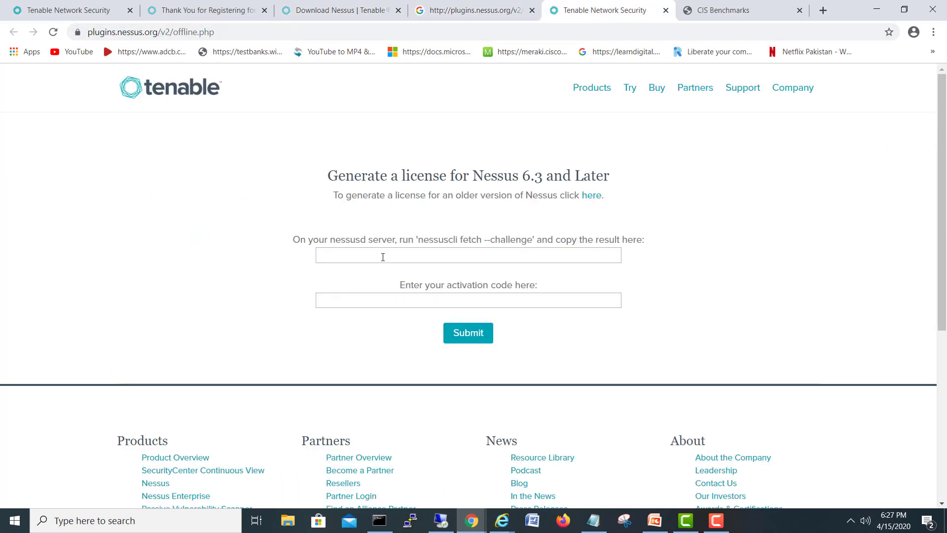
pyautogui.click(468, 255)
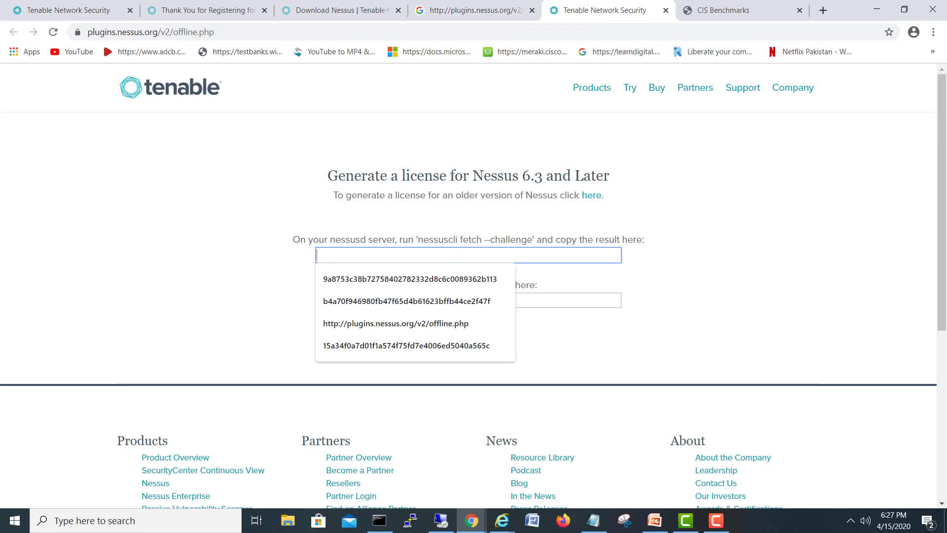
pyautogui.click(593, 520)
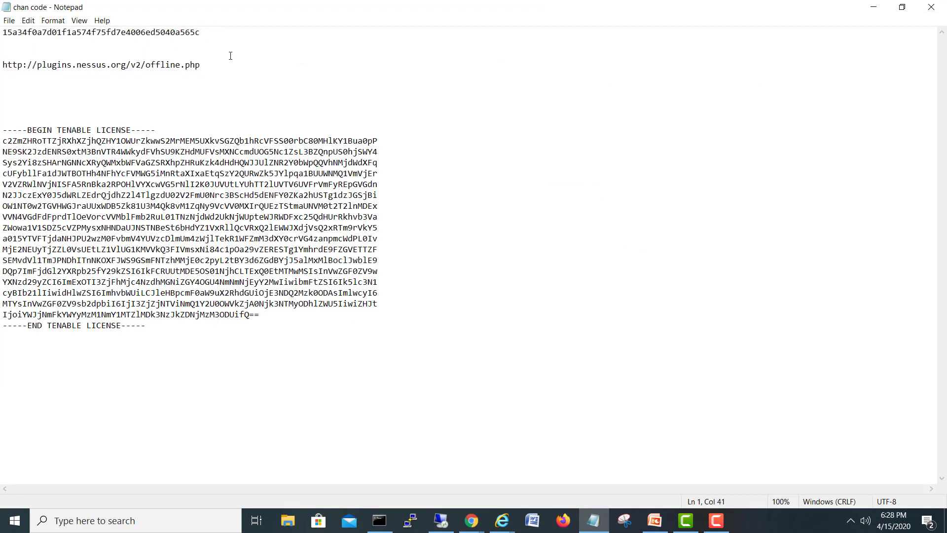
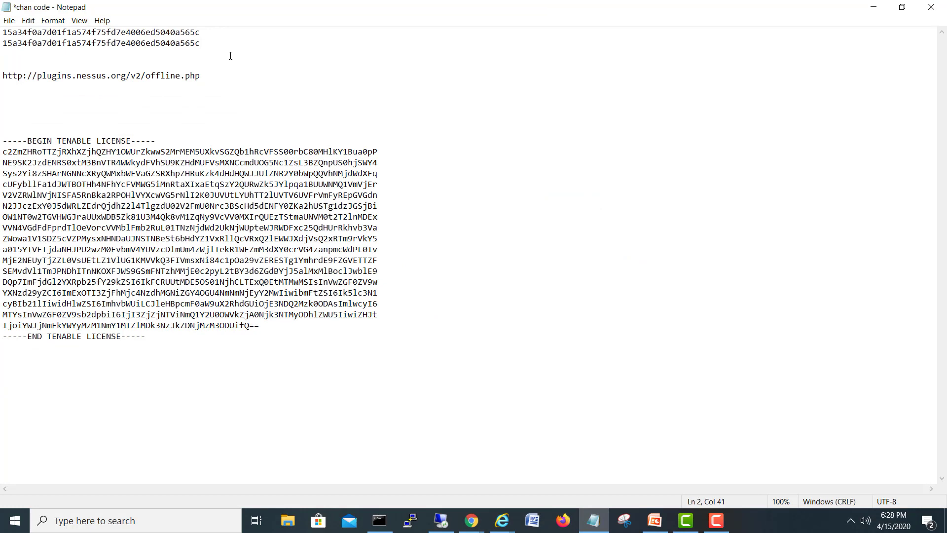
# - Add the challenge code 15a34f0a7d01f1a574f75fd7e4006ed5040a565c on line 2 and select it
pyautogui.moveTo(201, 42); pyautogui.dragTo(125, 43)
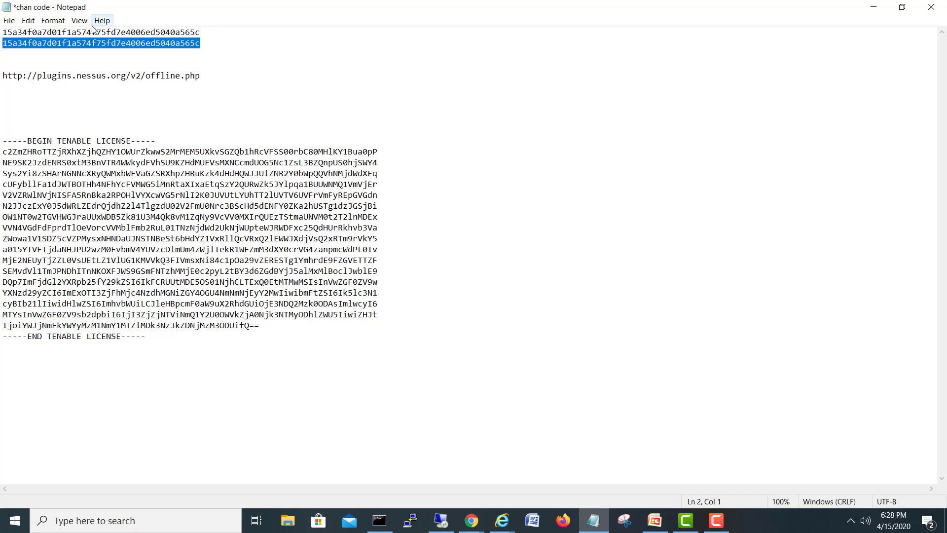
pyautogui.click(199, 42)
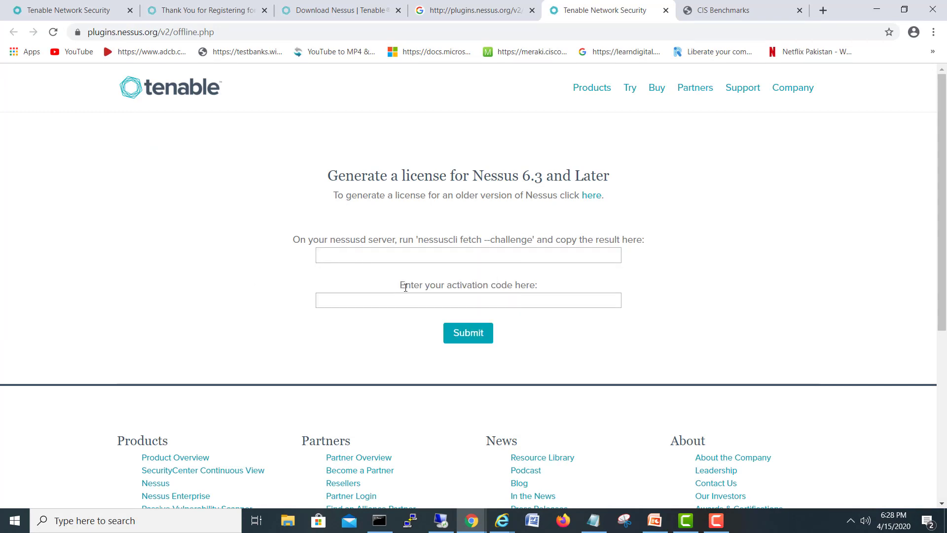
pyautogui.moveTo(390, 249)
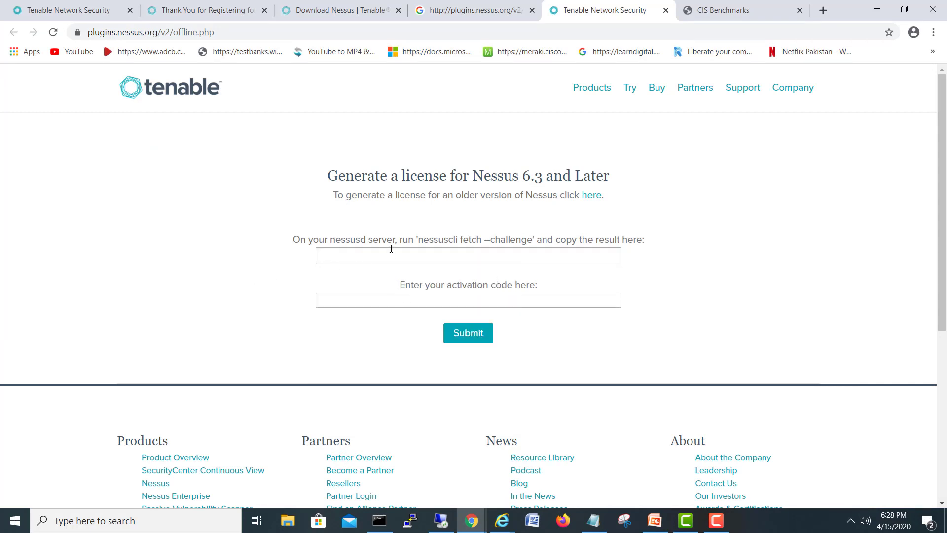
# - Fill the saved challenge and activation codes into the offline form and submit the license request
pyautogui.click(468, 255)
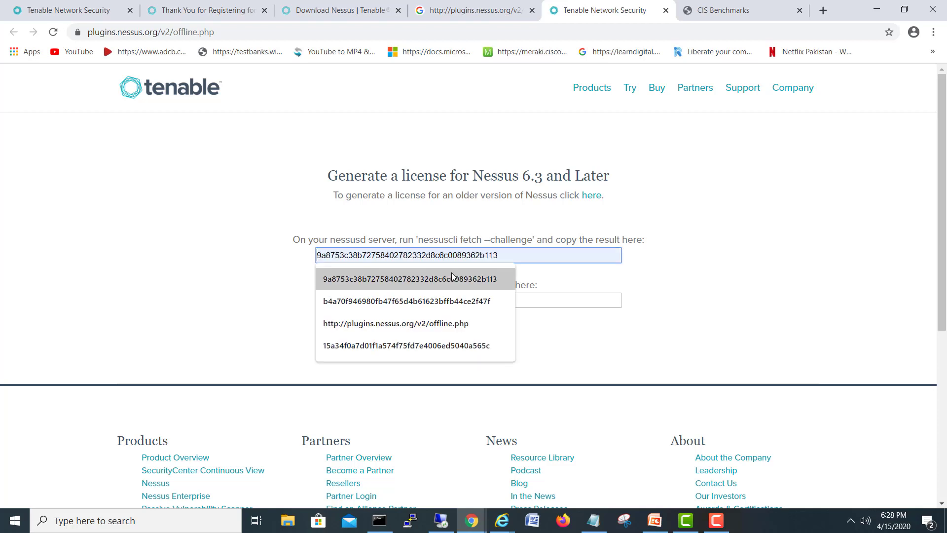
pyautogui.click(405, 346)
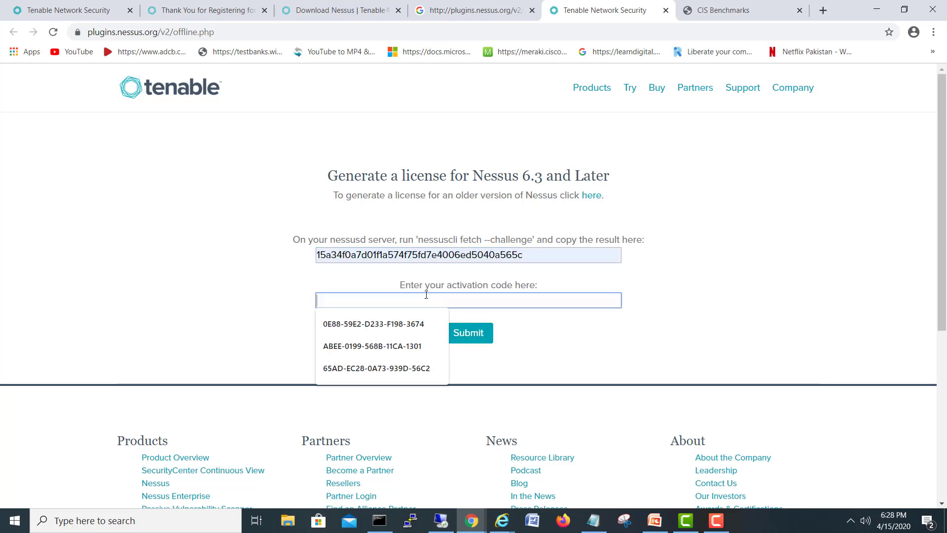
pyautogui.click(376, 368)
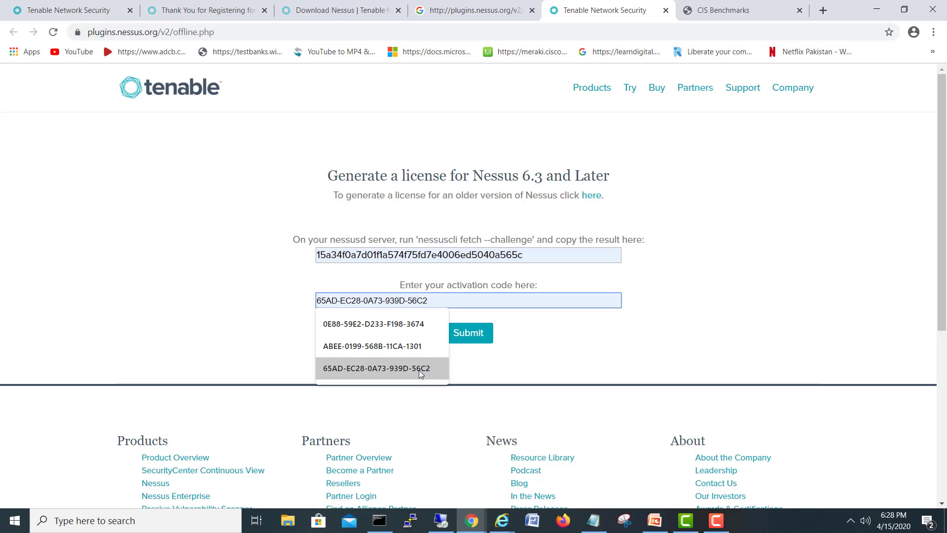
pyautogui.click(594, 521)
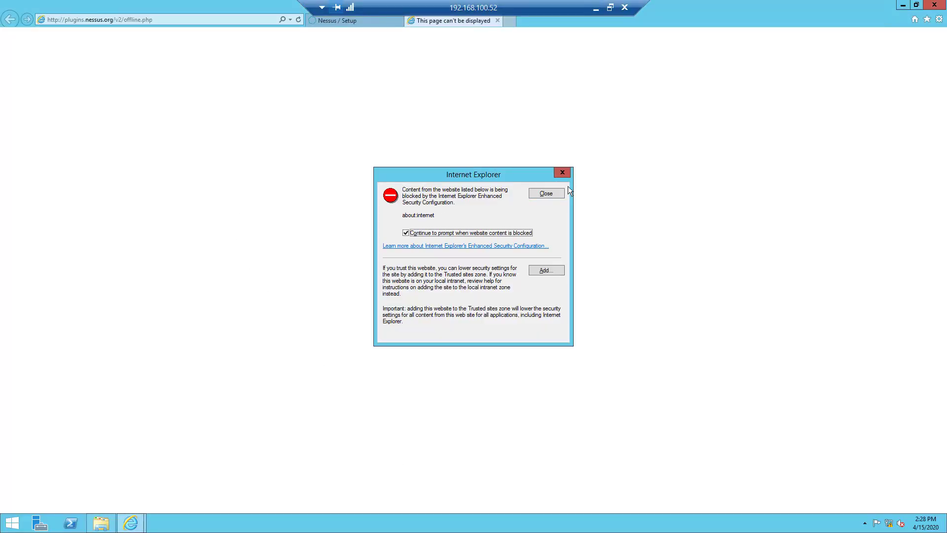
pyautogui.click(545, 193)
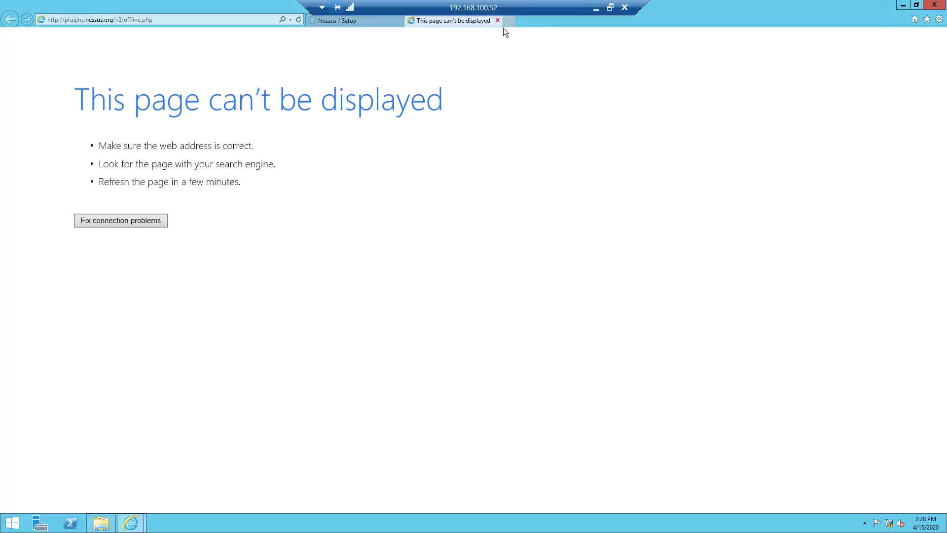
pyautogui.click(595, 7)
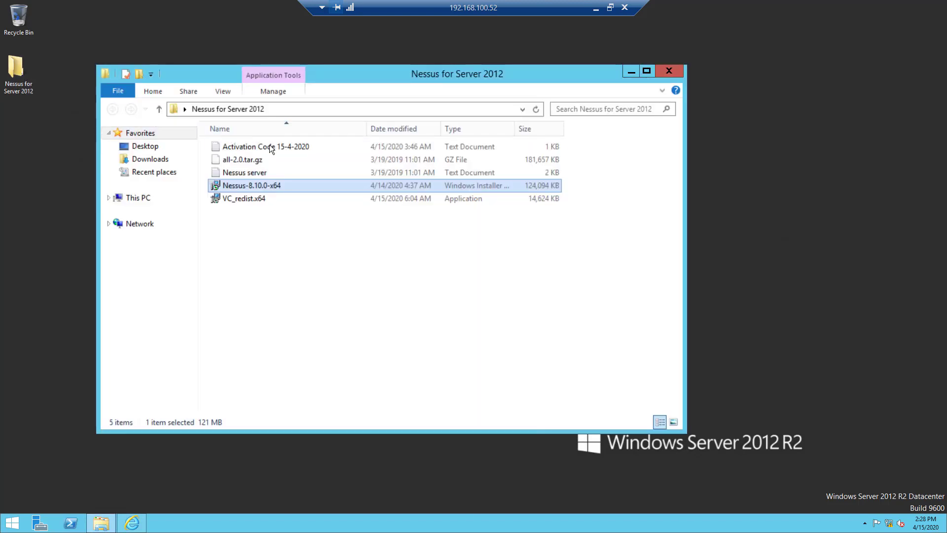
# - Retrieve the activation code from its text file and resubmit the offline license form
pyautogui.doubleClick(266, 146)
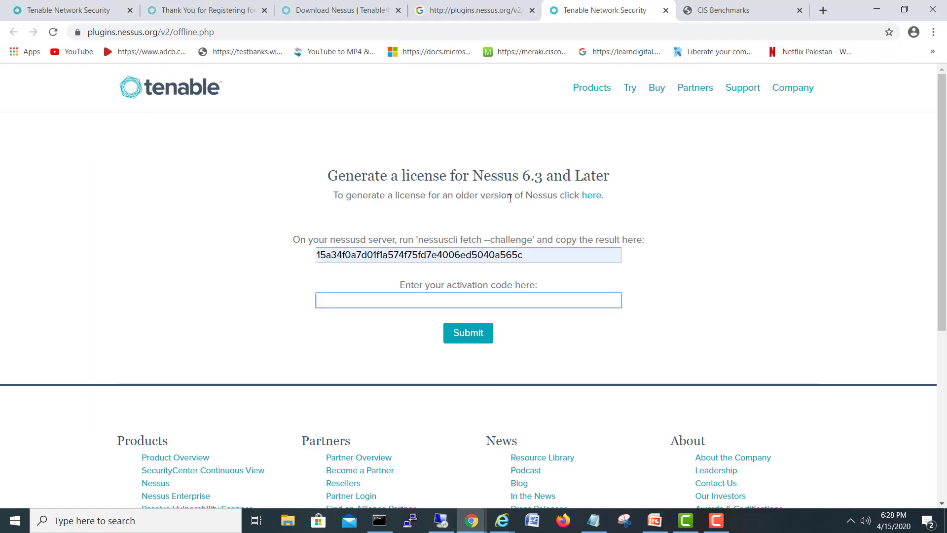
pyautogui.click(467, 300)
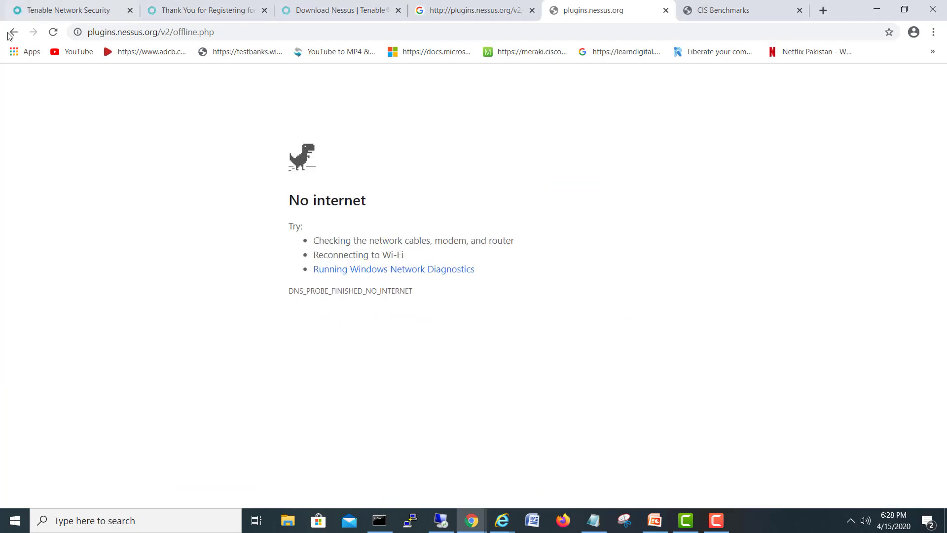
pyautogui.click(52, 32)
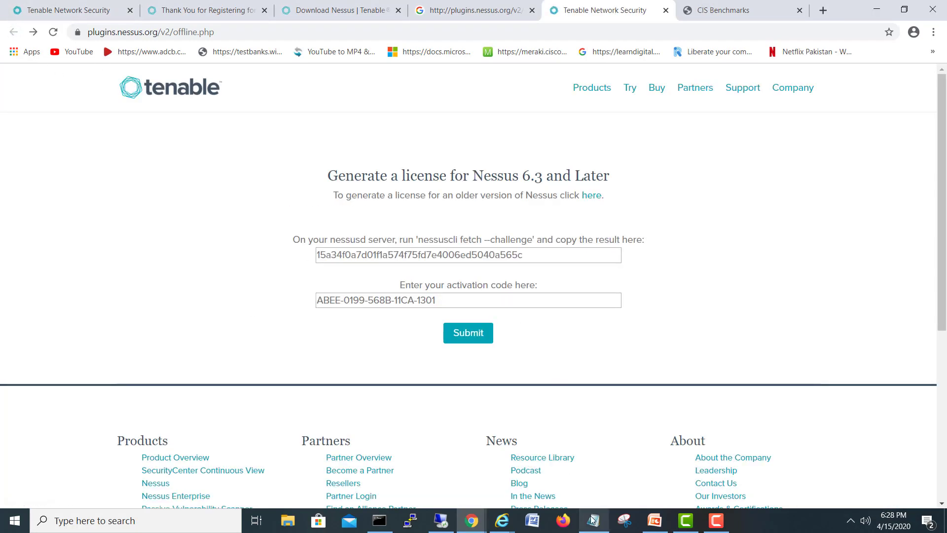
pyautogui.click(593, 520)
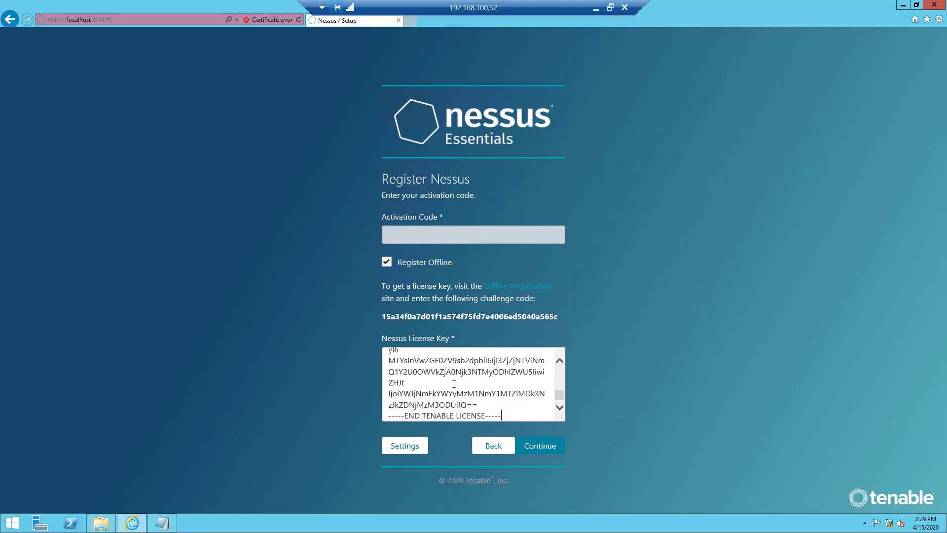
# - Continue registration with the license and create the admin user account with a password
pyautogui.click(539, 445)
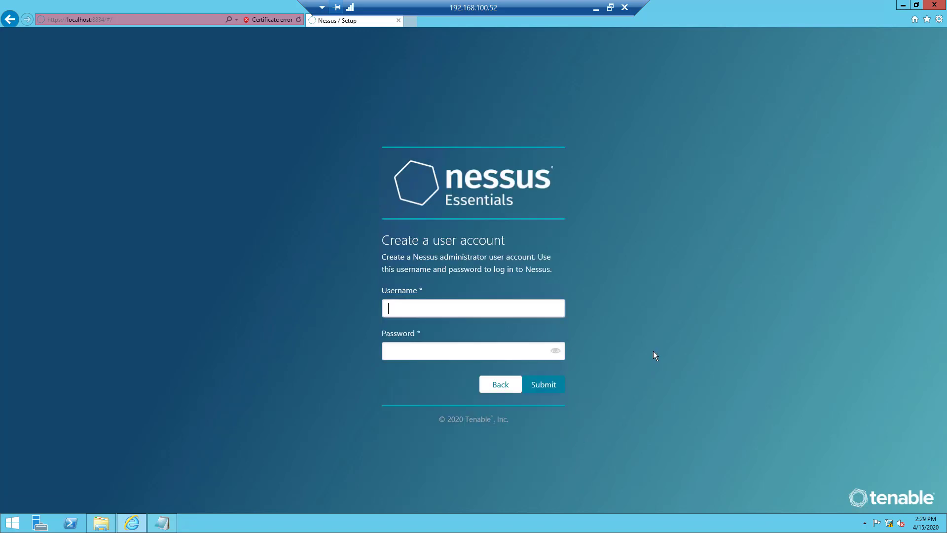
pyautogui.write('a')
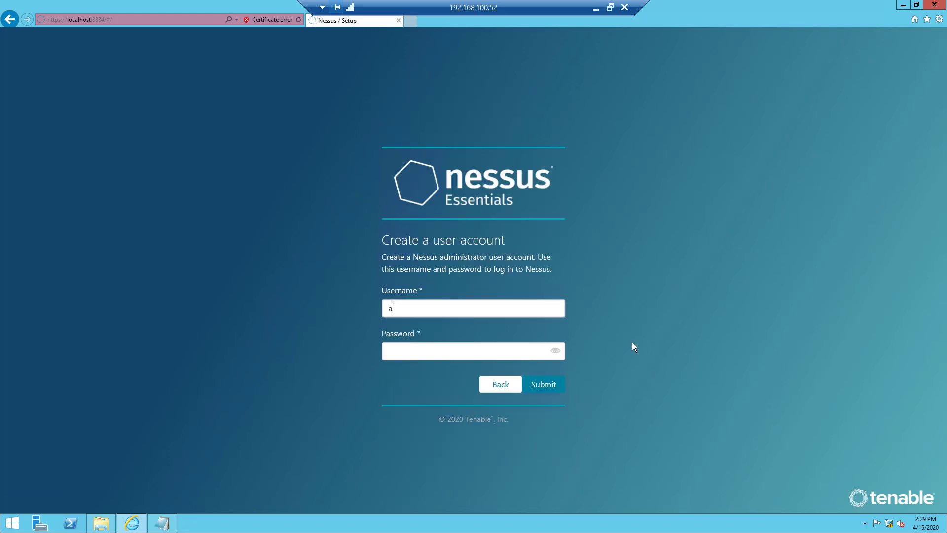
pyautogui.write('dmin')
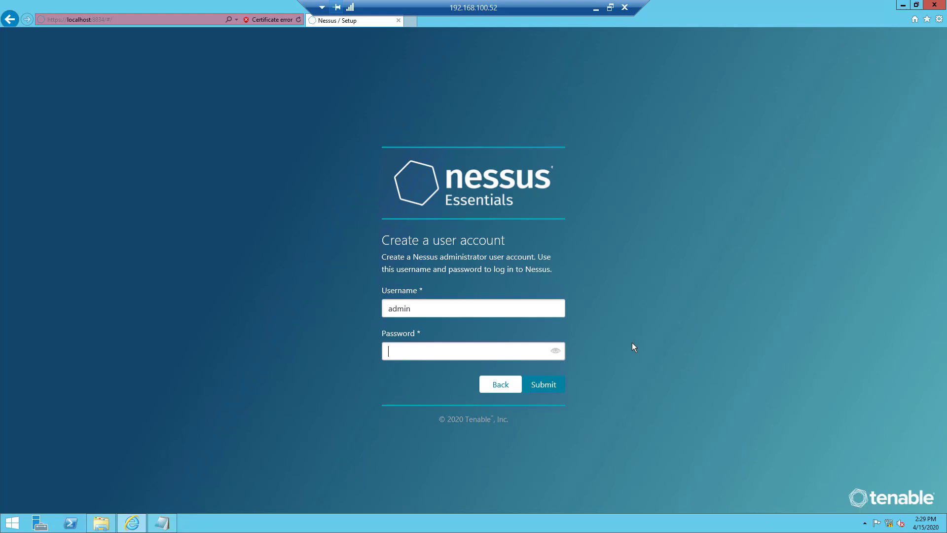
pyautogui.write('•••')
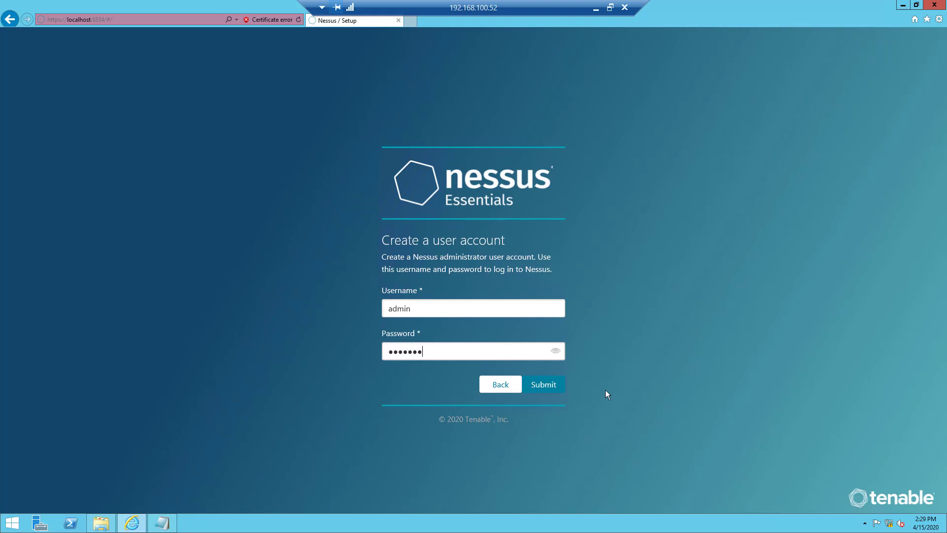
pyautogui.click(543, 384)
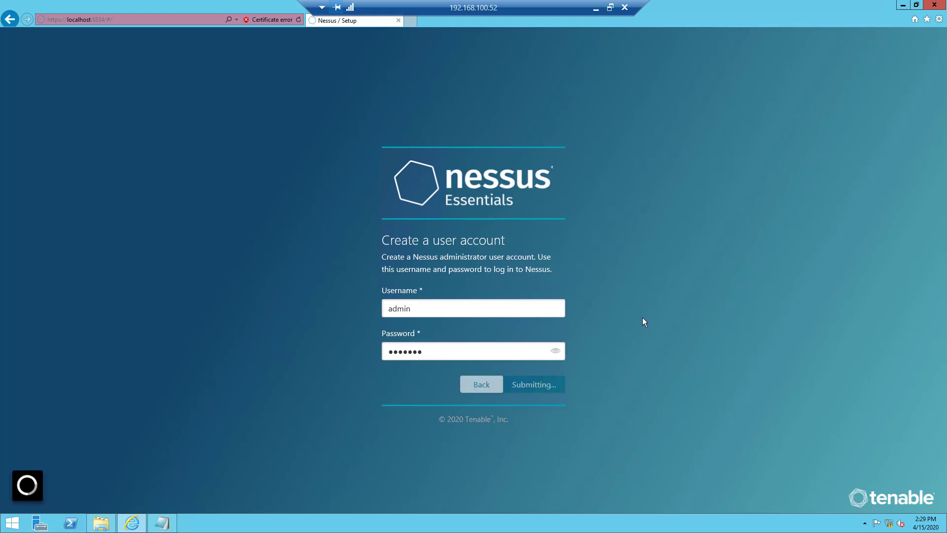
pyautogui.moveTo(873, 102)
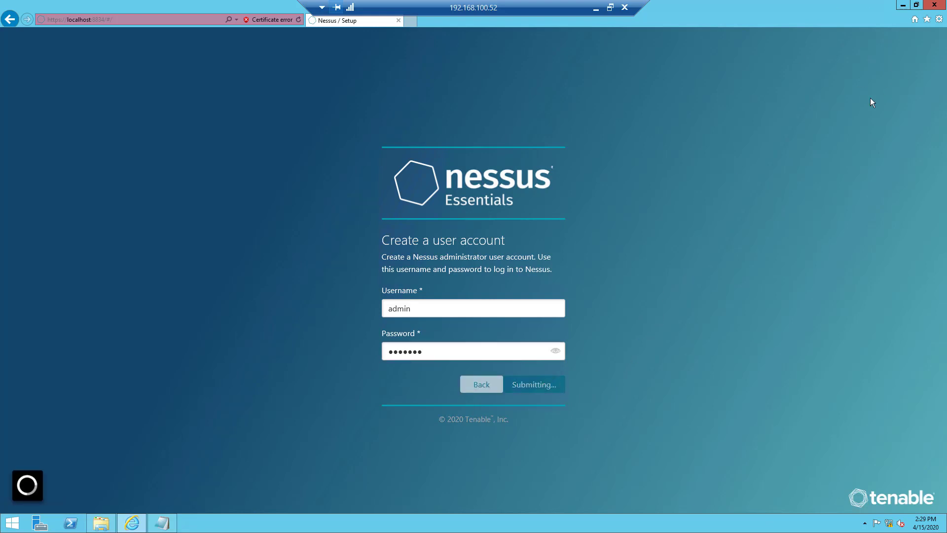
pyautogui.moveTo(702, 206)
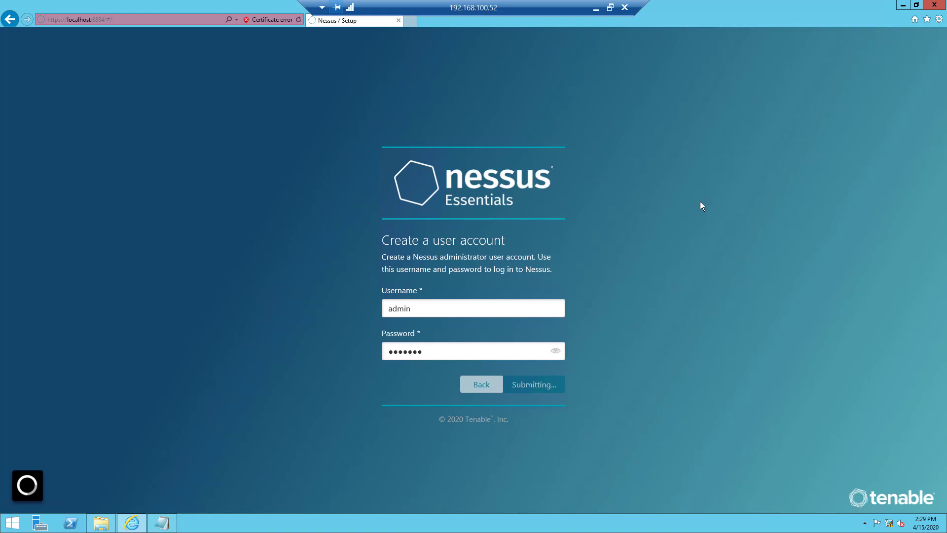
pyautogui.moveTo(699, 196)
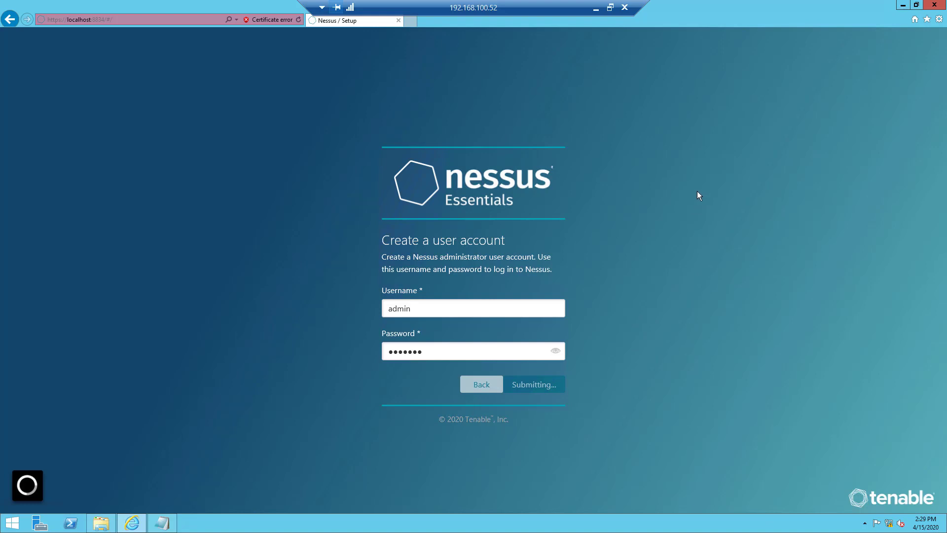
pyautogui.moveTo(651, 223)
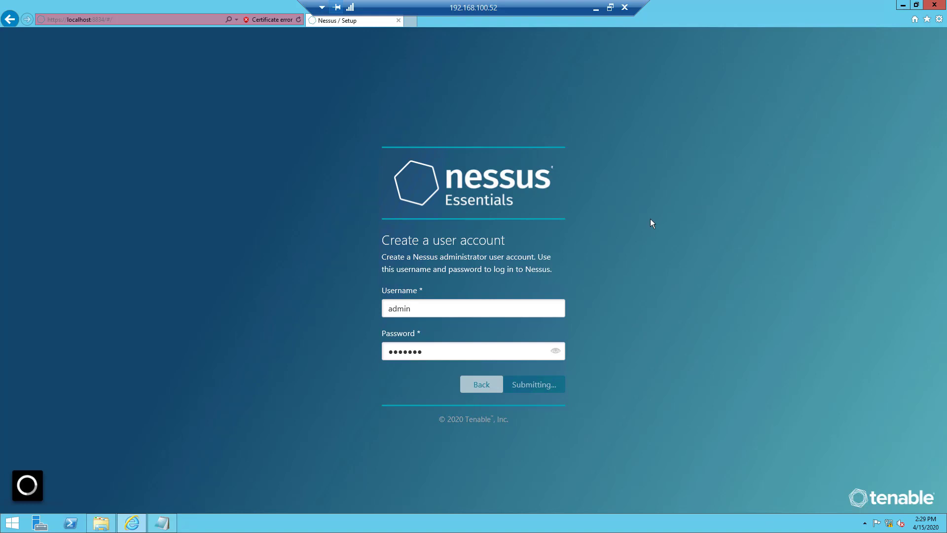
pyautogui.moveTo(652, 209)
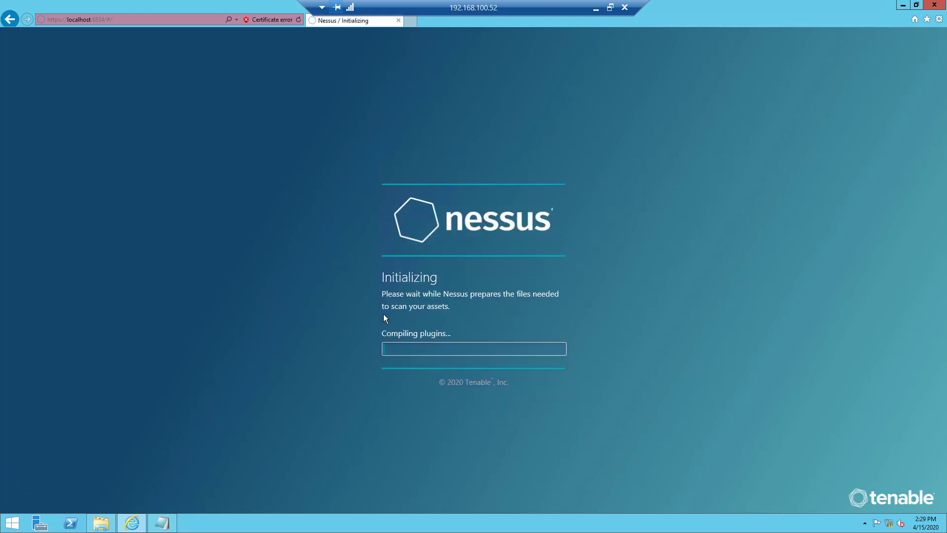
pyautogui.moveTo(532, 144)
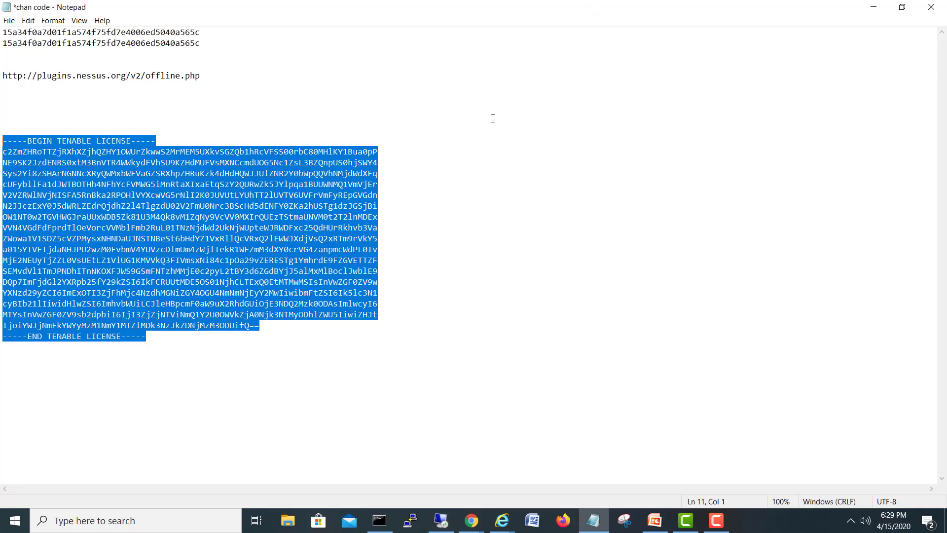
pyautogui.moveTo(471, 520)
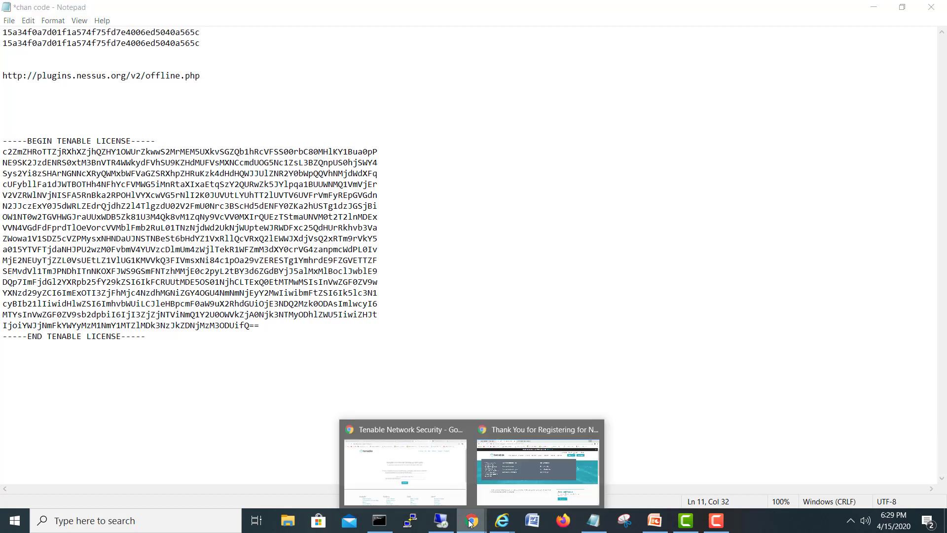
# - Browse the Tenable tabs in Chrome and land on the registration thank-you page
pyautogui.click(471, 520)
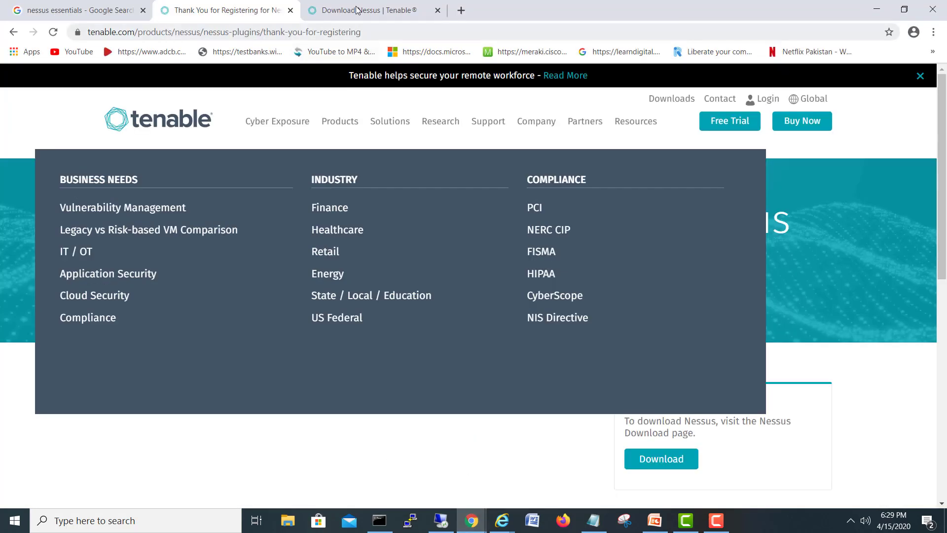
pyautogui.click(660, 459)
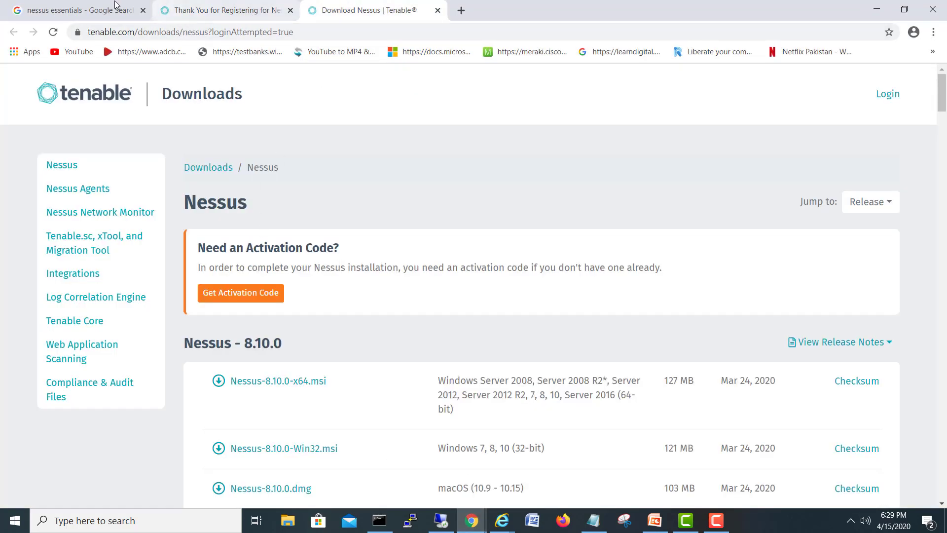
pyautogui.click(224, 10)
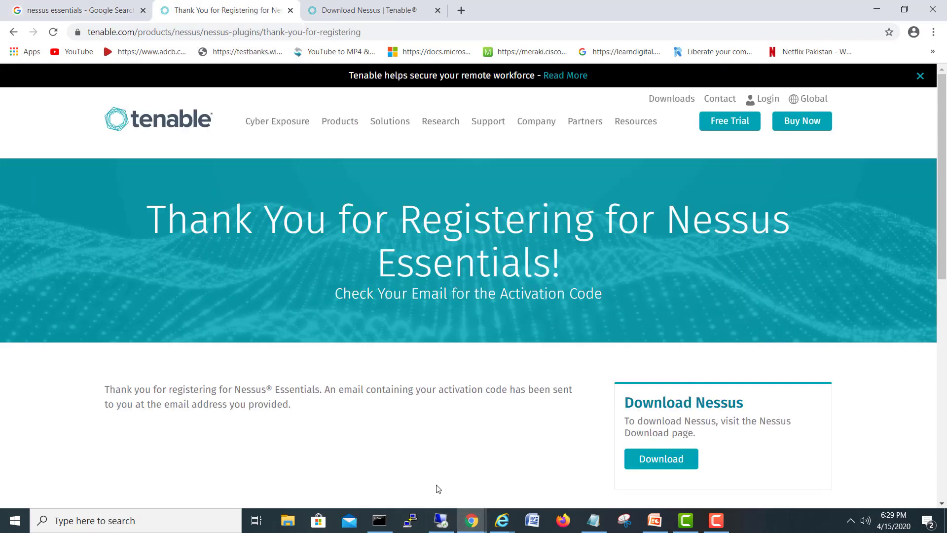
pyautogui.moveTo(470, 520)
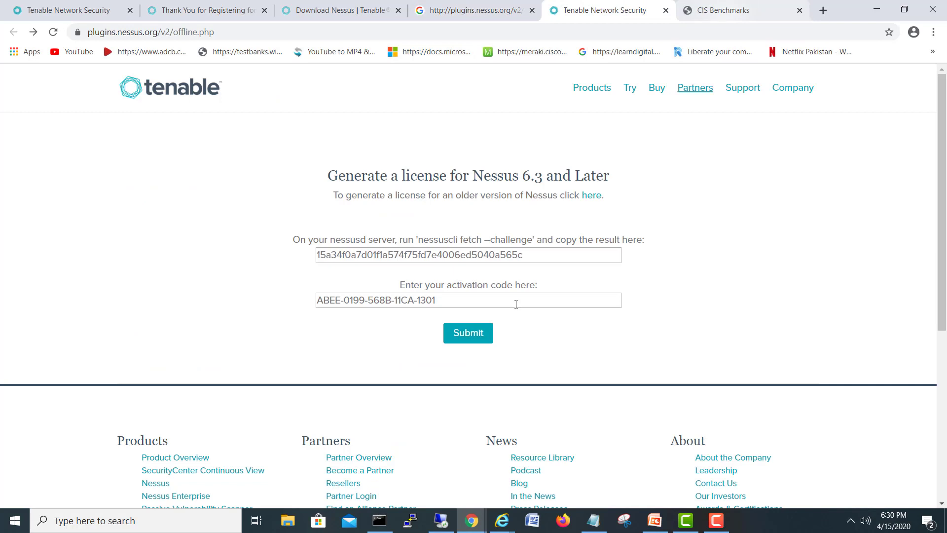
pyautogui.moveTo(423, 194)
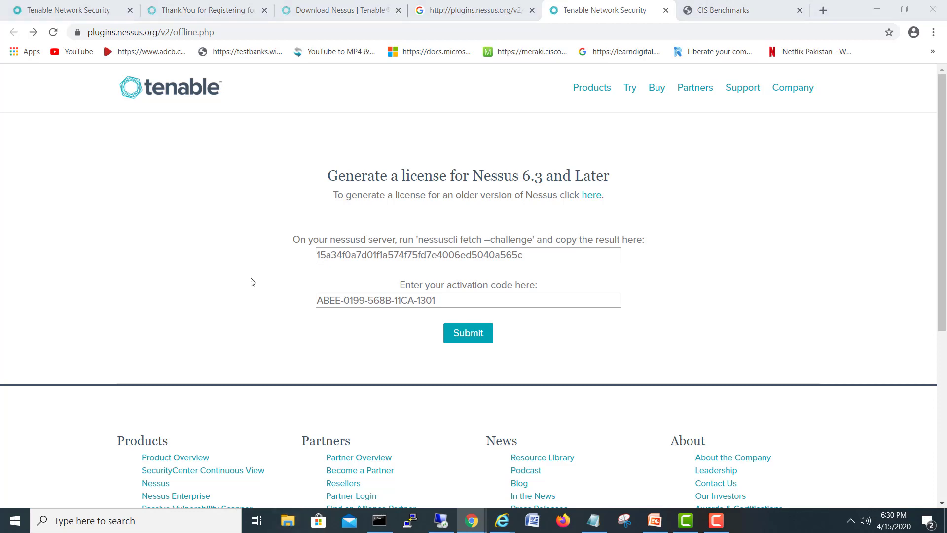
# - Browse DATA (D:) > Softwares > Security Softwares > Nessus for Server 2012 and bring up actions for all-2.0.tar
pyautogui.click(287, 520)
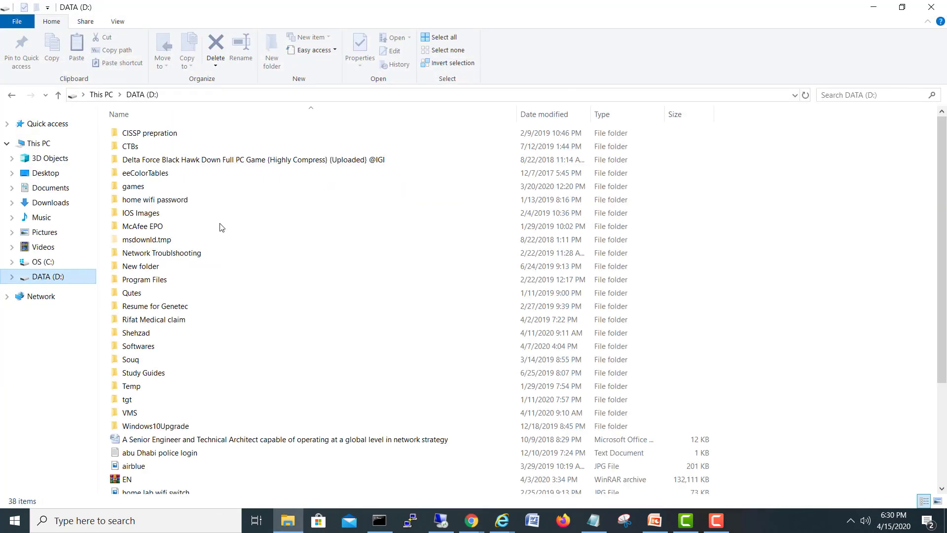
pyautogui.click(138, 346)
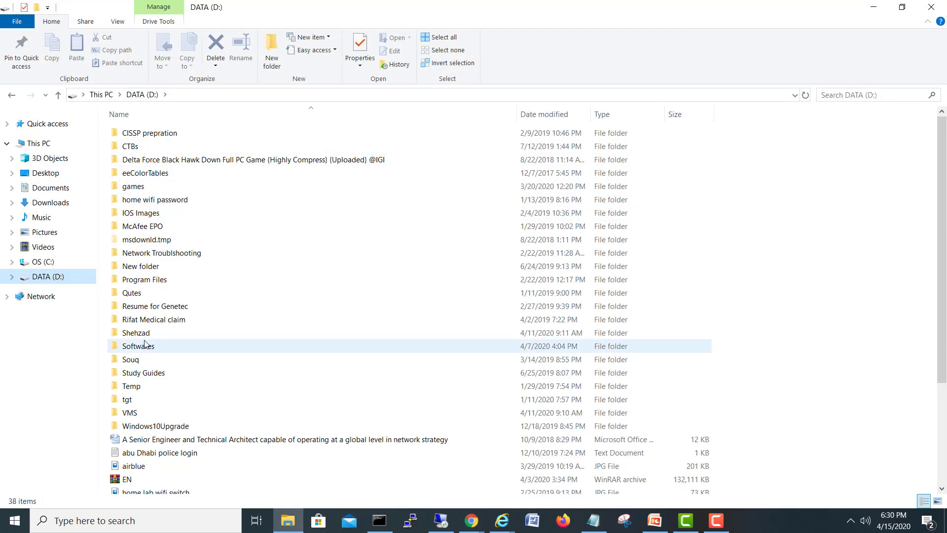
pyautogui.click(136, 333)
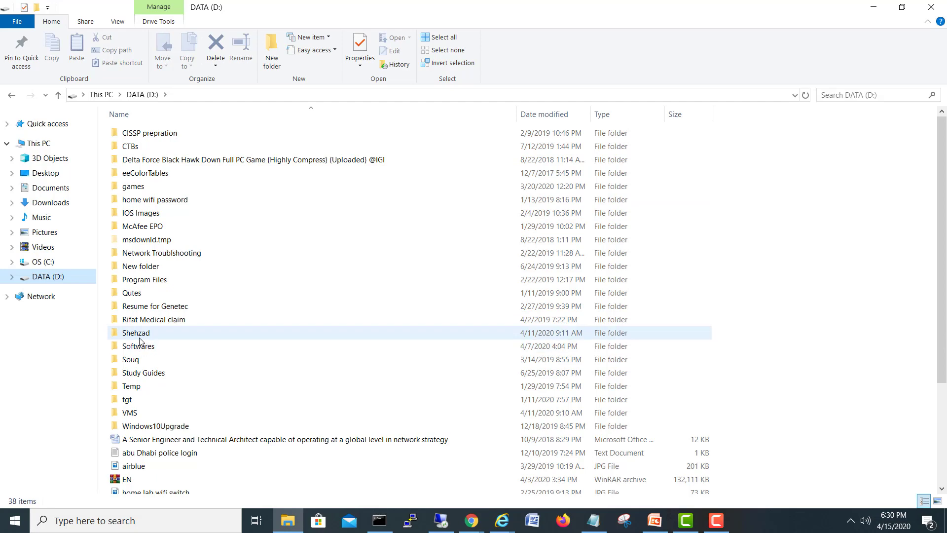
pyautogui.moveTo(139, 350)
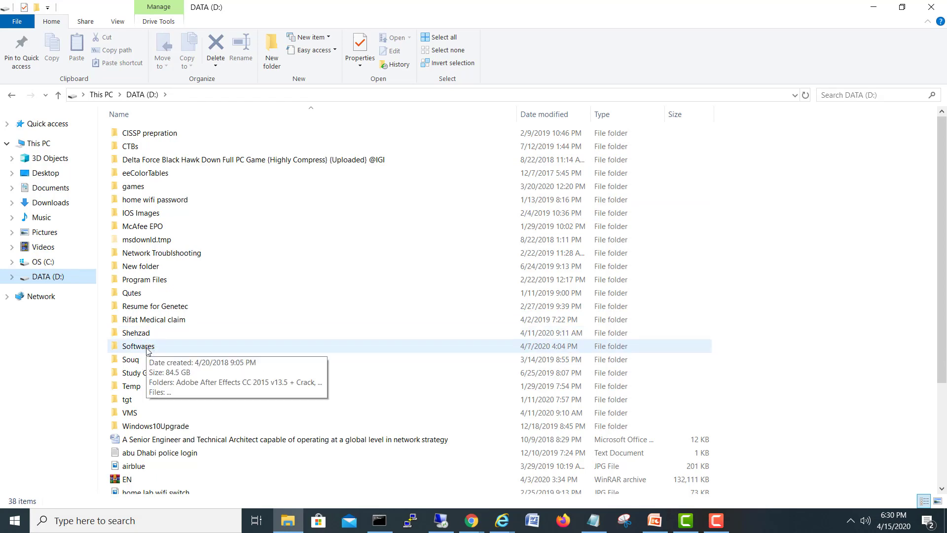
pyautogui.doubleClick(138, 347)
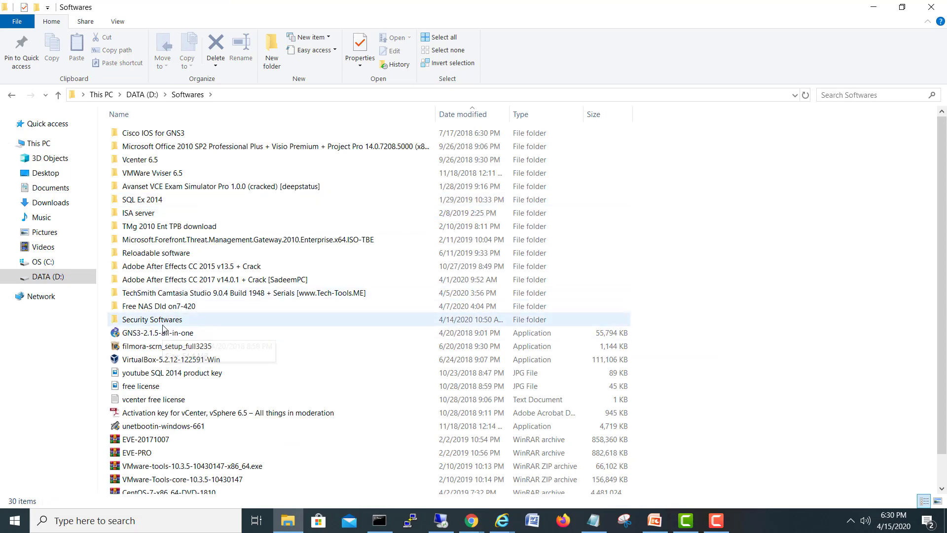
pyautogui.doubleClick(152, 319)
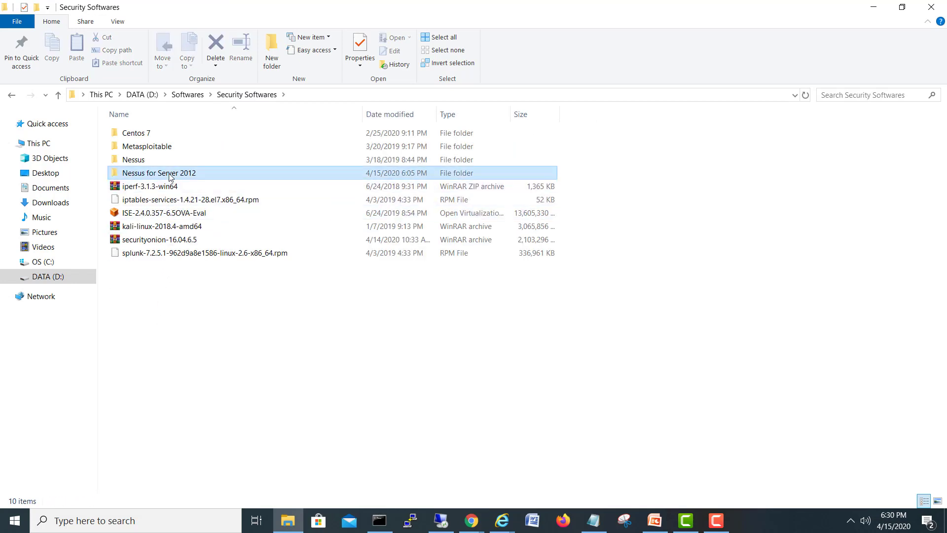
pyautogui.doubleClick(159, 172)
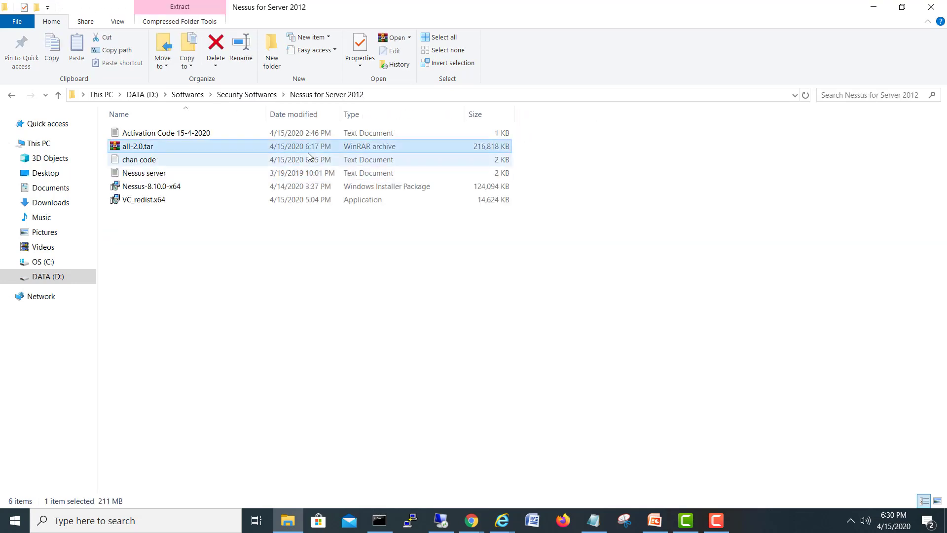
pyautogui.rightClick(138, 146)
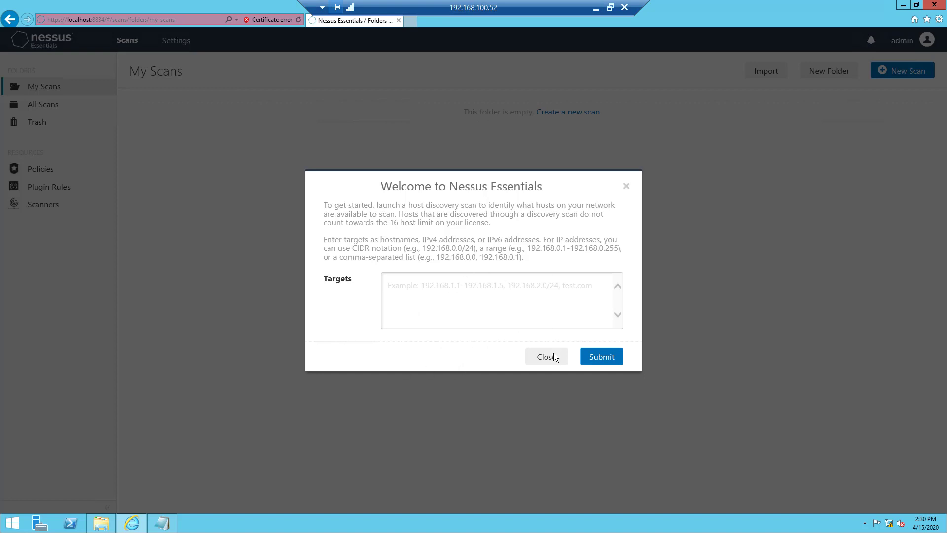
pyautogui.moveTo(565, 314)
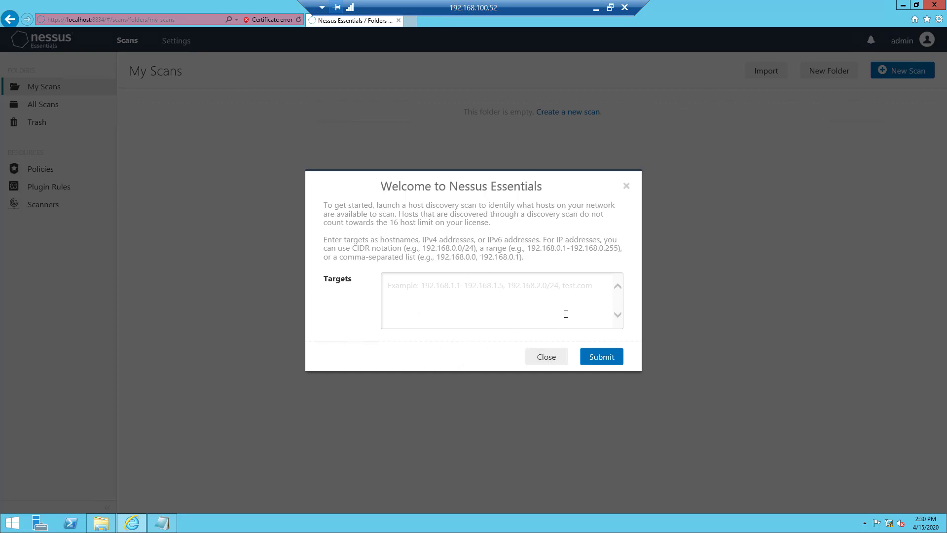
pyautogui.moveTo(546, 356)
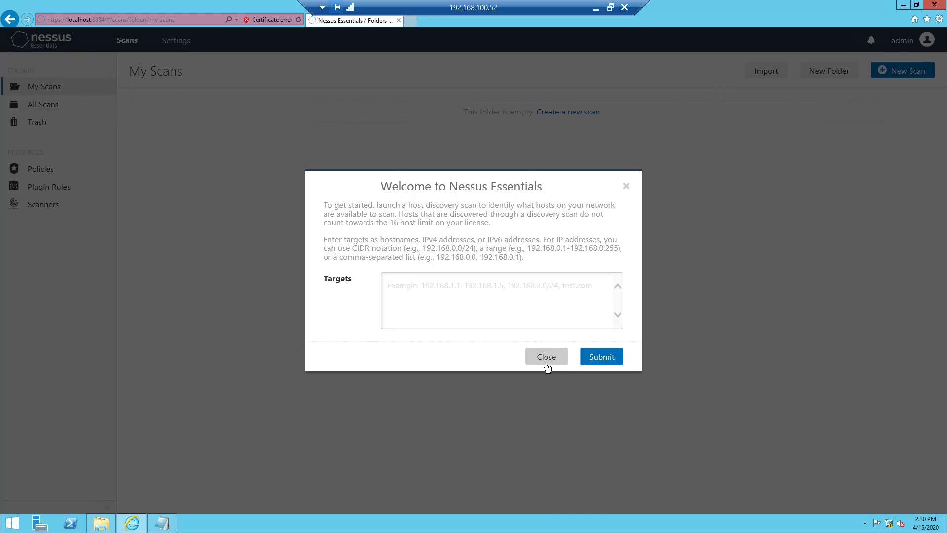
pyautogui.moveTo(529, 225)
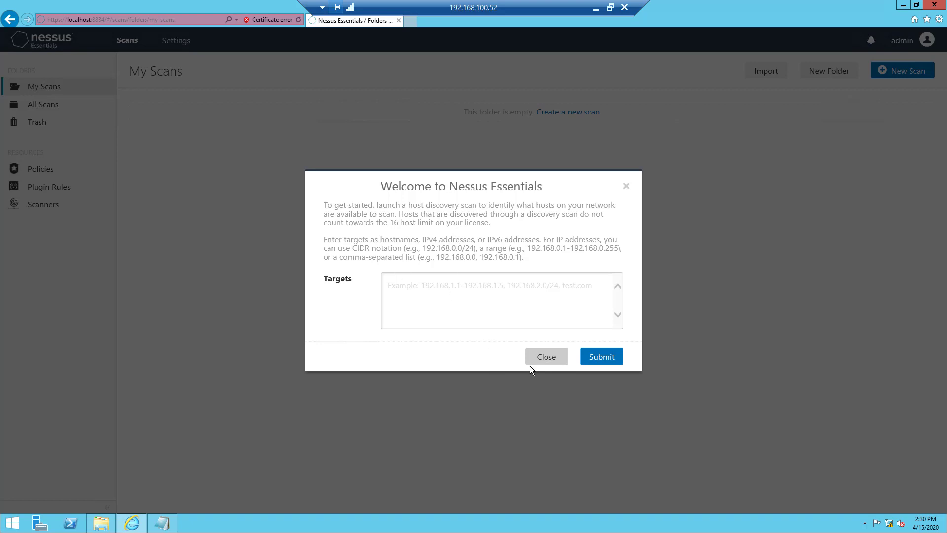
pyautogui.moveTo(464, 222)
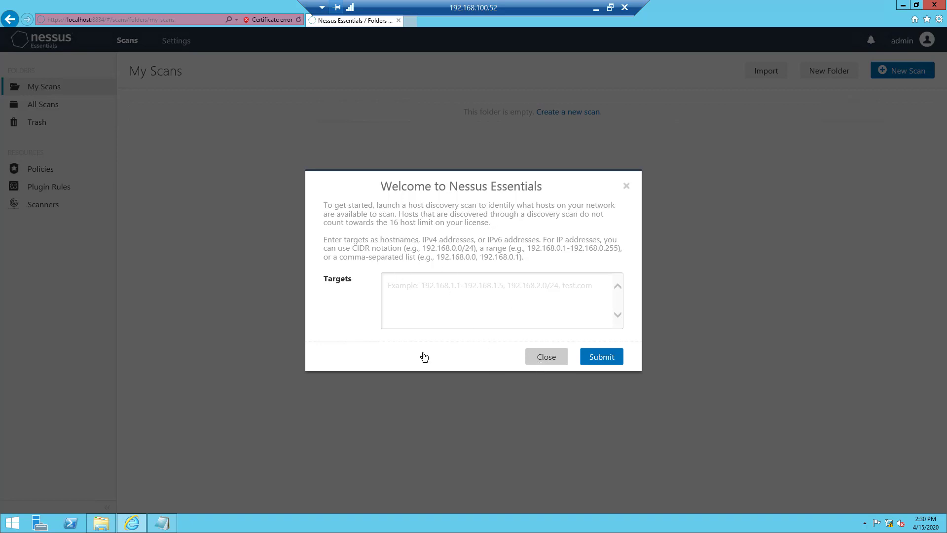
# - Close the Welcome to Nessus Essentials dialog without entering discovery targets
pyautogui.click(546, 356)
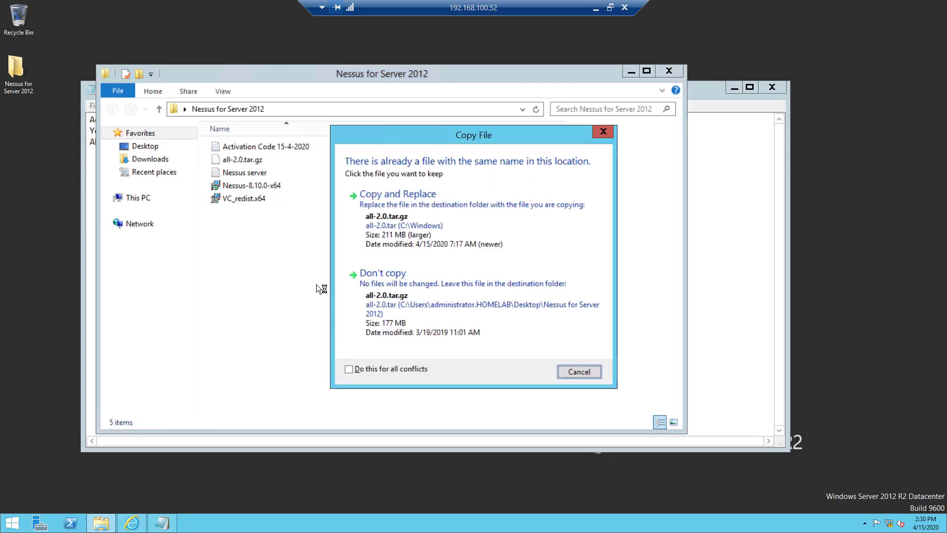
# - Copy and replace the existing all-2.0.tar archive, then return to the Nessus web interface
pyautogui.click(383, 273)
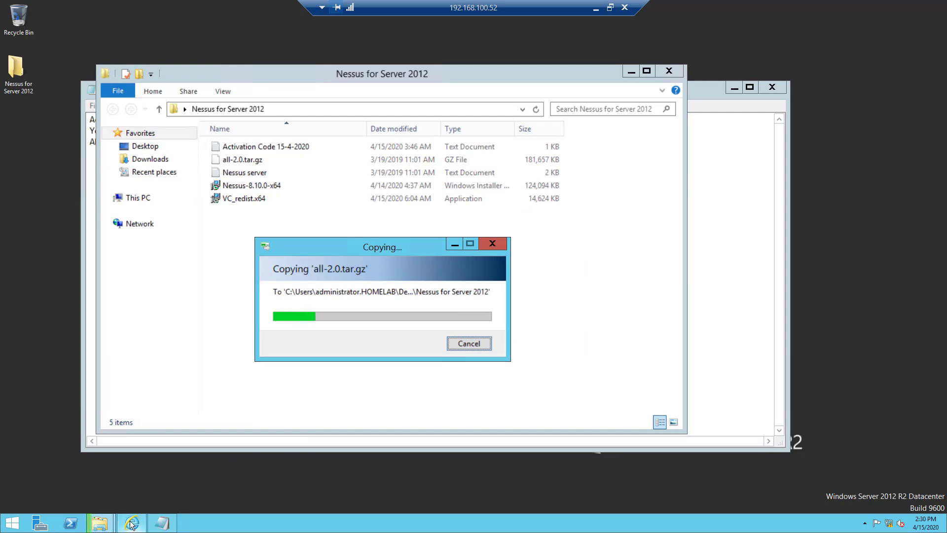
pyautogui.click(131, 523)
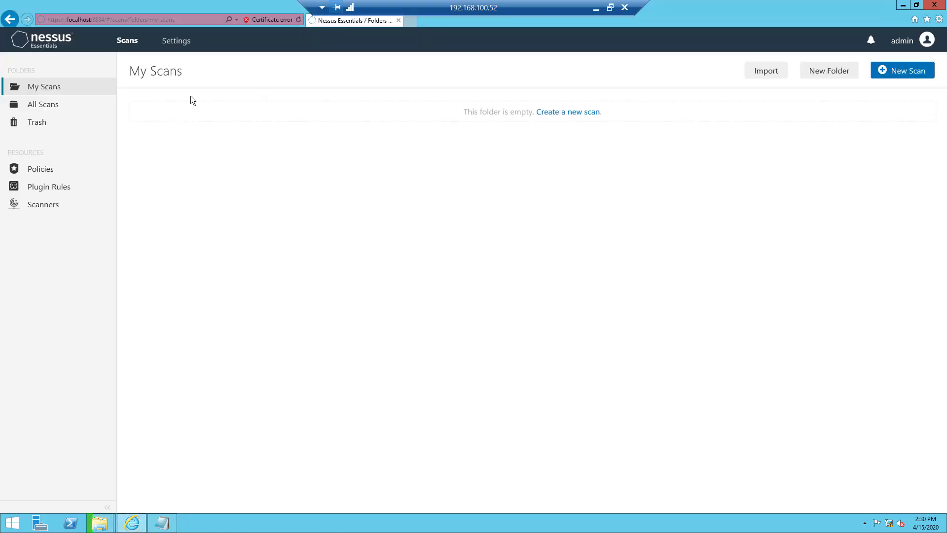
pyautogui.moveTo(794, 49)
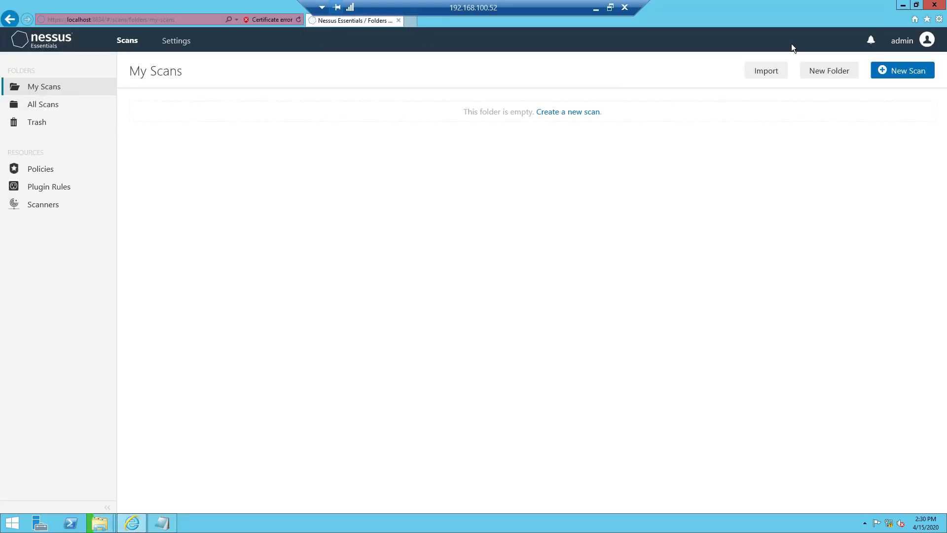
# - Start a new Advanced Scan, review its empty Plugins list and Save options, then abandon the scan
pyautogui.click(902, 70)
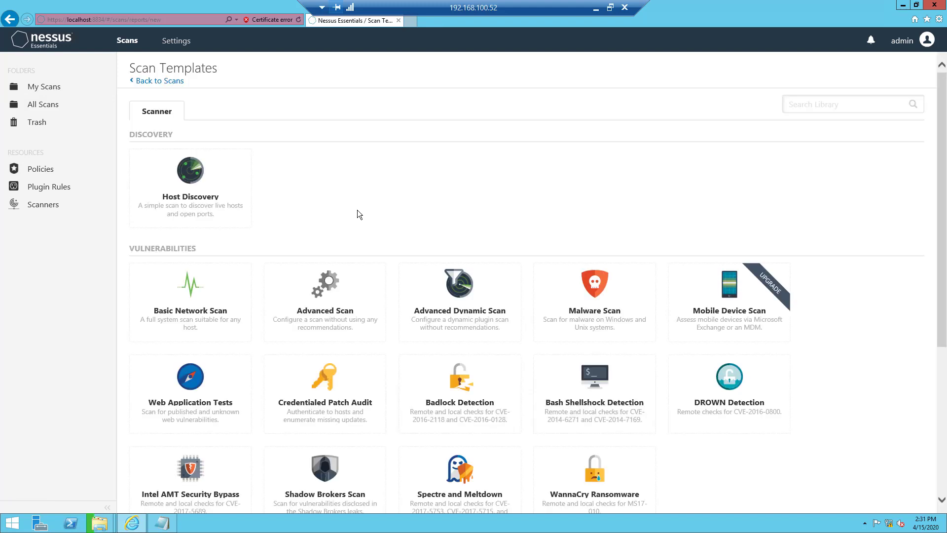
pyautogui.moveTo(297, 245)
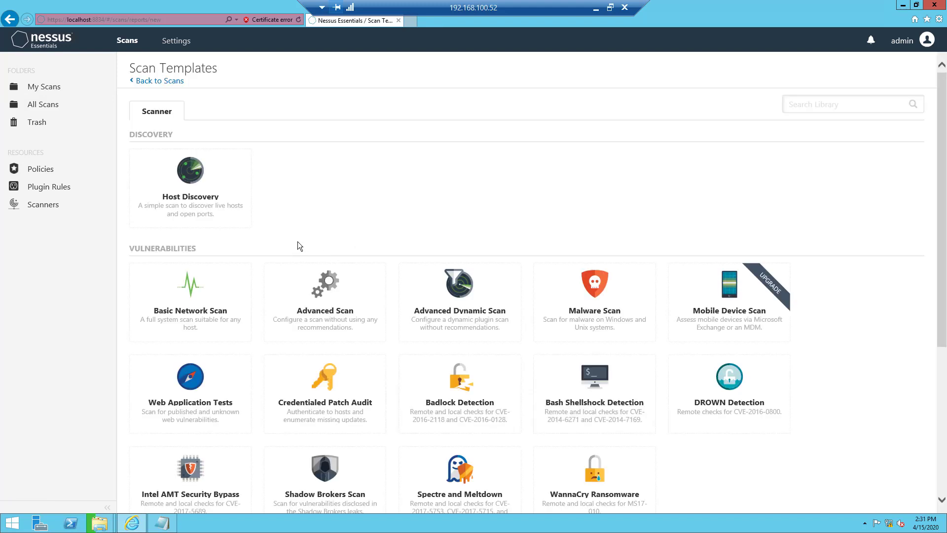
pyautogui.moveTo(345, 228)
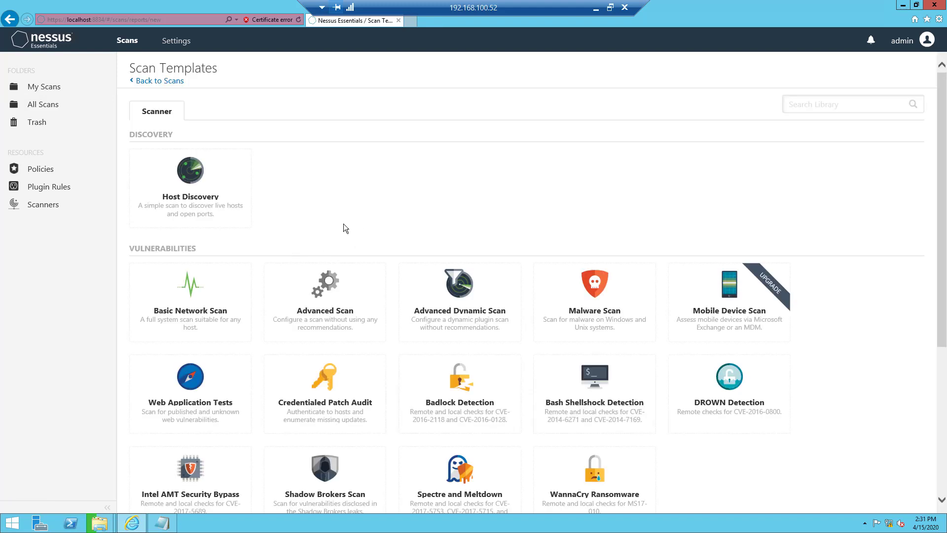
pyautogui.moveTo(646, 163)
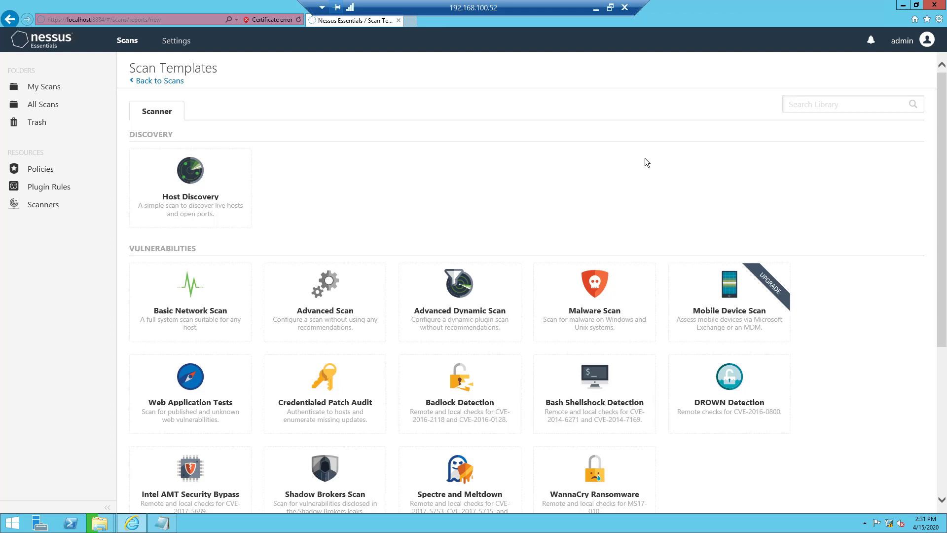
pyautogui.moveTo(325, 286)
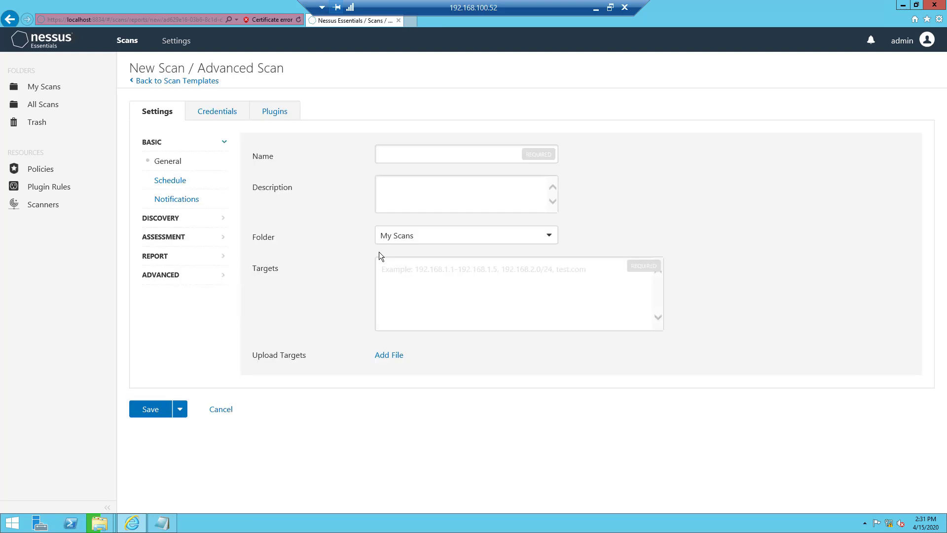
pyautogui.click(273, 110)
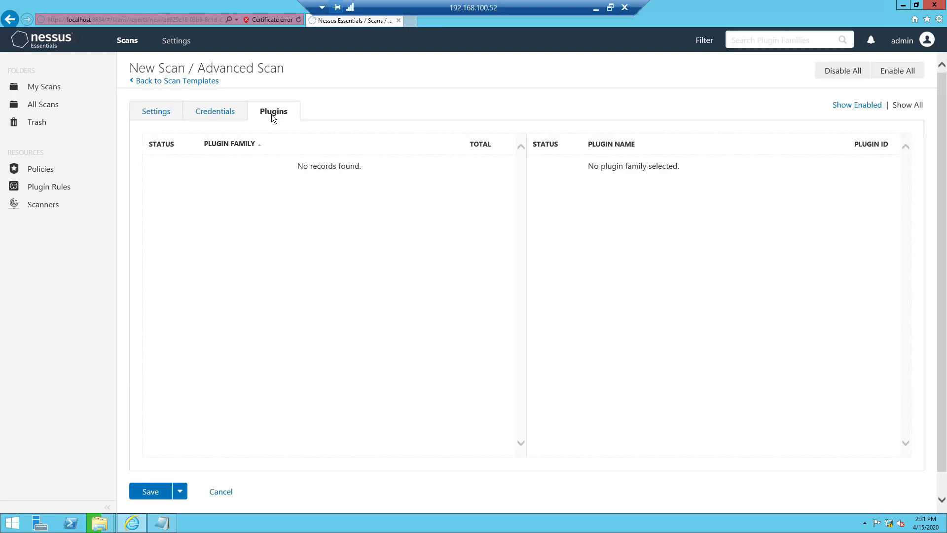
pyautogui.moveTo(284, 262)
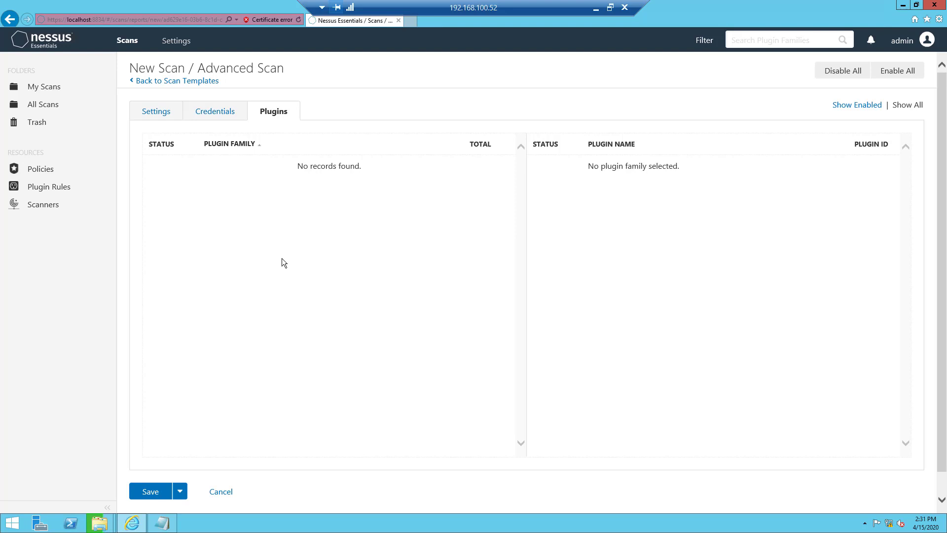
pyautogui.moveTo(225, 342)
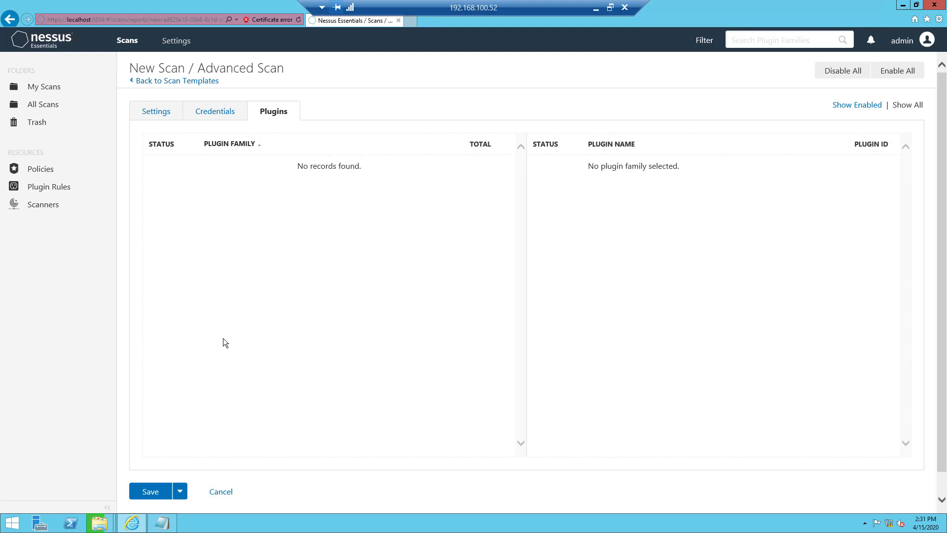
pyautogui.moveTo(187, 485)
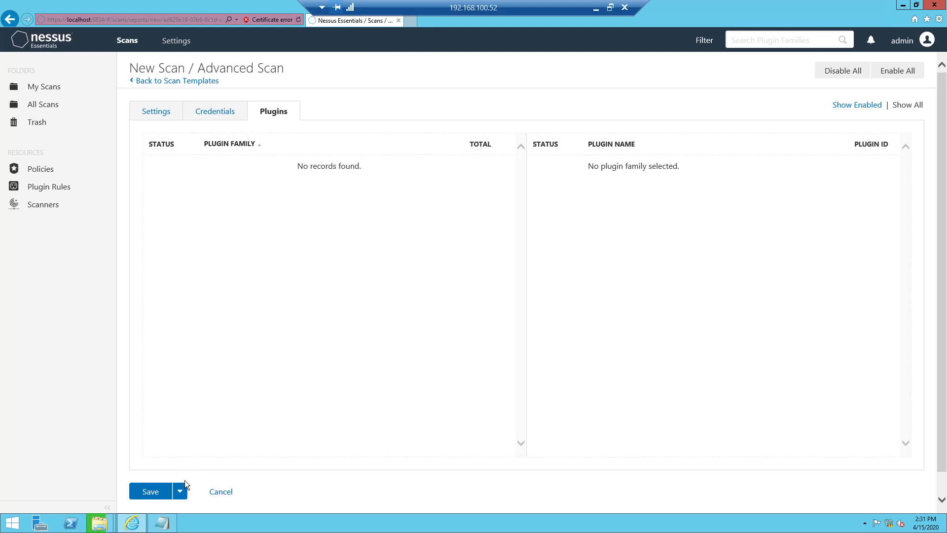
pyautogui.click(179, 492)
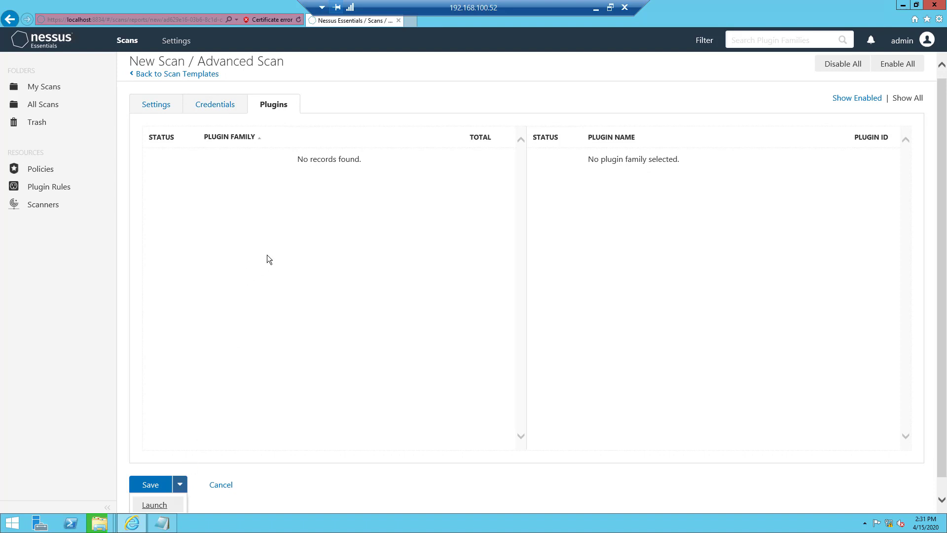
pyautogui.moveTo(154, 505)
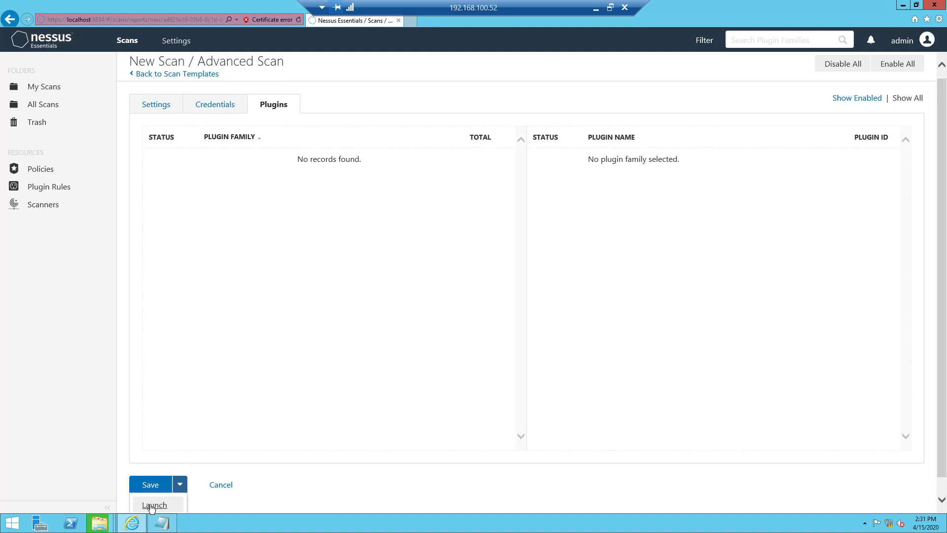
pyautogui.moveTo(296, 271)
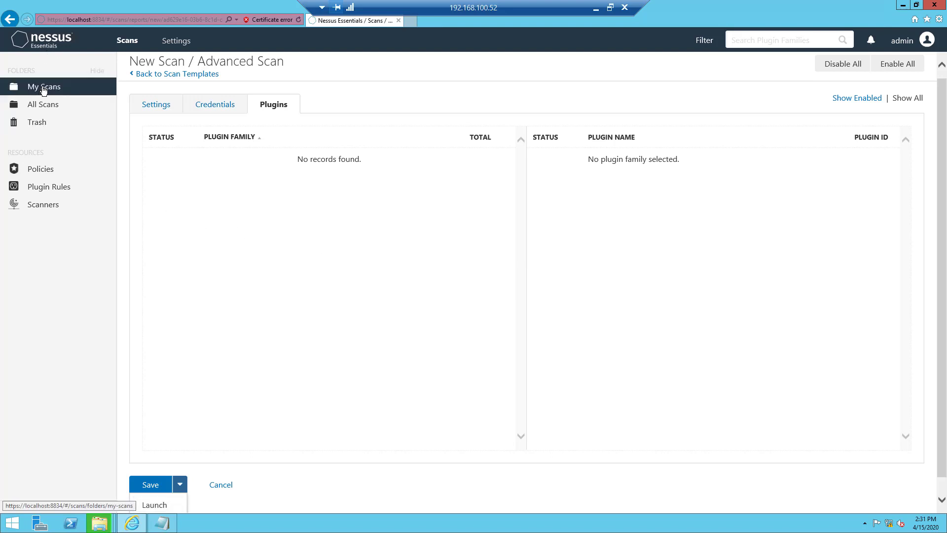
pyautogui.click(176, 41)
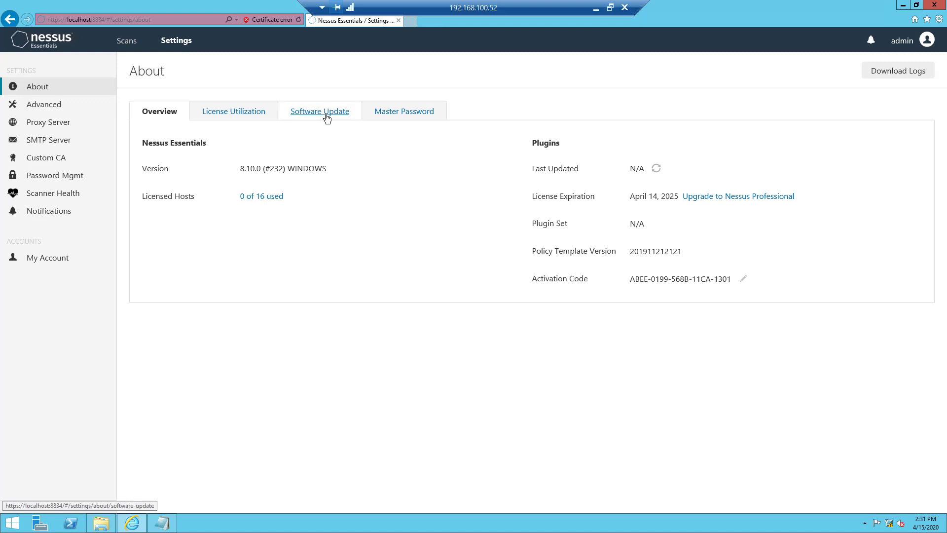
# - Limit automatic updates to plugins only at Daily frequency, and dismiss the manual update prompt
pyautogui.click(319, 111)
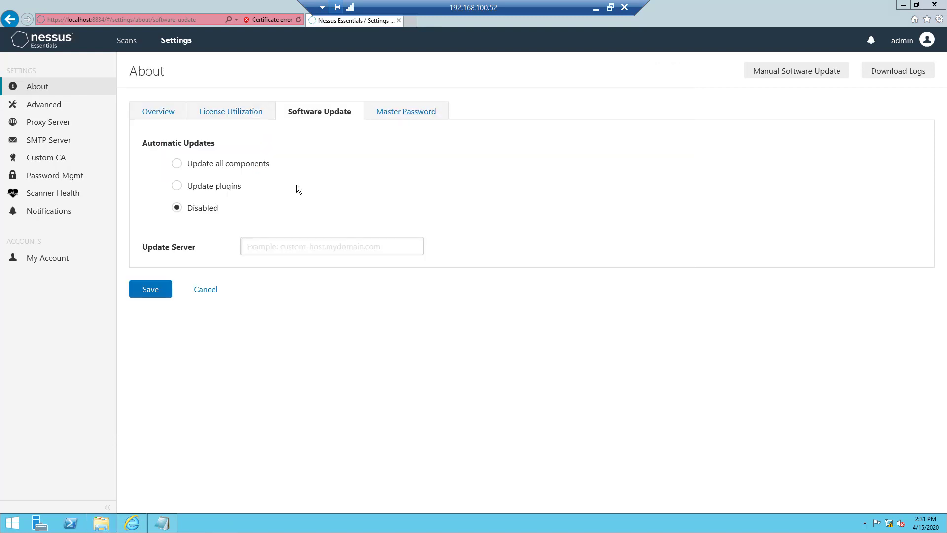
pyautogui.moveTo(182, 187)
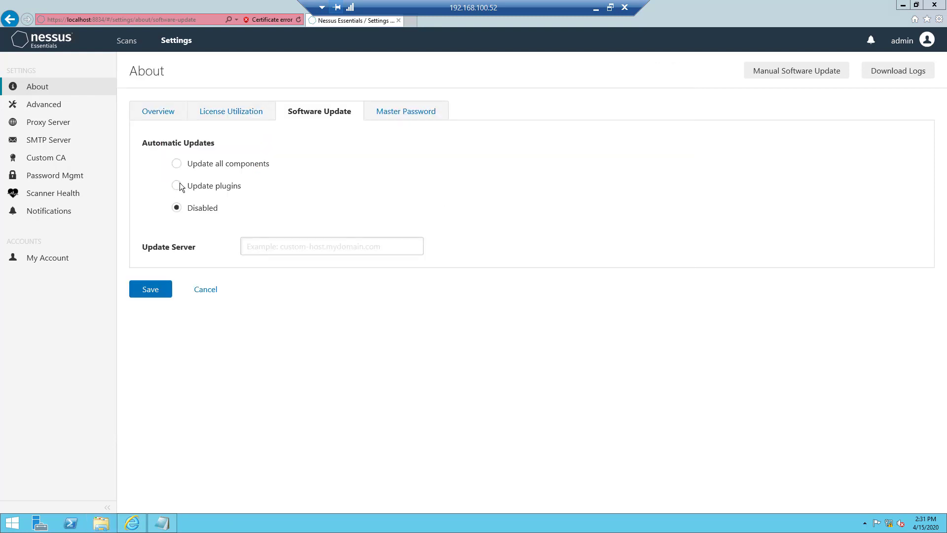
pyautogui.click(177, 163)
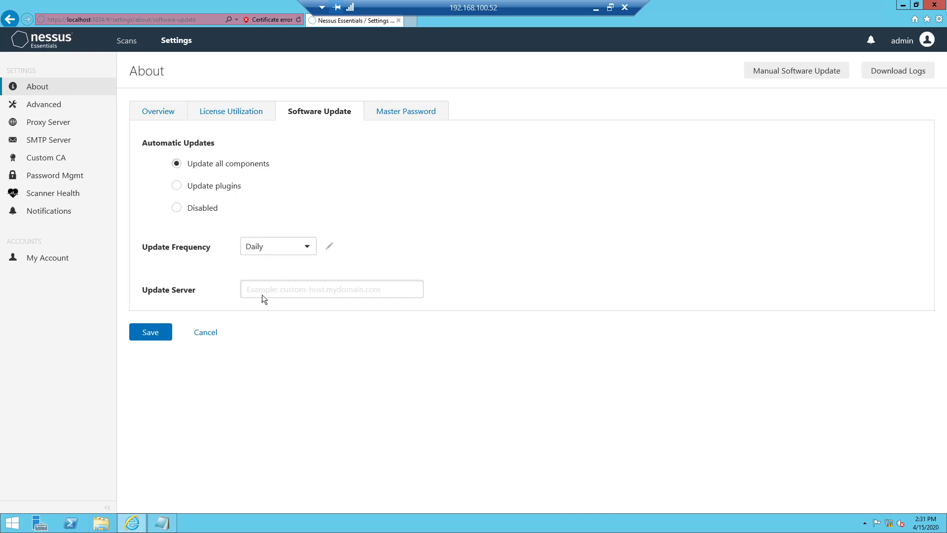
pyautogui.click(332, 289)
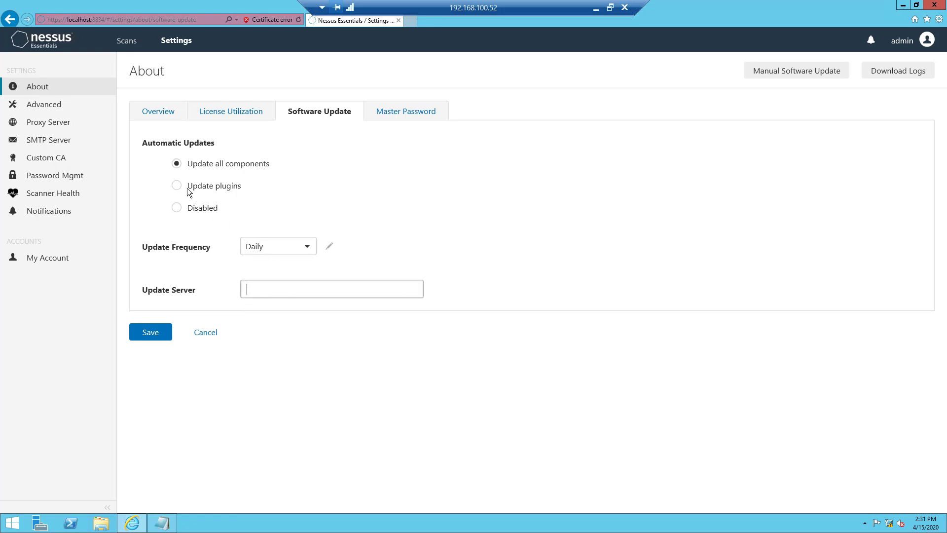
pyautogui.click(177, 186)
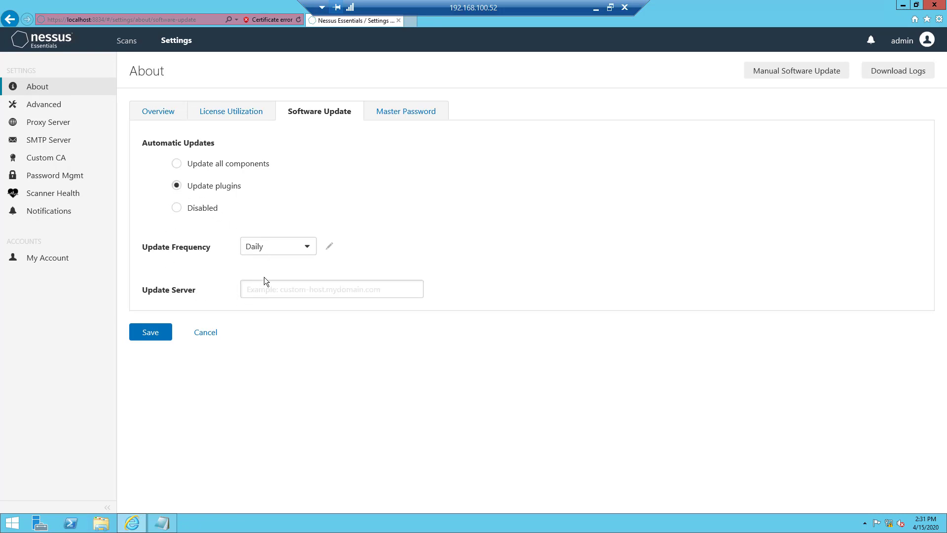
pyautogui.click(277, 245)
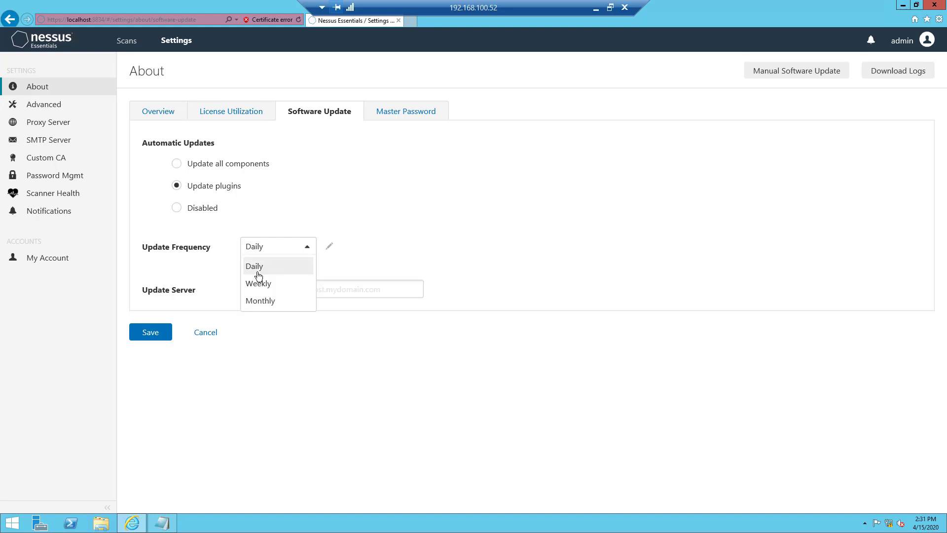
pyautogui.click(255, 265)
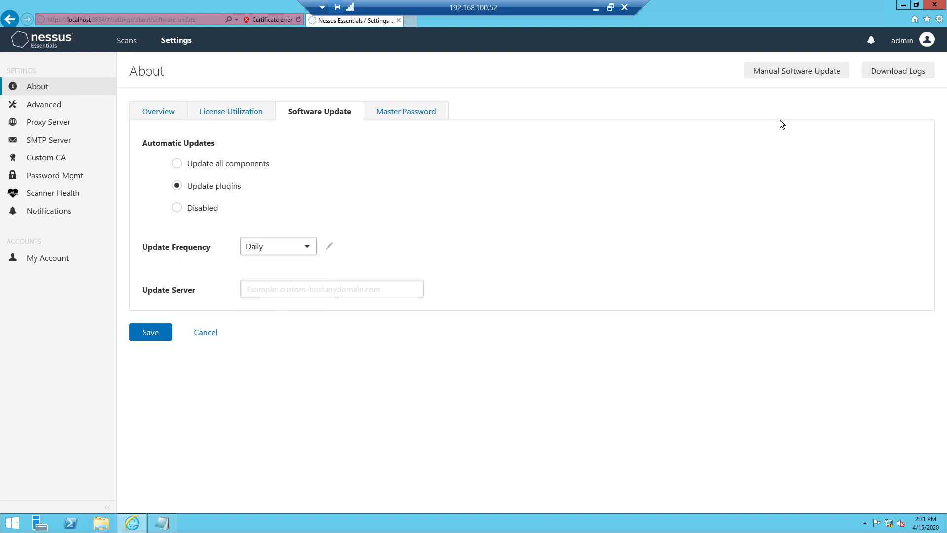
pyautogui.click(797, 70)
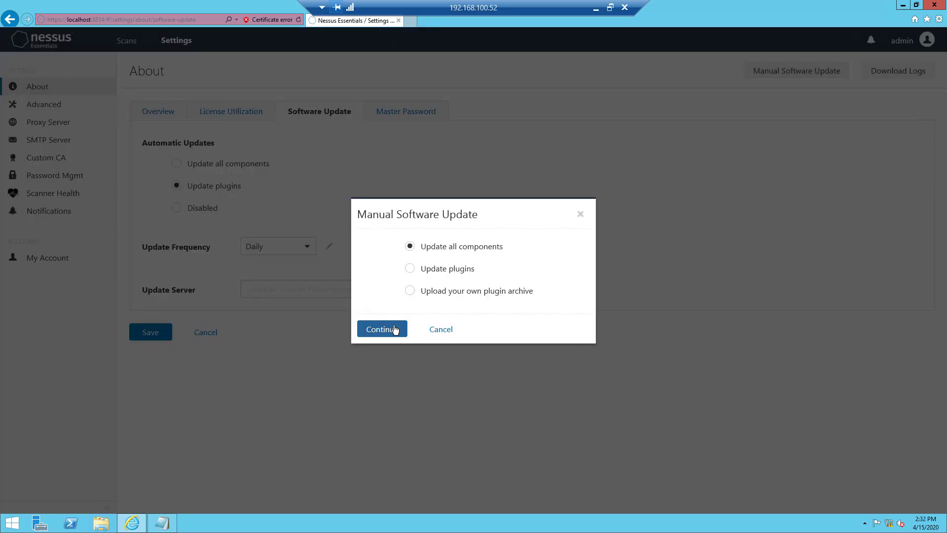
pyautogui.click(381, 329)
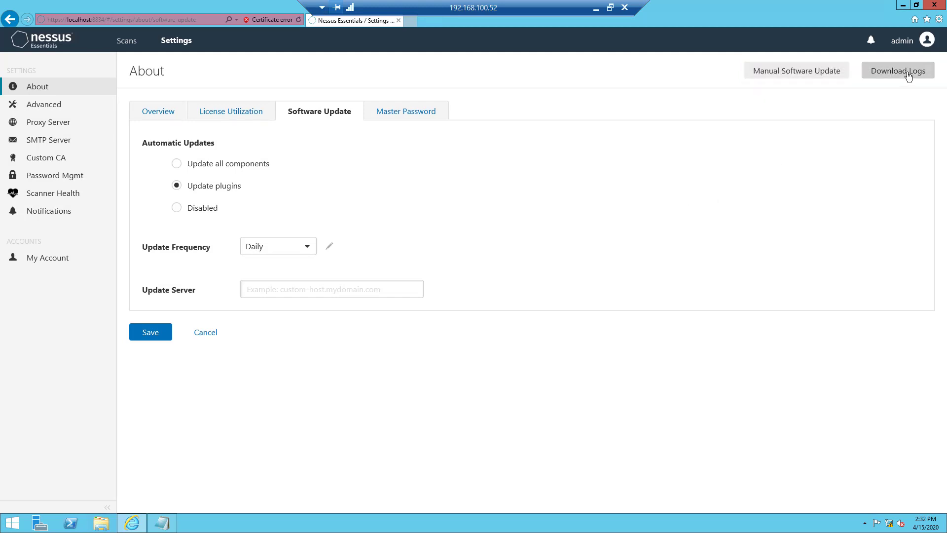
pyautogui.moveTo(270, 155)
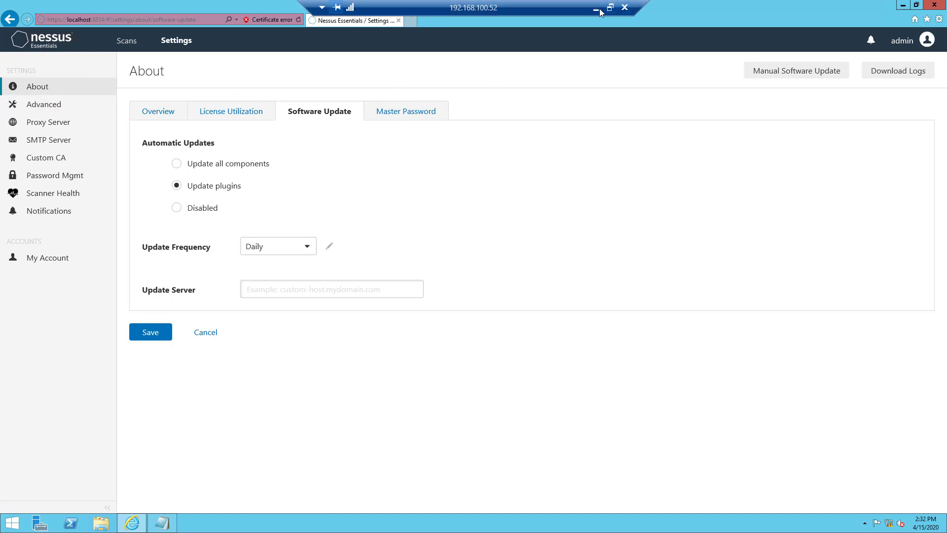
pyautogui.moveTo(790, 71)
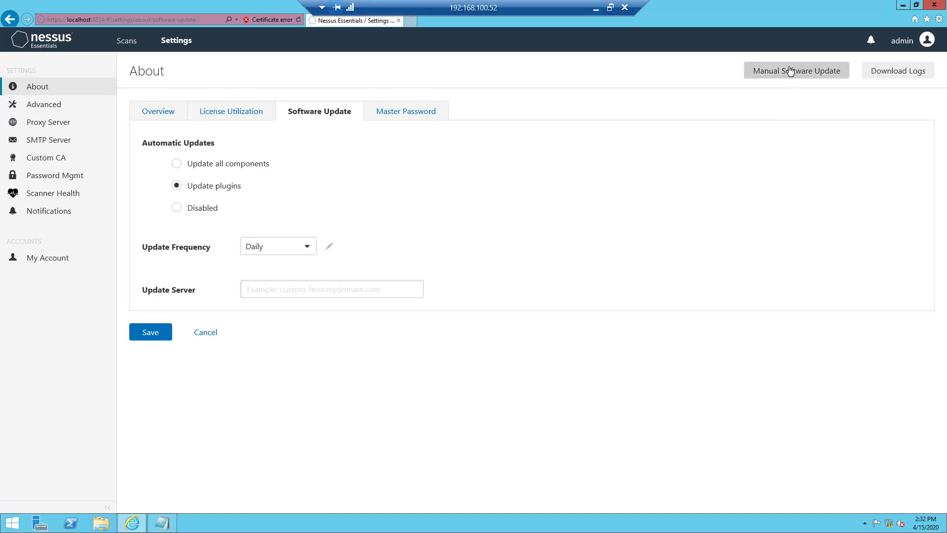
# - Upload the all-2.0.tar.gz plugin archive from the Nessus for Server 2012 folder via Manual Software Update
pyautogui.click(796, 70)
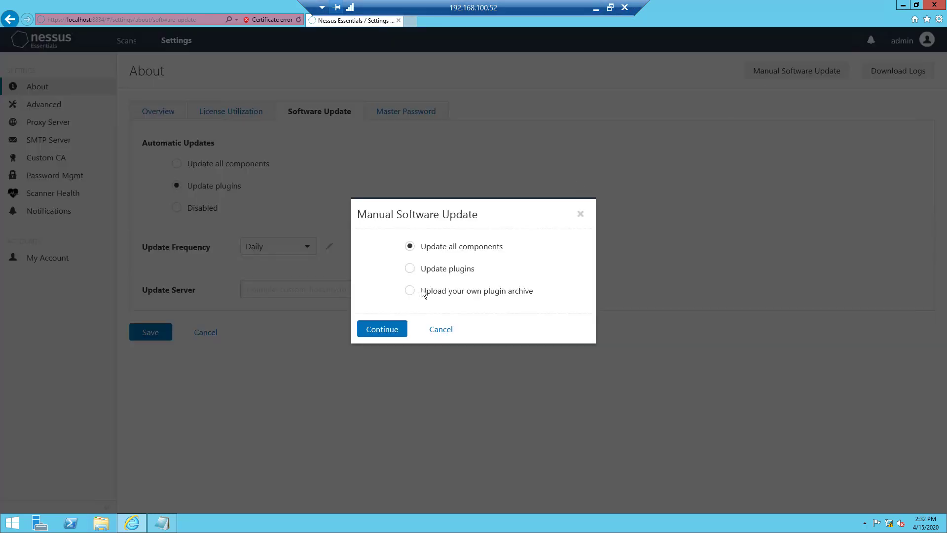
pyautogui.moveTo(411, 300)
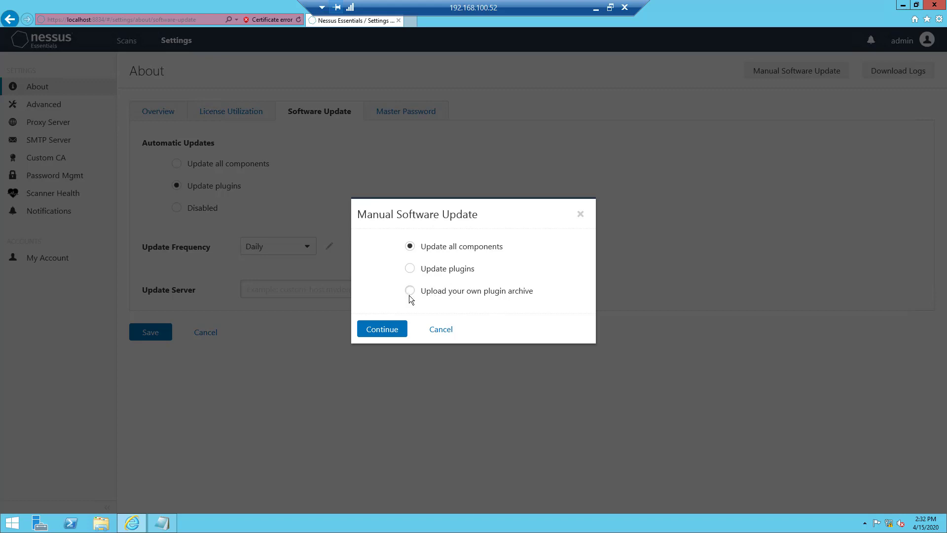
pyautogui.click(411, 290)
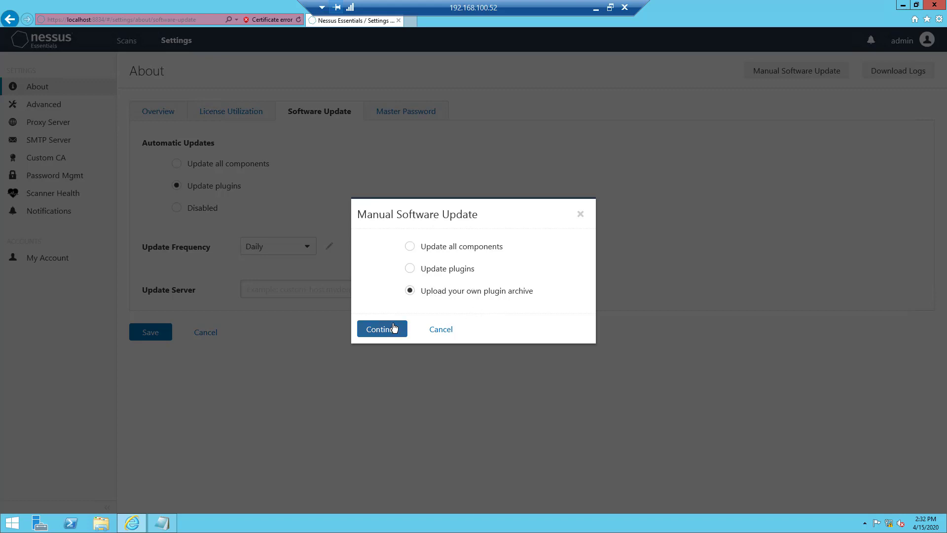
pyautogui.click(382, 328)
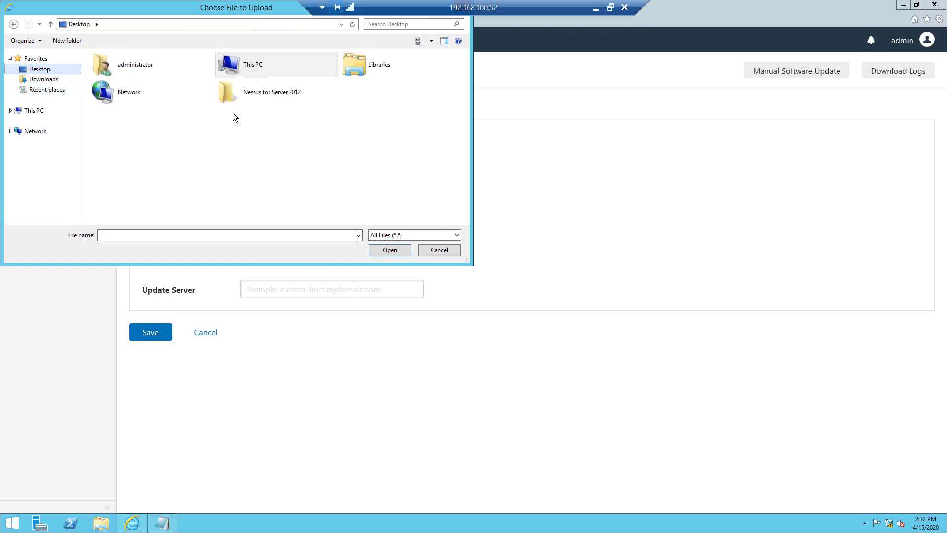
pyautogui.doubleClick(272, 92)
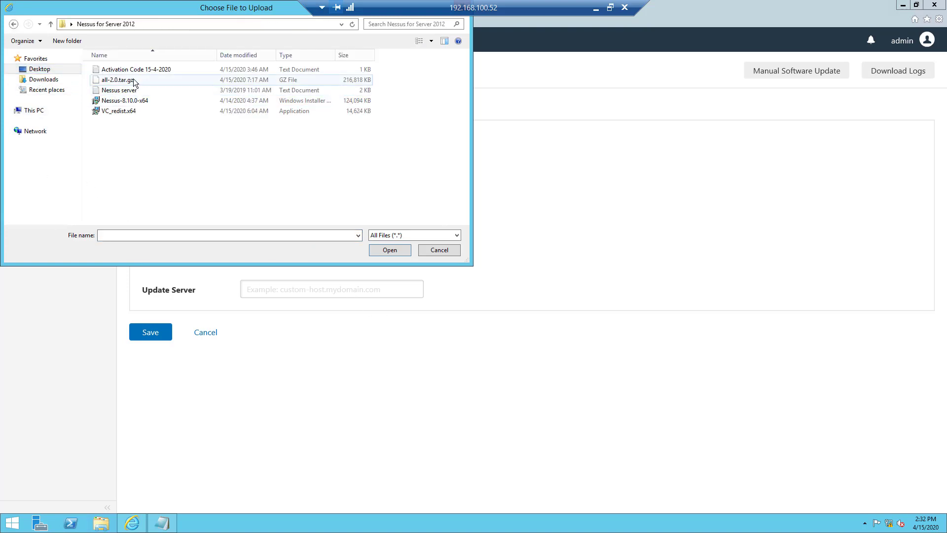
pyautogui.click(438, 250)
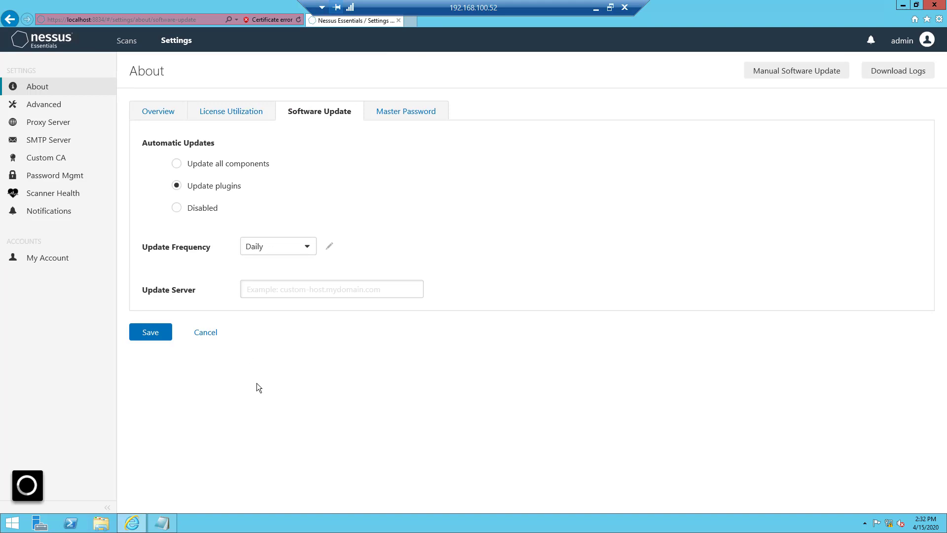
pyautogui.moveTo(241, 427)
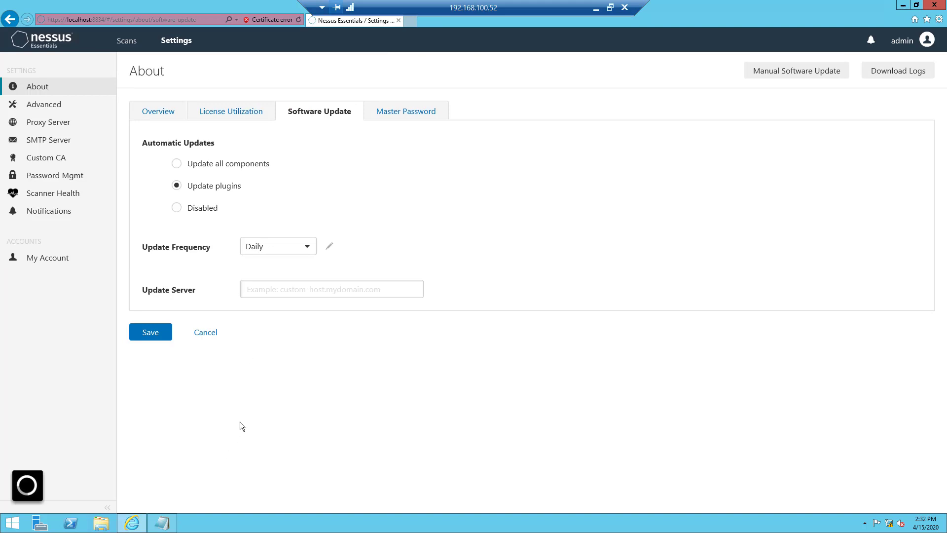
pyautogui.moveTo(263, 430)
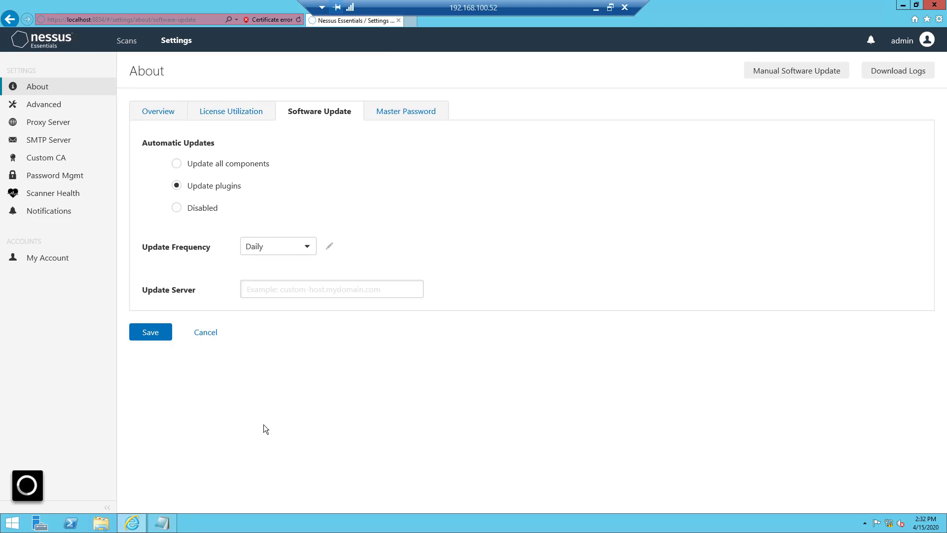
pyautogui.moveTo(257, 420)
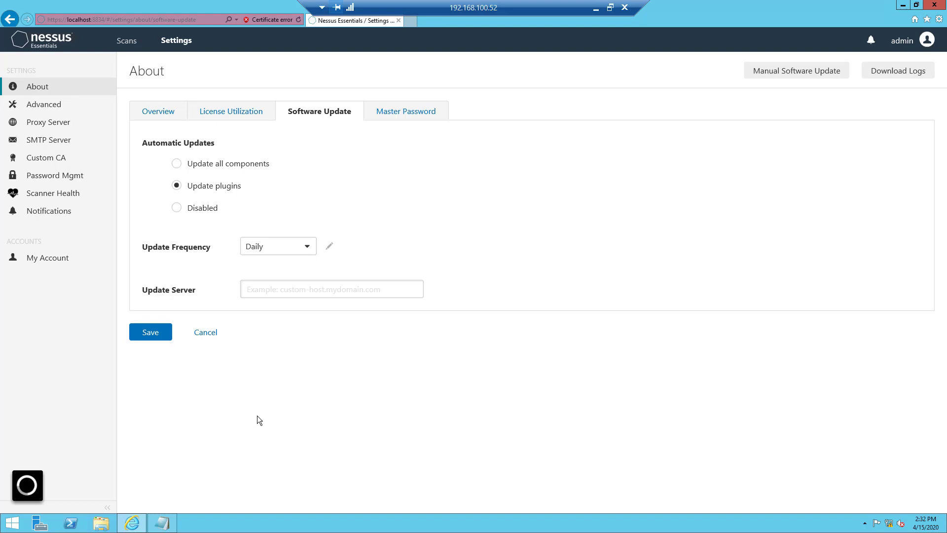
pyautogui.moveTo(103, 390)
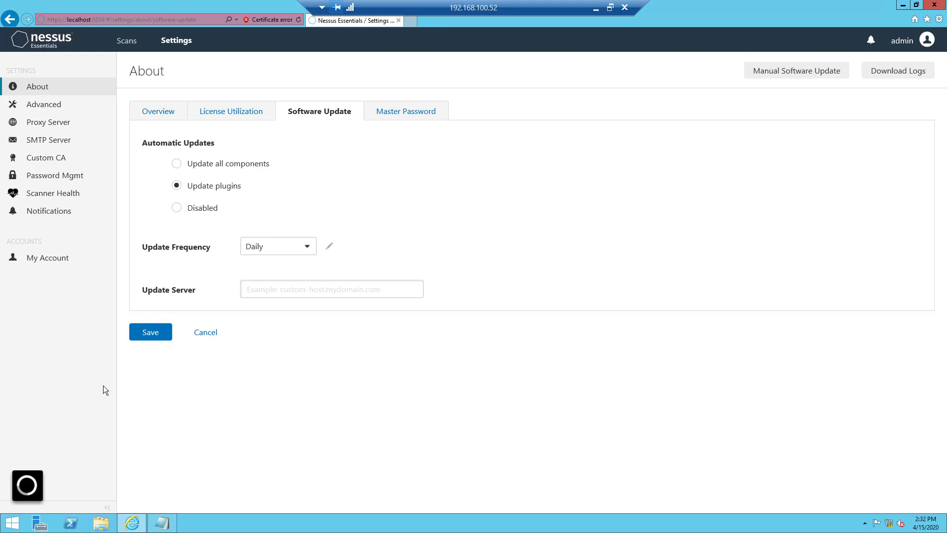
pyautogui.moveTo(433, 392)
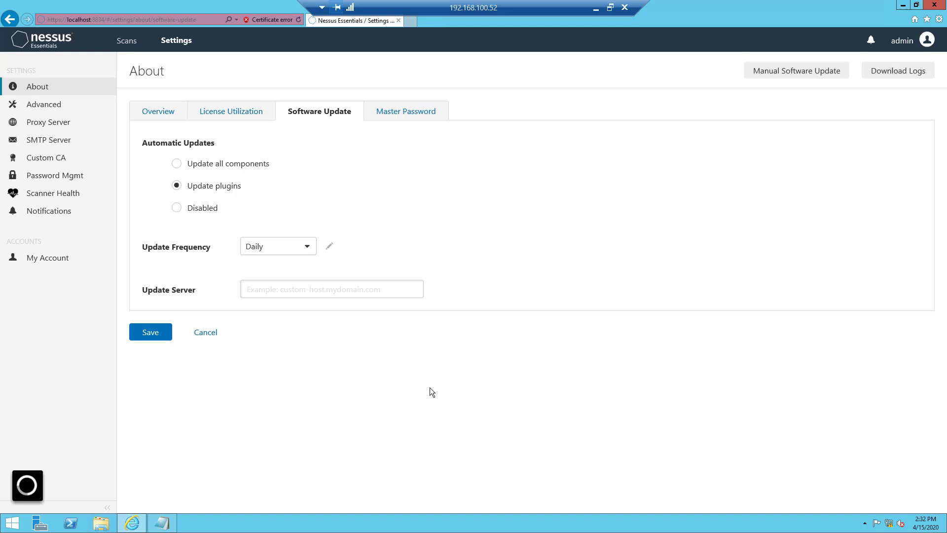
pyautogui.moveTo(381, 356)
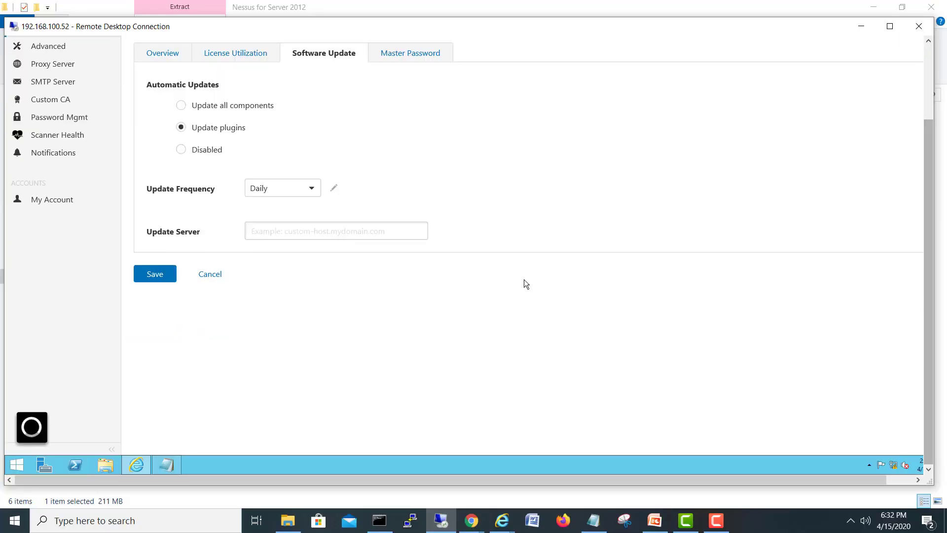
pyautogui.moveTo(450, 319)
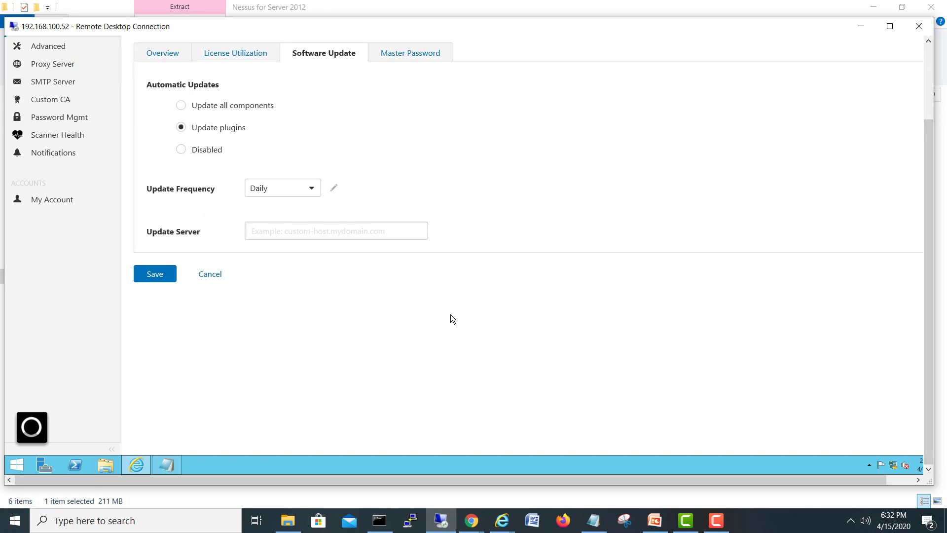
pyautogui.moveTo(306, 338)
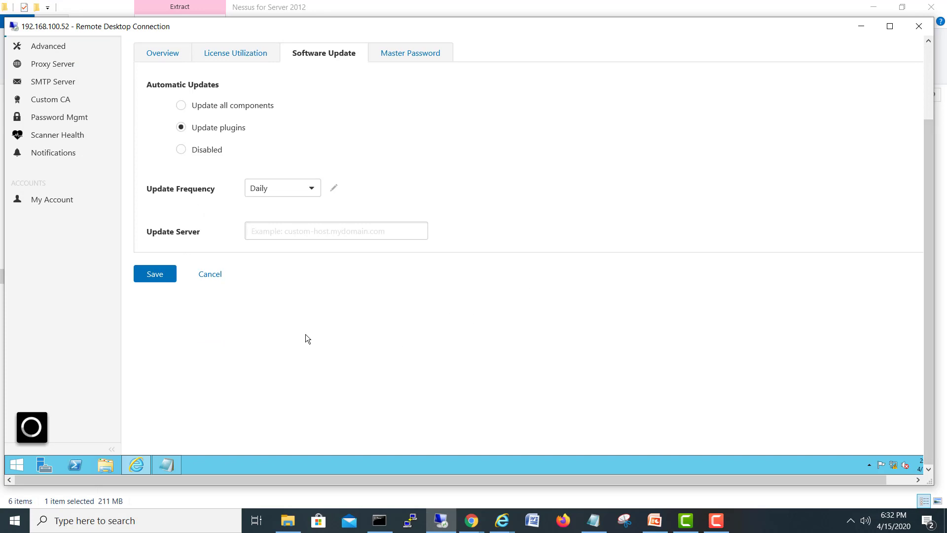
pyautogui.moveTo(724, 497)
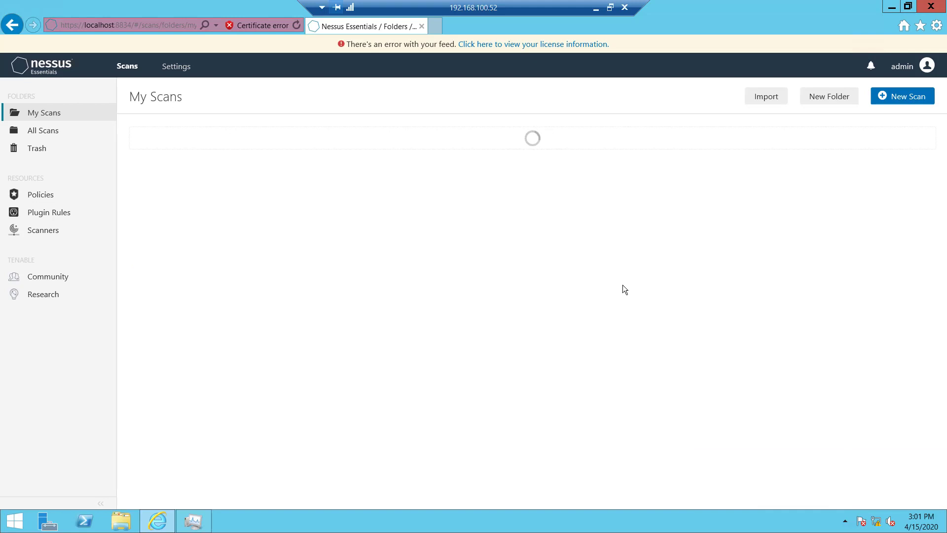
pyautogui.moveTo(808, 141)
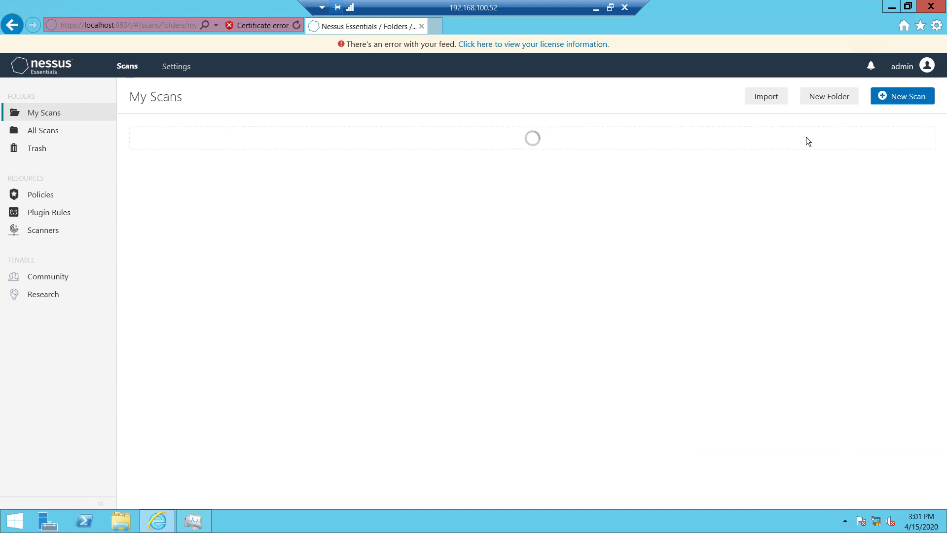
# - Create a new Advanced Scan and view its Plugins list of enabled families
pyautogui.click(903, 95)
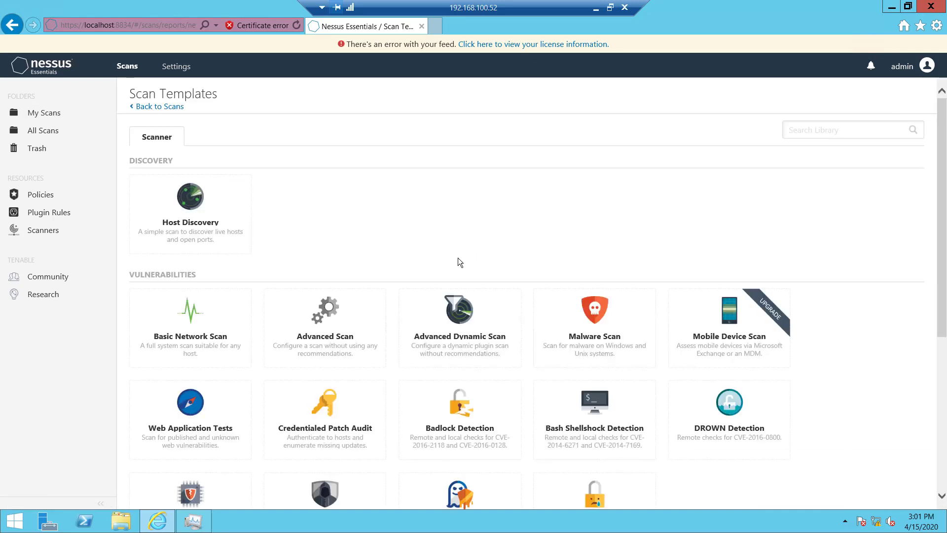
pyautogui.click(325, 326)
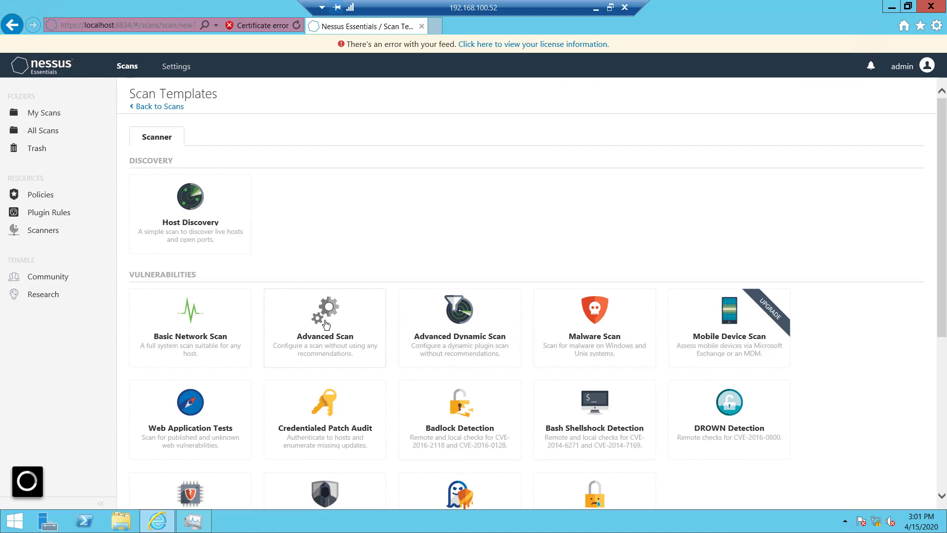
pyautogui.click(324, 327)
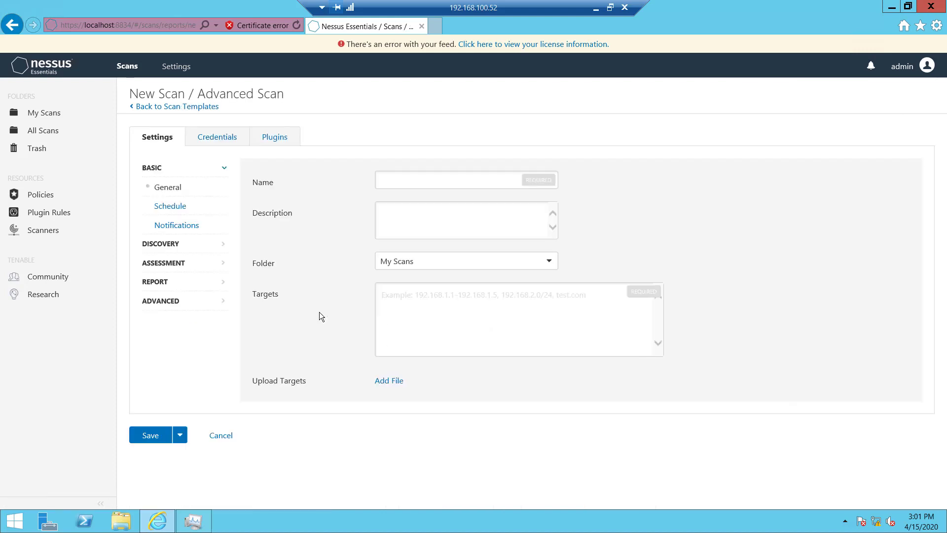
pyautogui.click(274, 136)
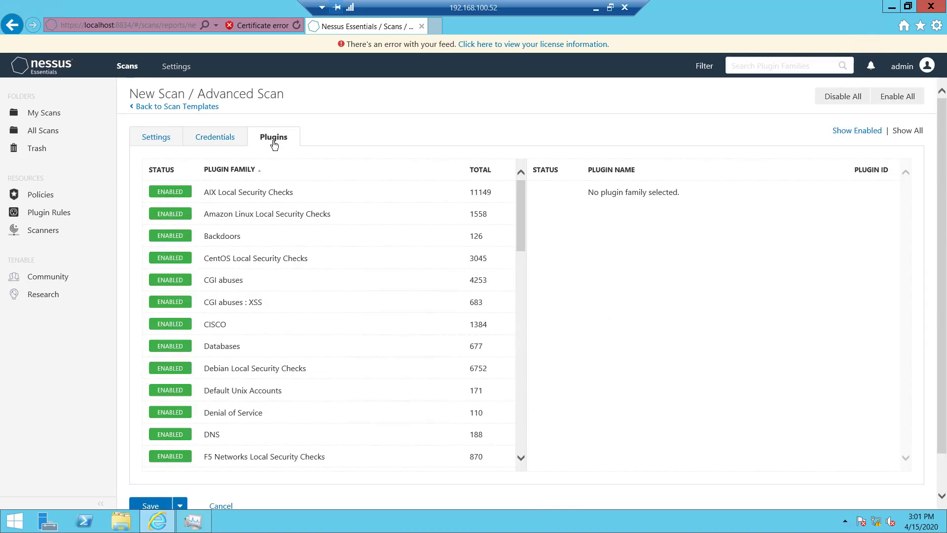
pyautogui.moveTo(250, 269)
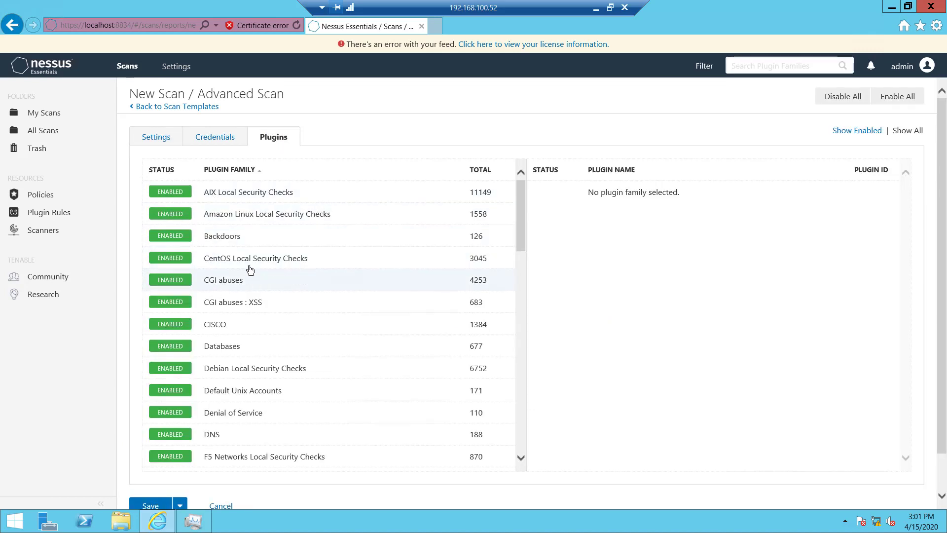
pyautogui.moveTo(524, 192)
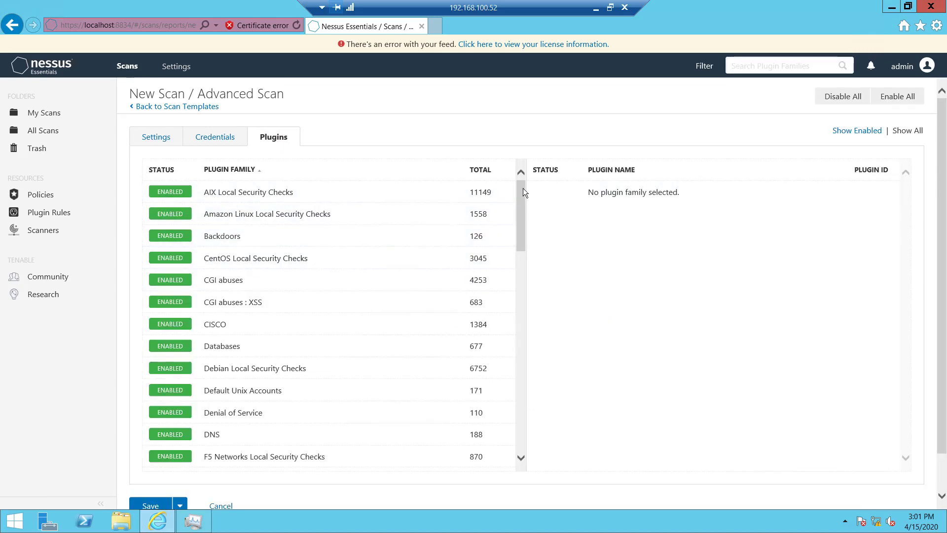
# - Review the full family list down to Windows and show the Windows family's plugins
pyautogui.scroll(-3)
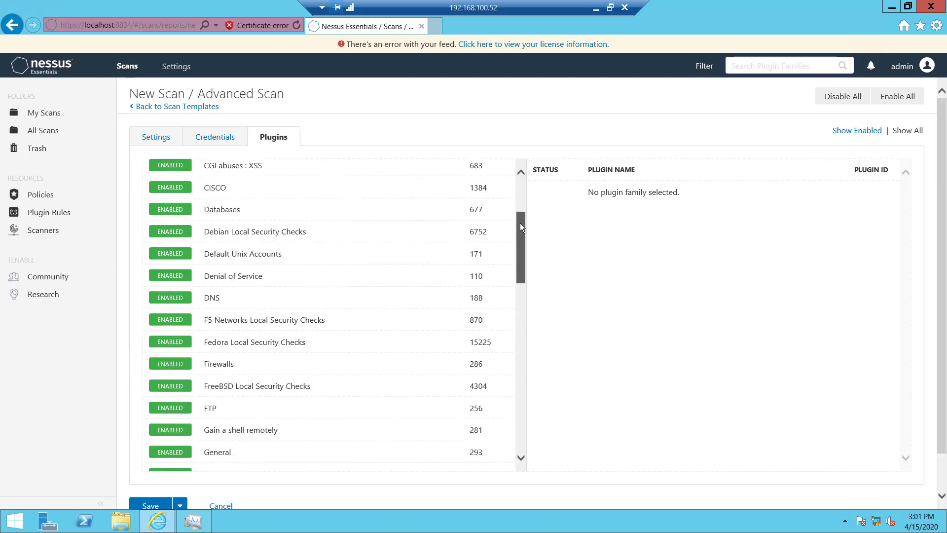
pyautogui.scroll(-3)
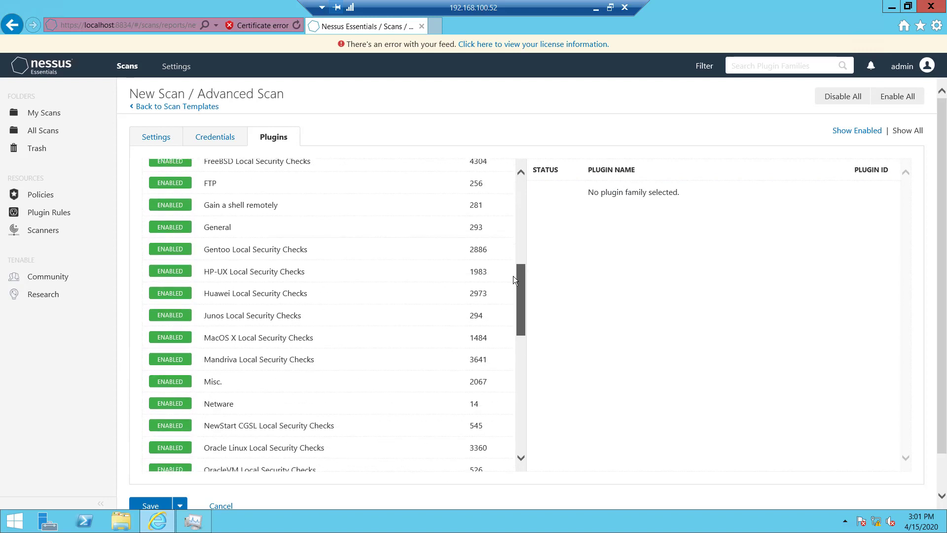
pyautogui.scroll(-3)
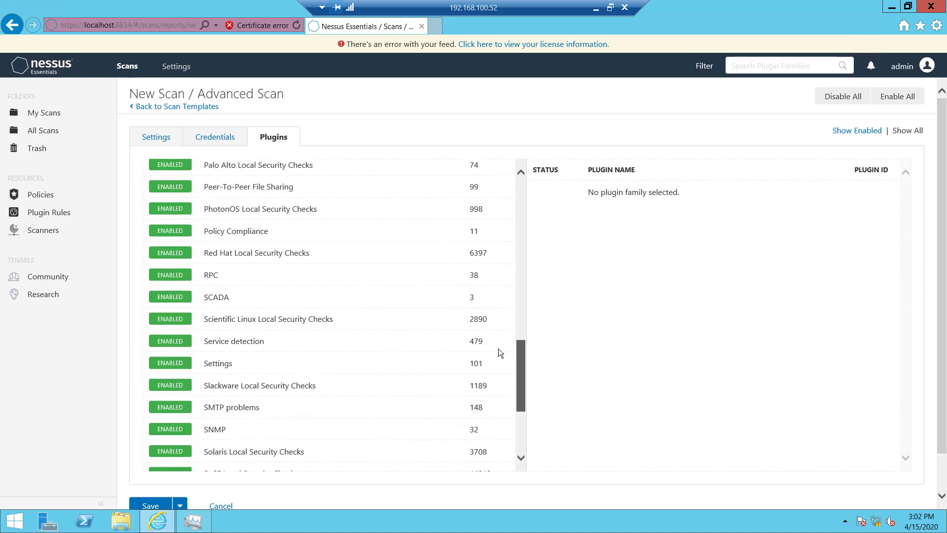
pyautogui.scroll(-3)
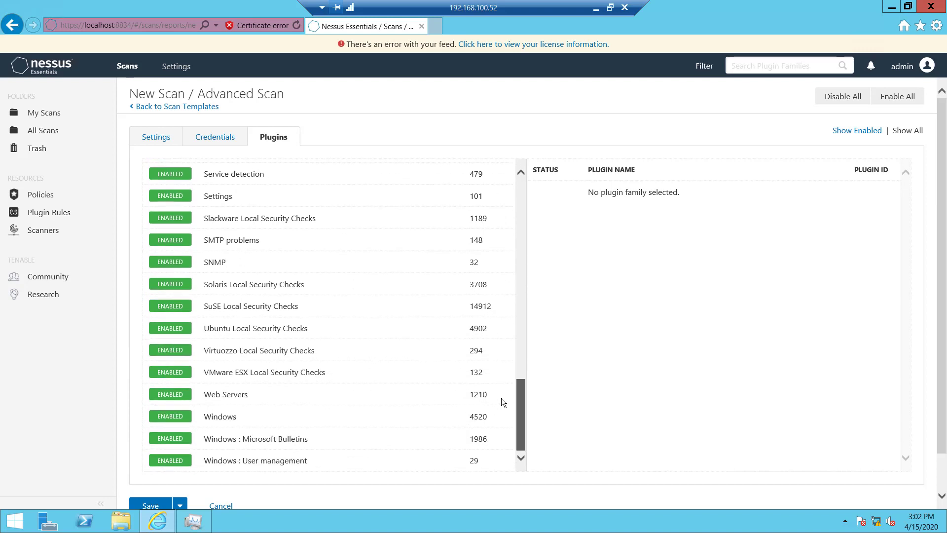
pyautogui.moveTo(238, 435)
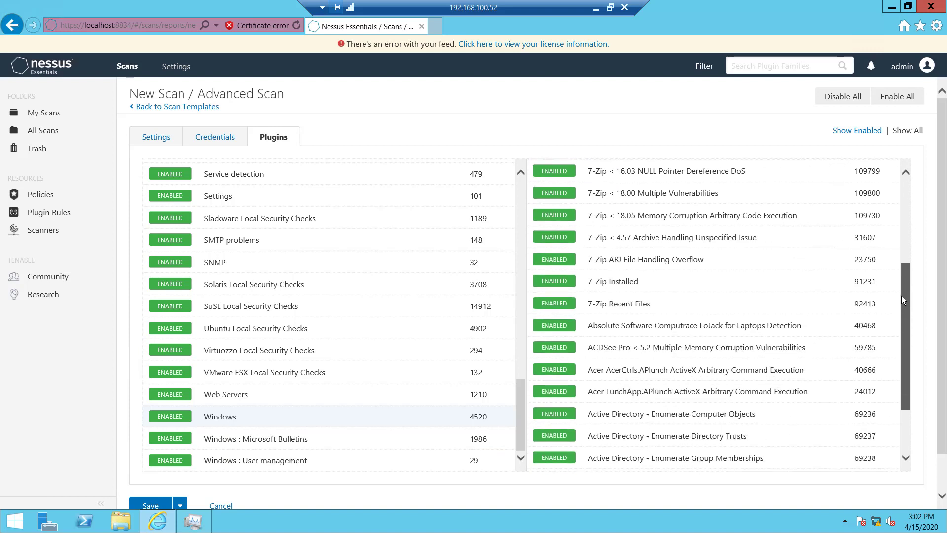
pyautogui.scroll(-3)
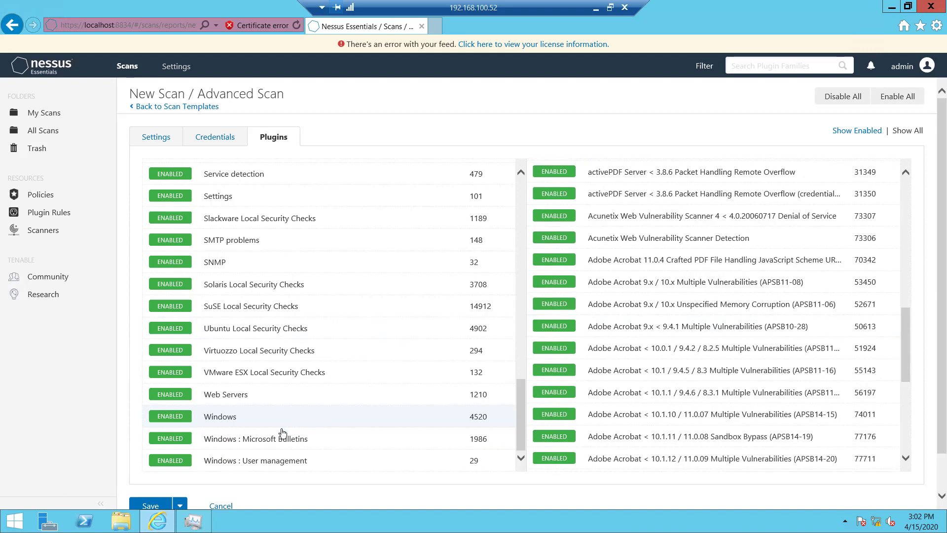
pyautogui.click(256, 438)
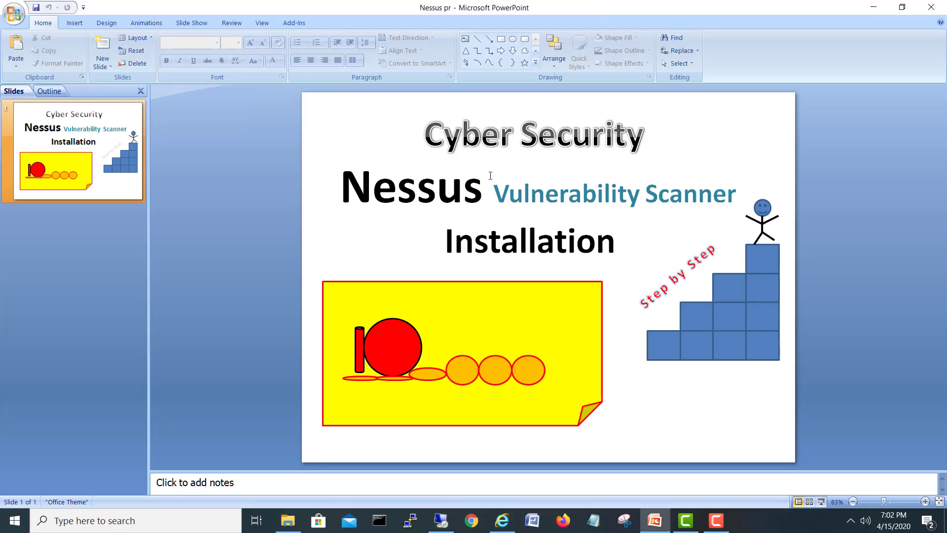
pyautogui.moveTo(550, 340)
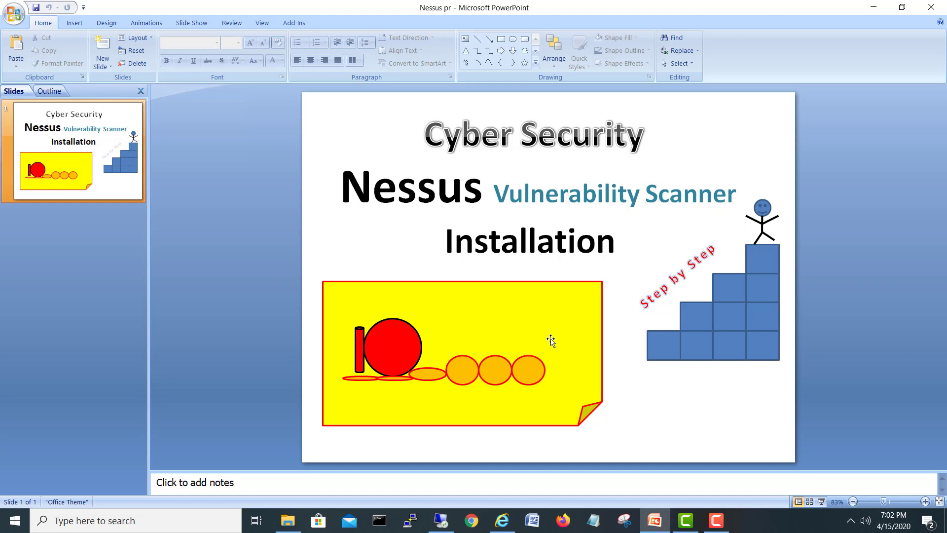
pyautogui.moveTo(678, 387)
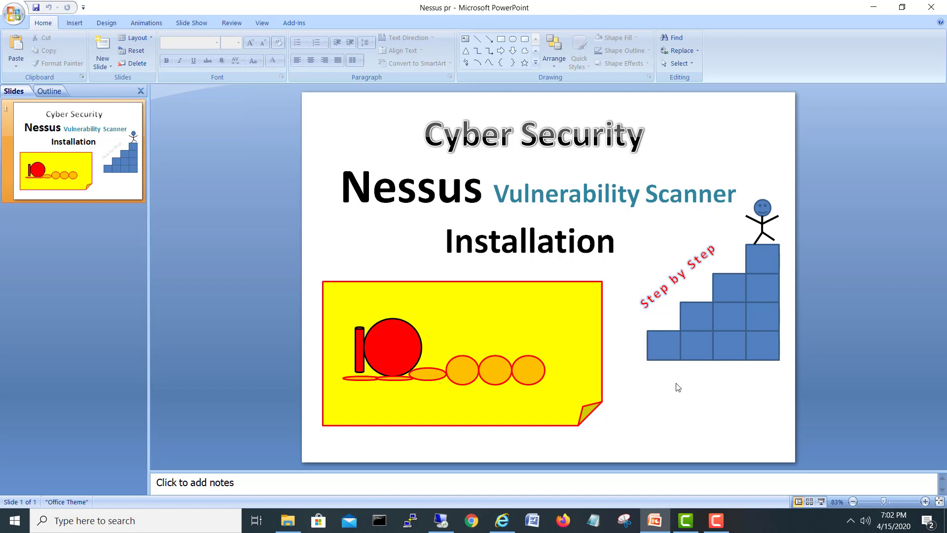
pyautogui.moveTo(686, 415)
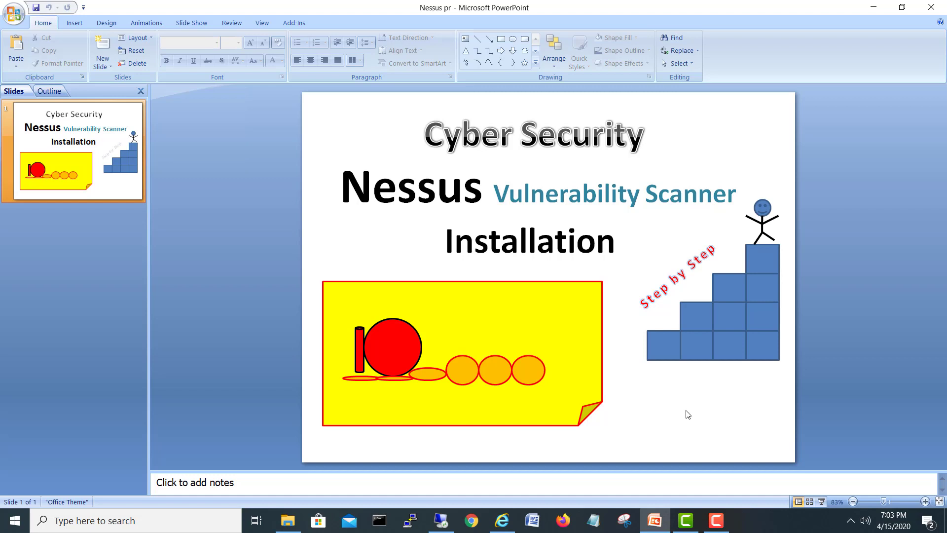